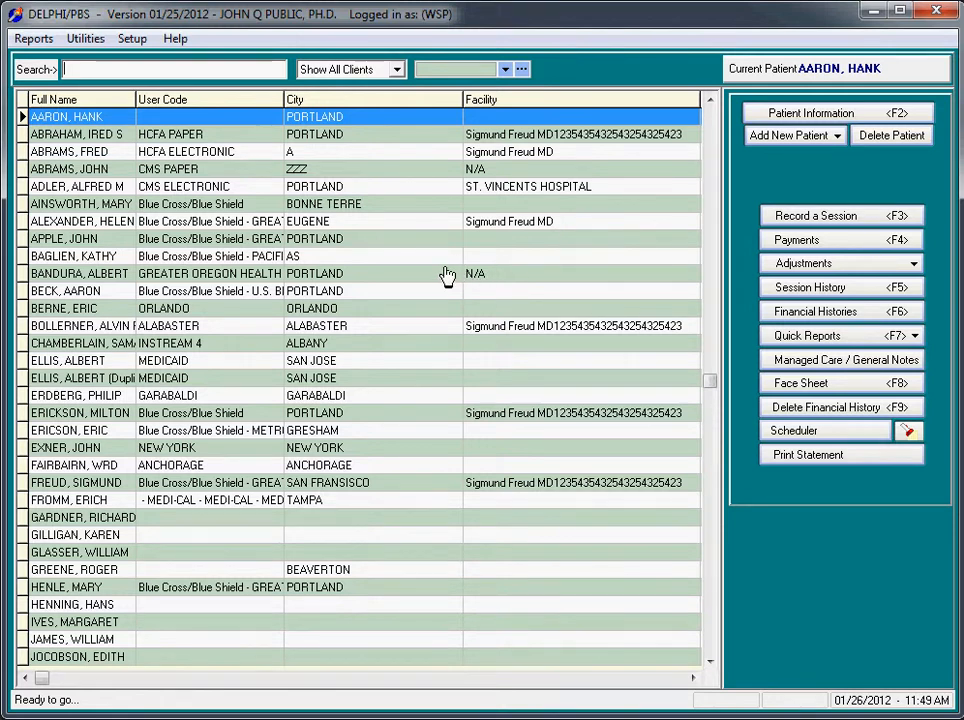
mouse_move(426, 265)
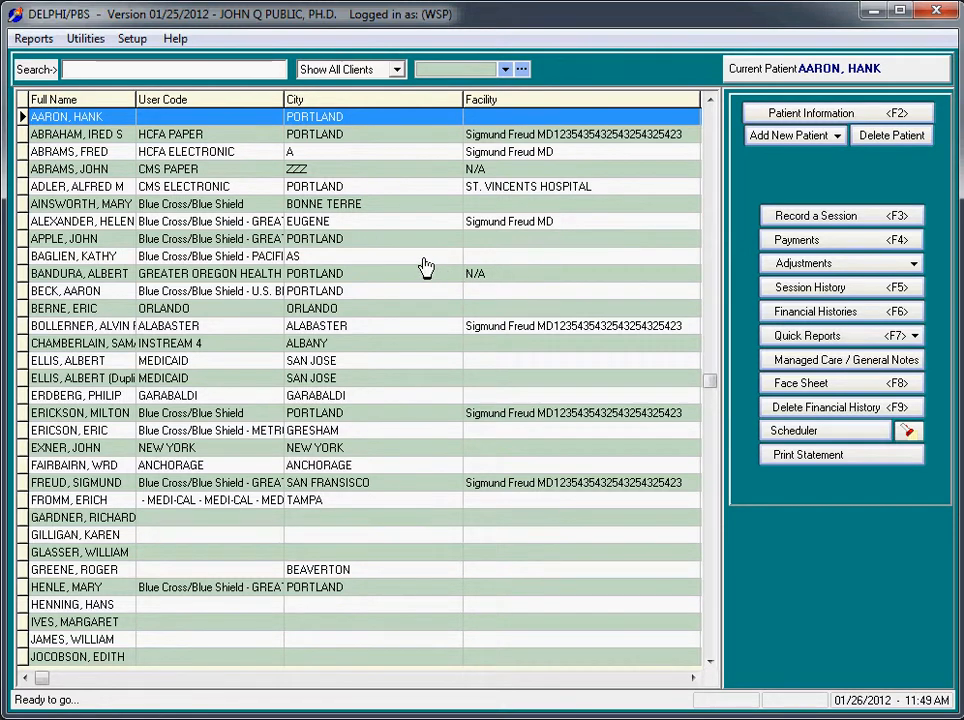
mouse_move(414, 250)
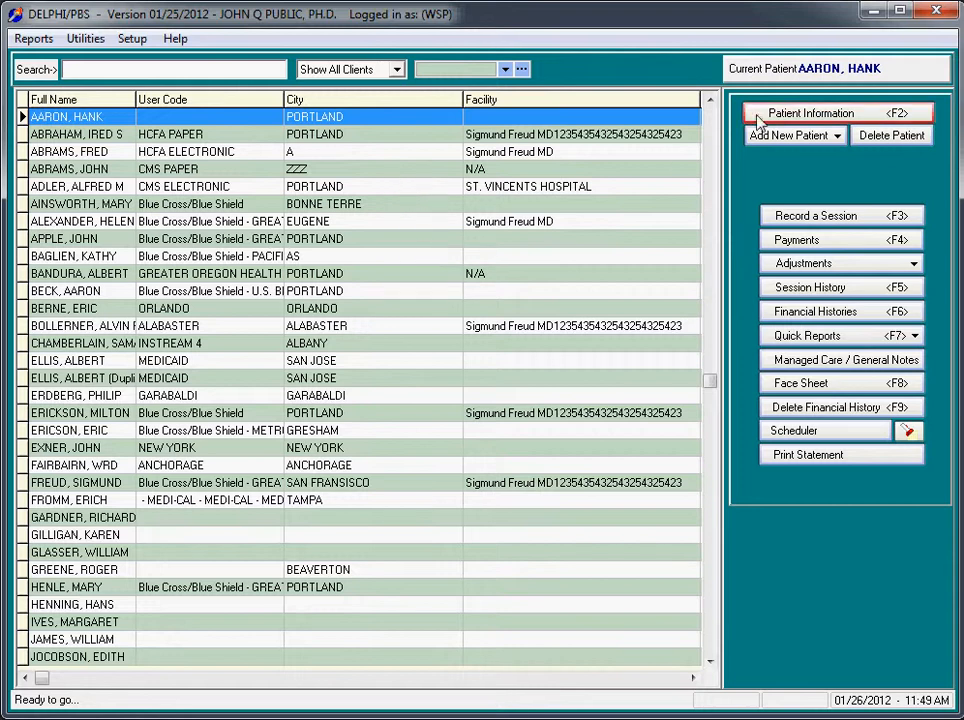
mouse_move(800, 111)
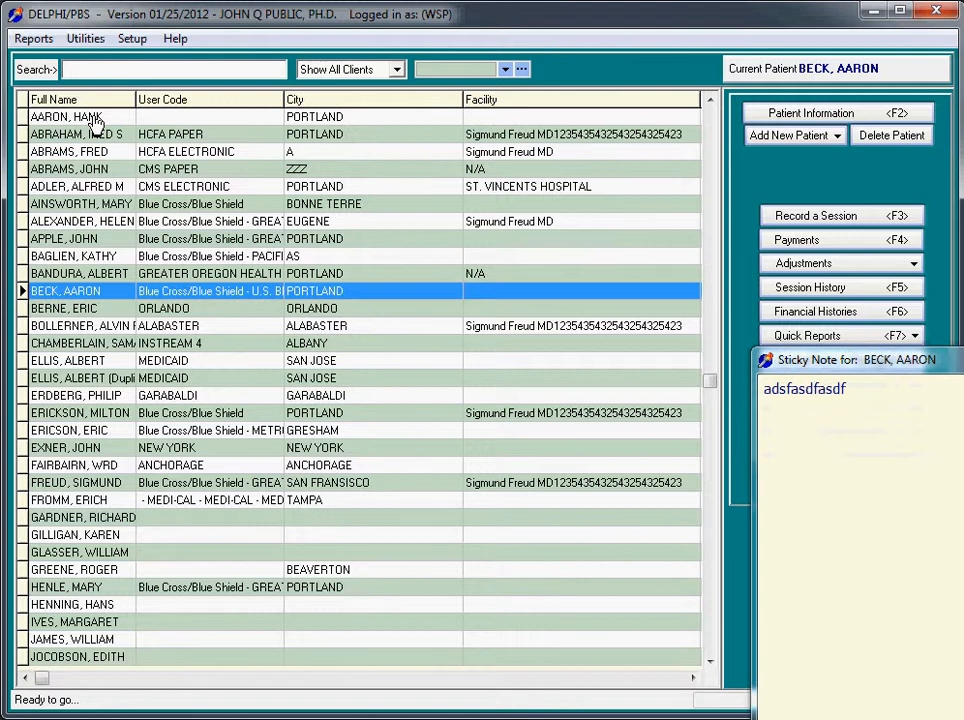
left_click(66, 117)
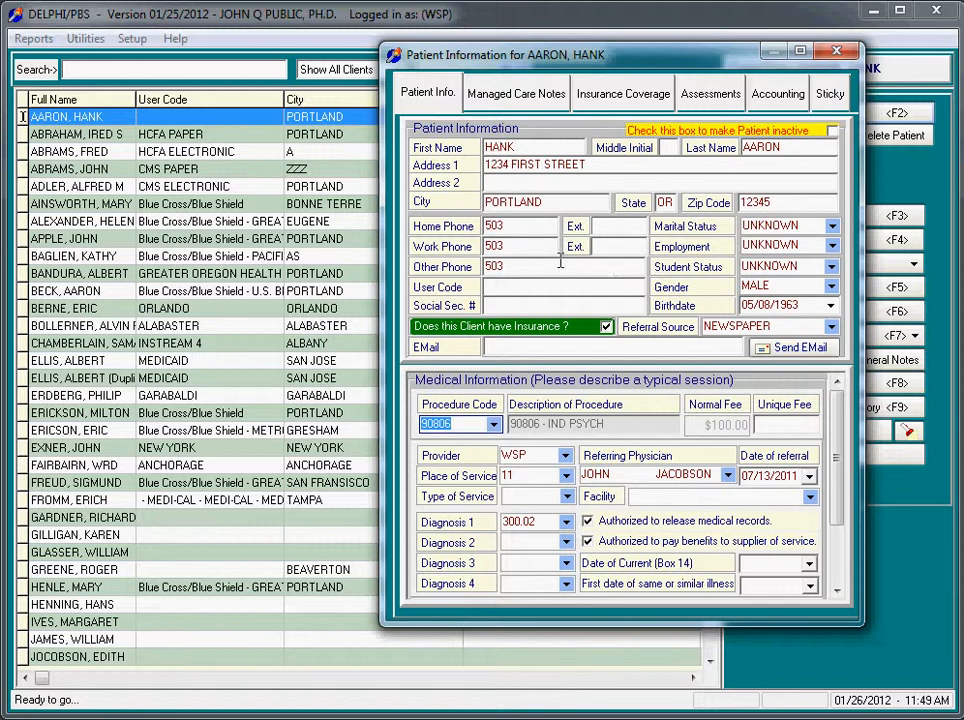
mouse_move(670, 355)
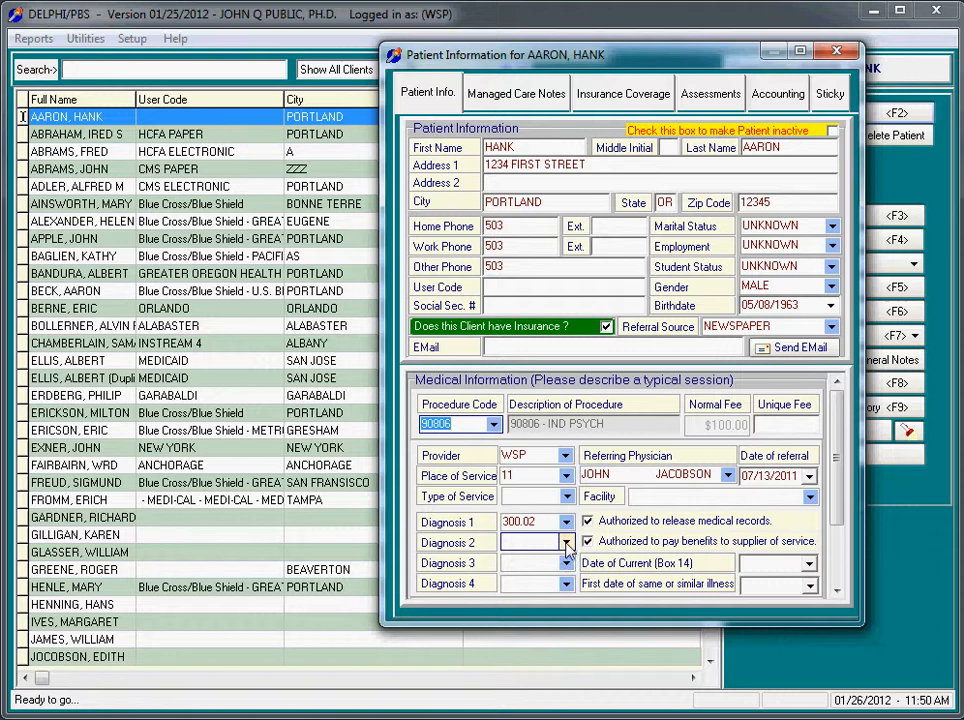
left_click(562, 542)
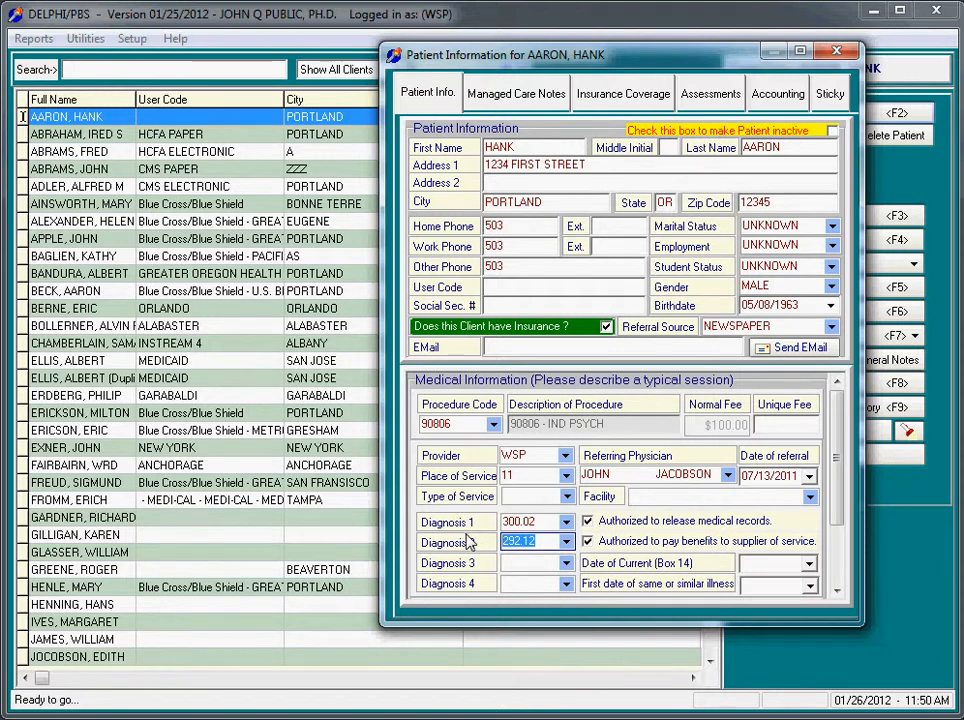
Search diagnosis codes for 'sex' and set Diagnosis 2 to V61.1.
left_click(564, 542)
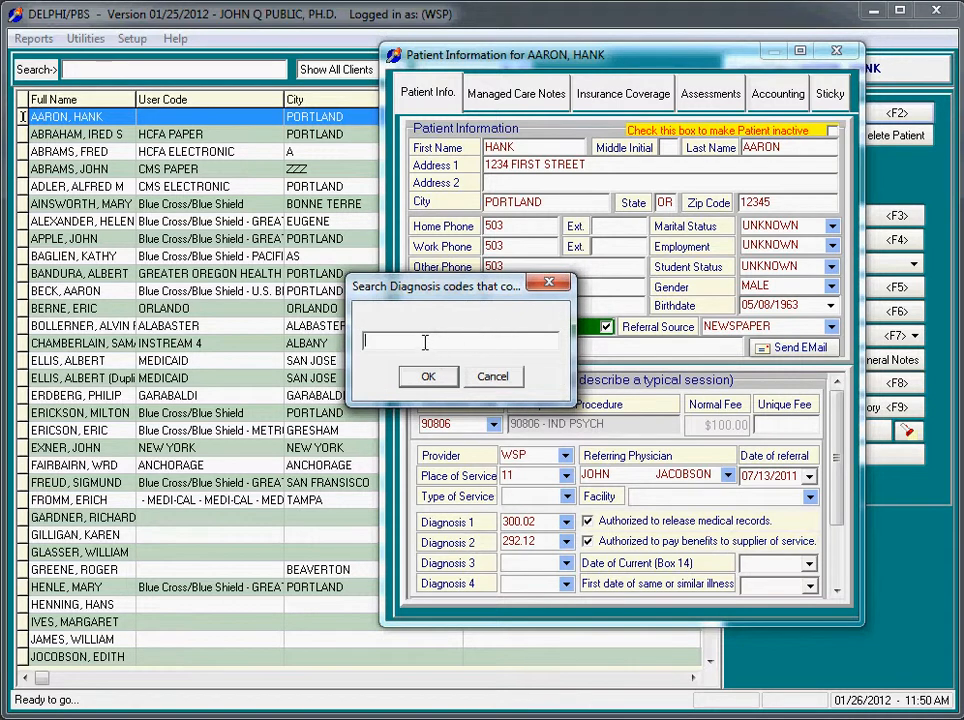
type("x")
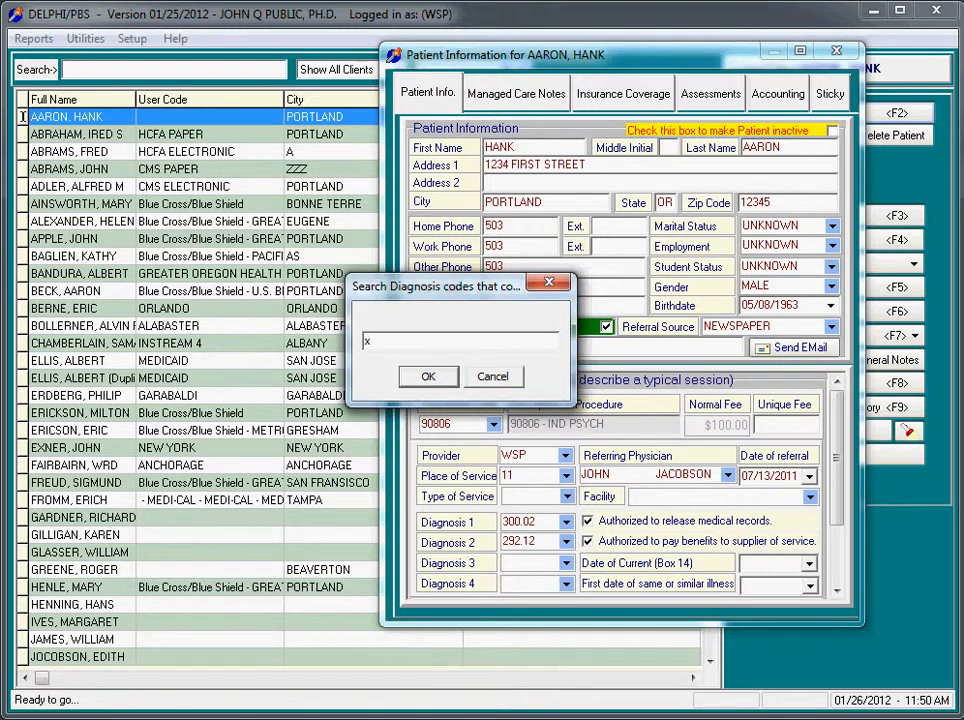
type("sex")
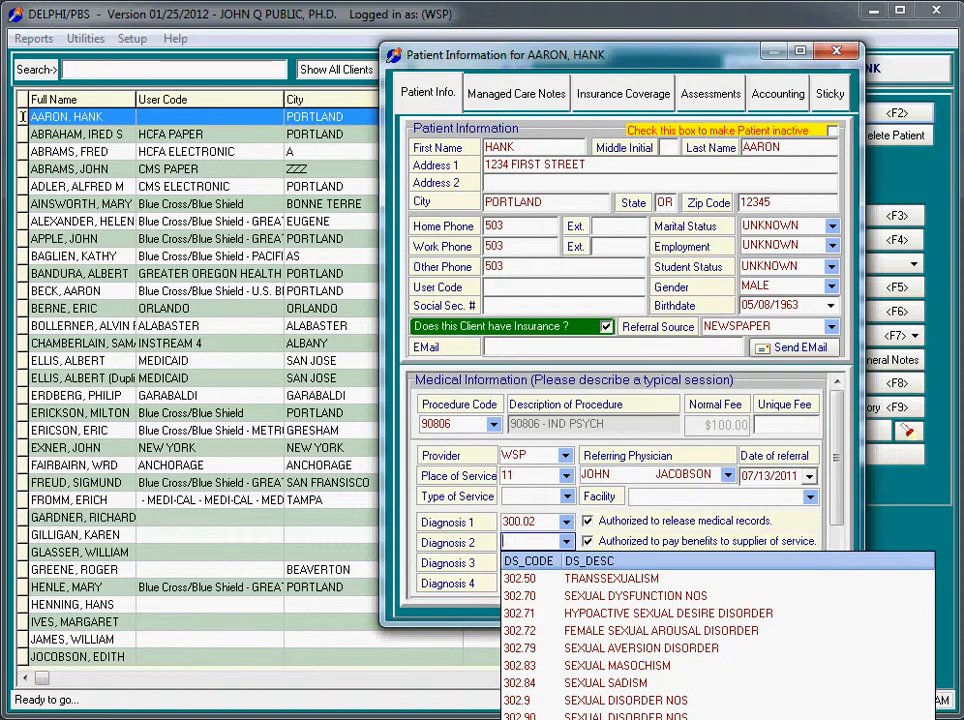
left_click(530, 542)
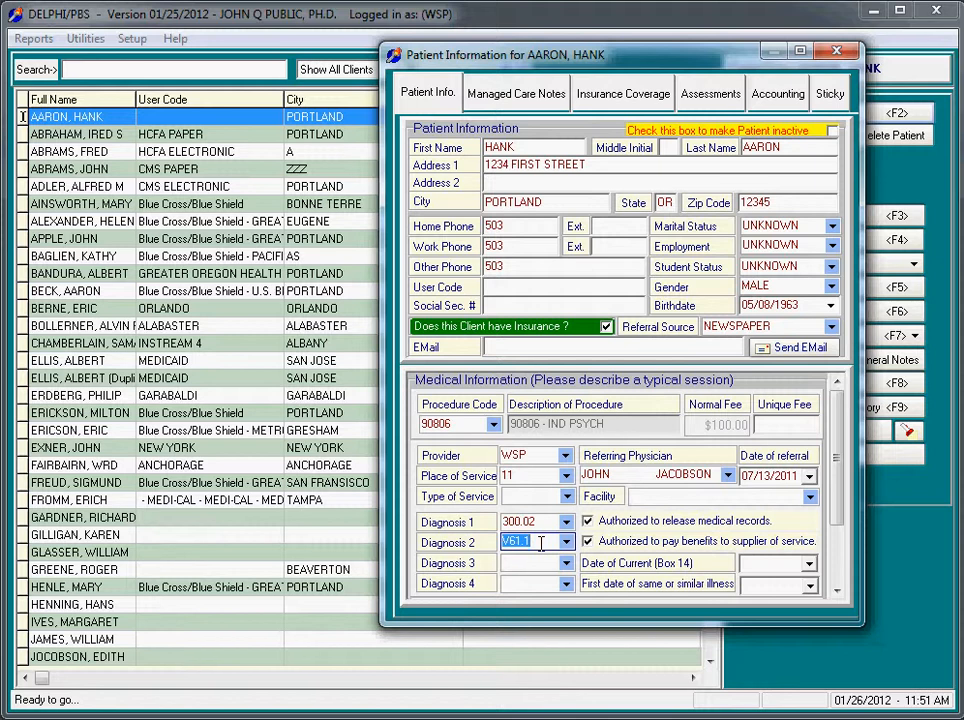
Search diagnosis codes for 'alc' and replace Diagnosis 2 with 291.0.
left_click(556, 542)
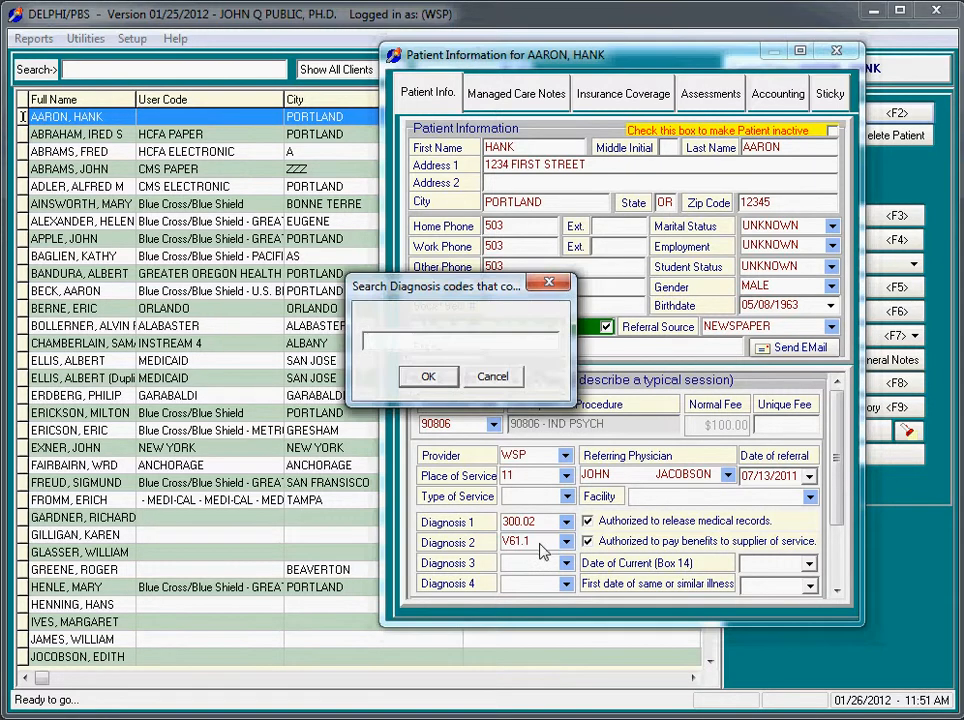
type("alc")
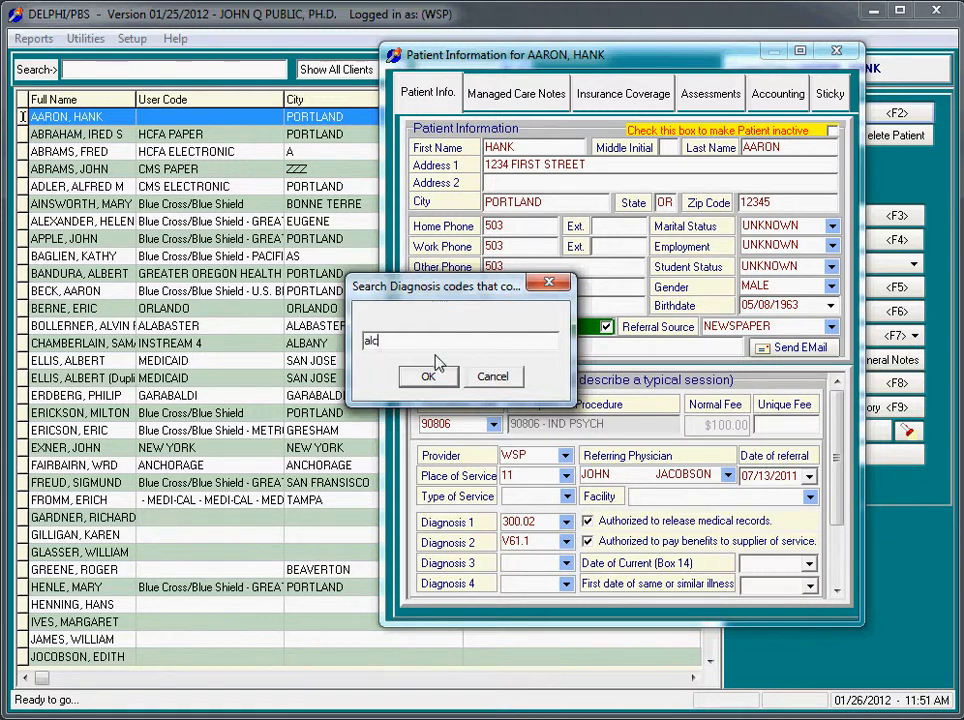
left_click(428, 376)
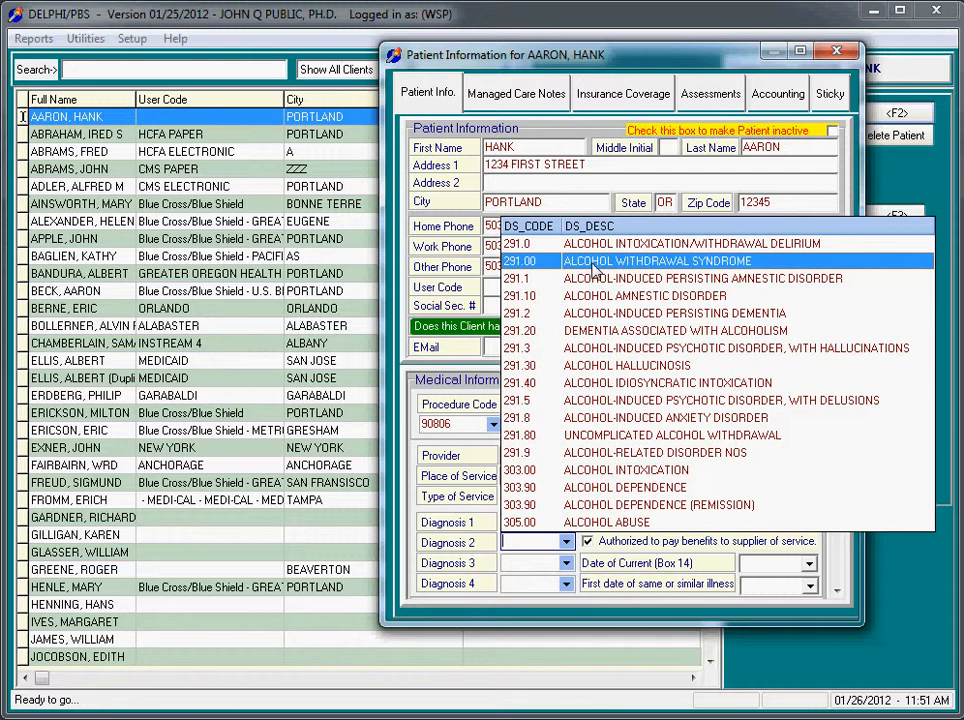
left_click(655, 261)
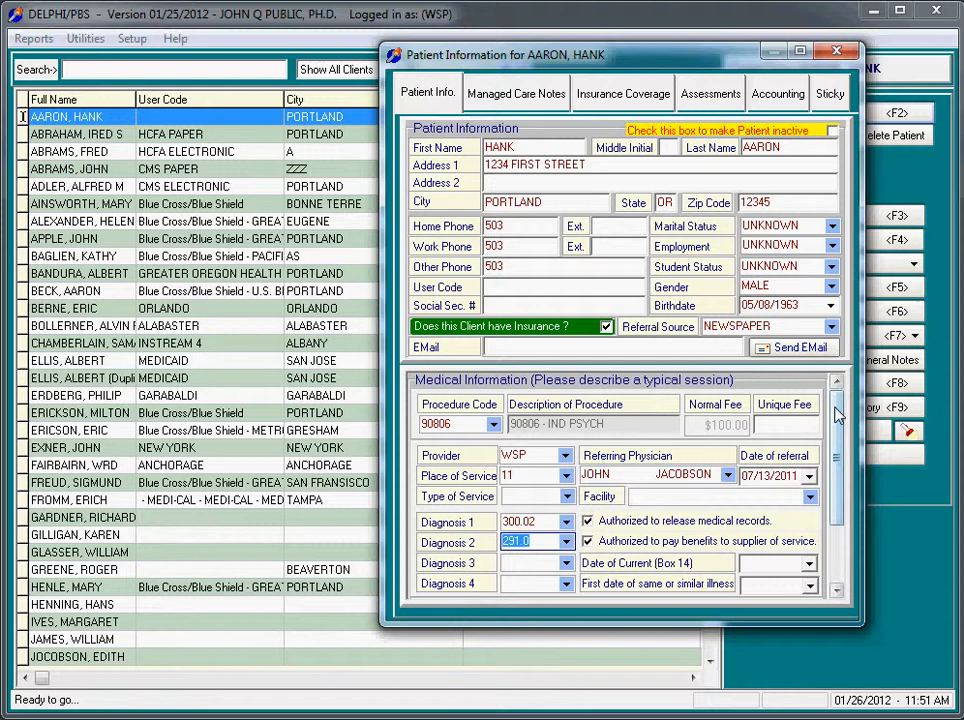
scroll("down", 3)
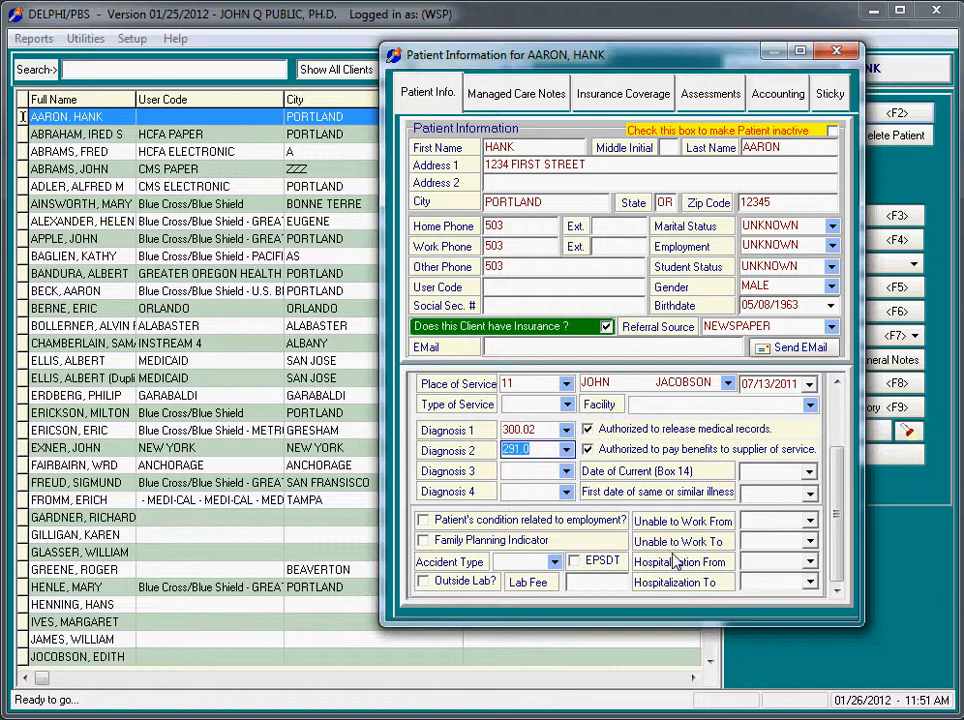
mouse_move(703, 545)
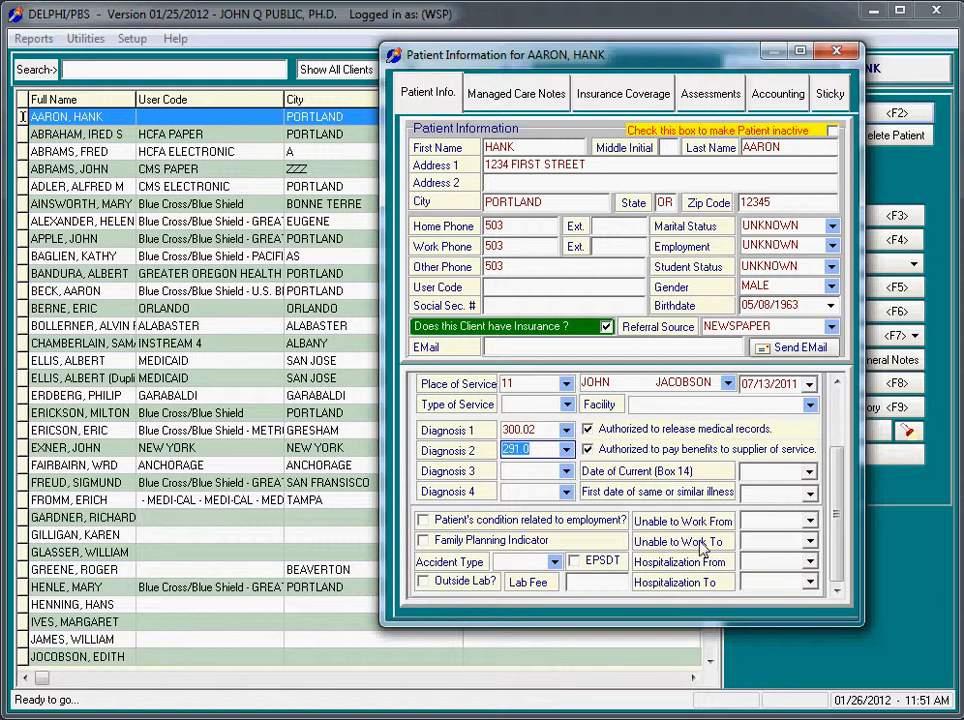
mouse_move(696, 568)
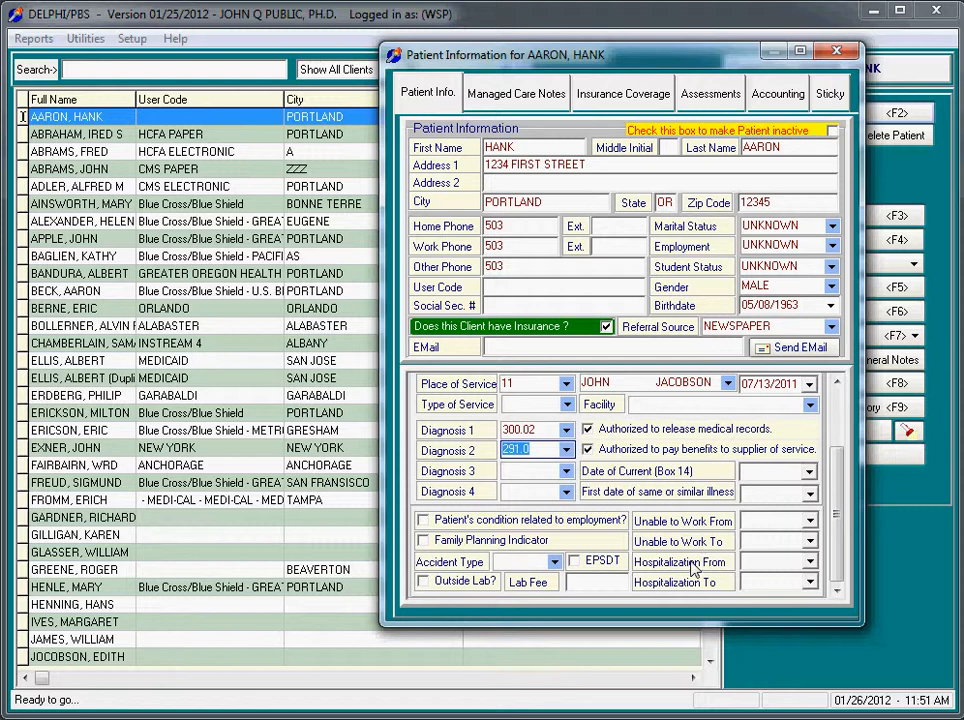
mouse_move(572, 582)
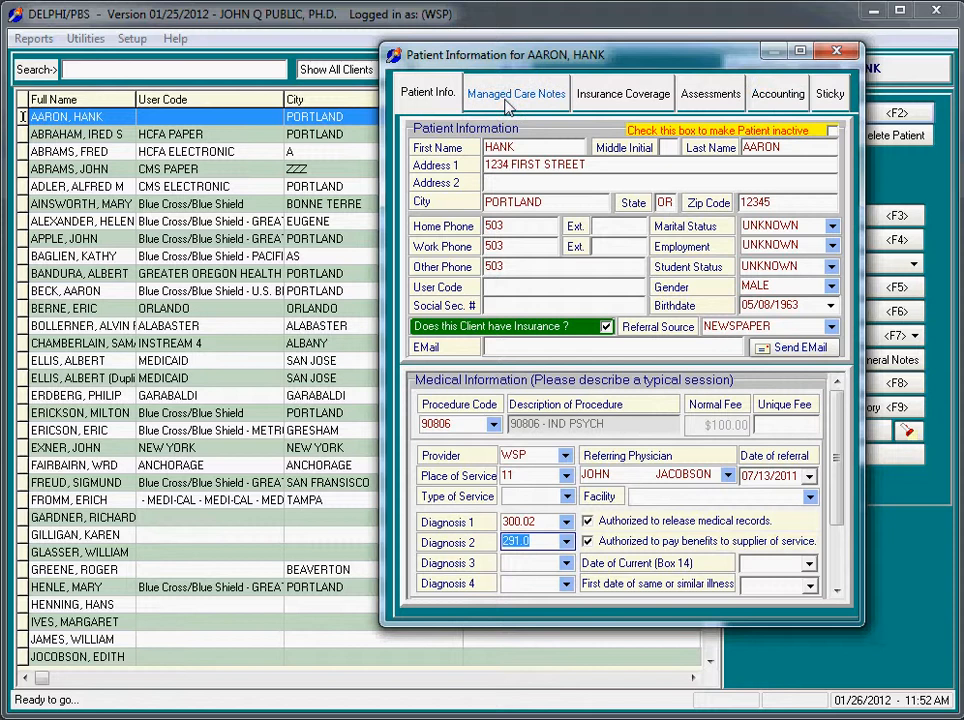
Review Hank Aaron's Managed Care Notes, then close his information form.
left_click(516, 92)
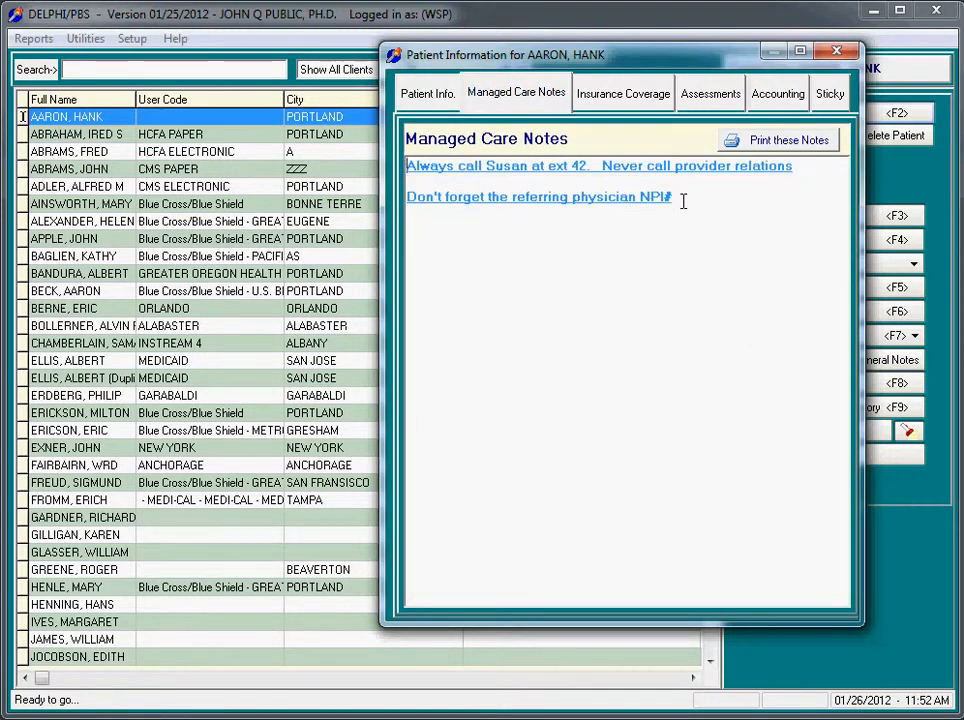
mouse_move(918, 410)
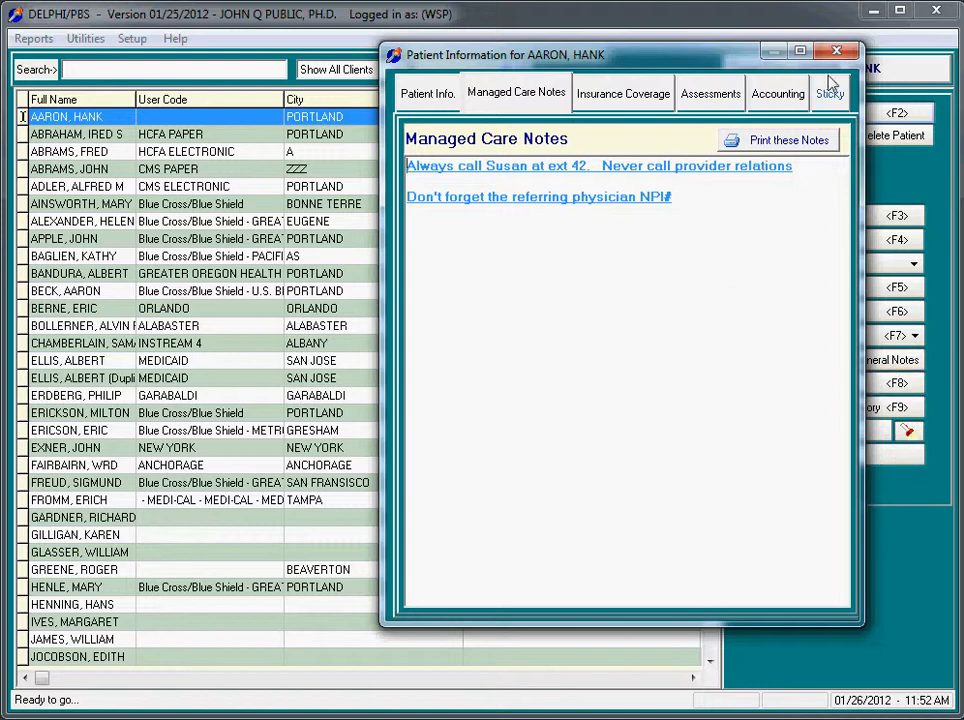
mouse_move(518, 105)
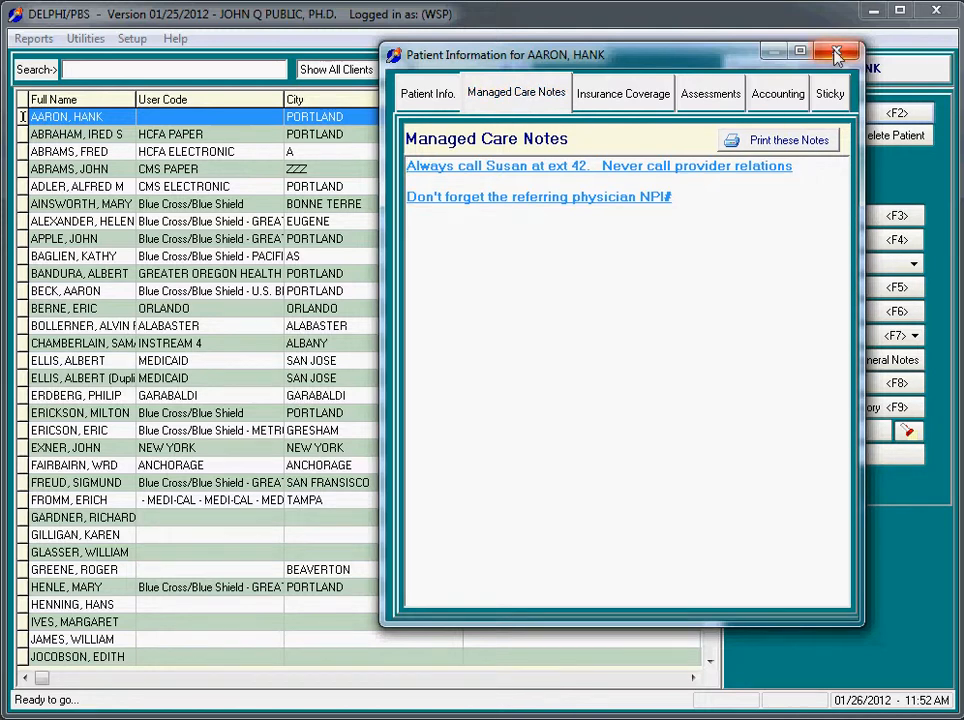
left_click(834, 53)
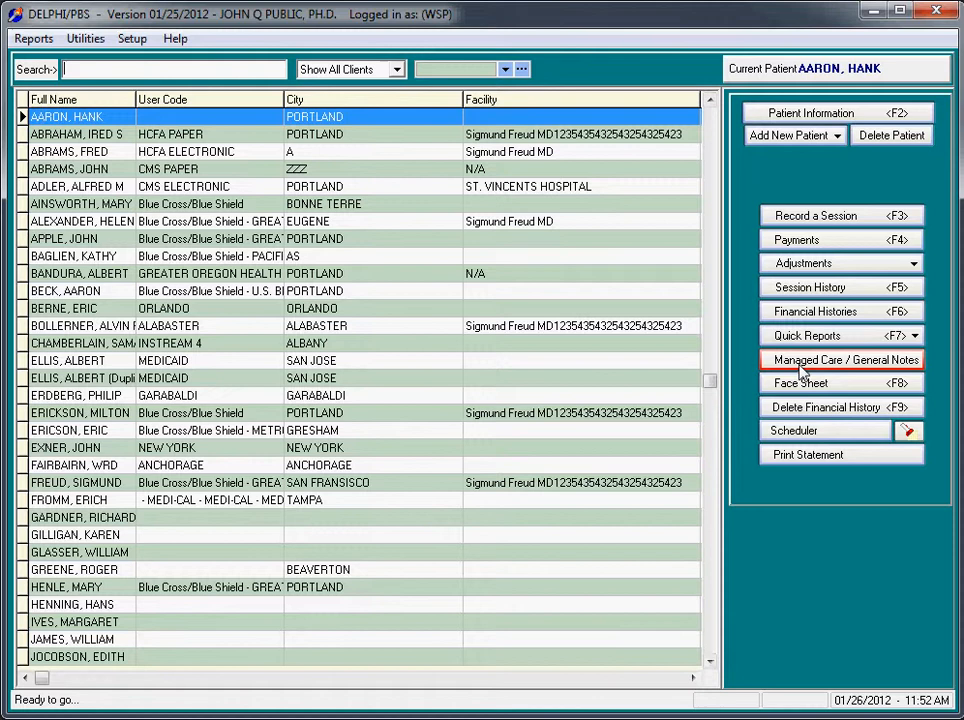
Open Hank Aaron's managed care control screen showing 10 sessions allowed, 7 remaining.
left_click(841, 359)
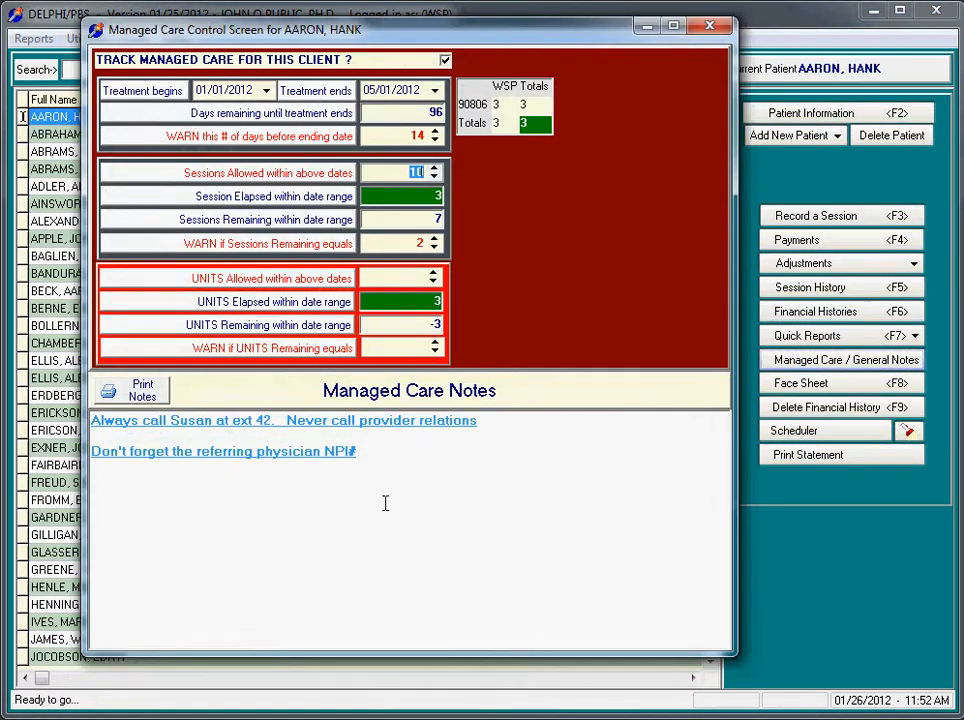
mouse_move(290, 301)
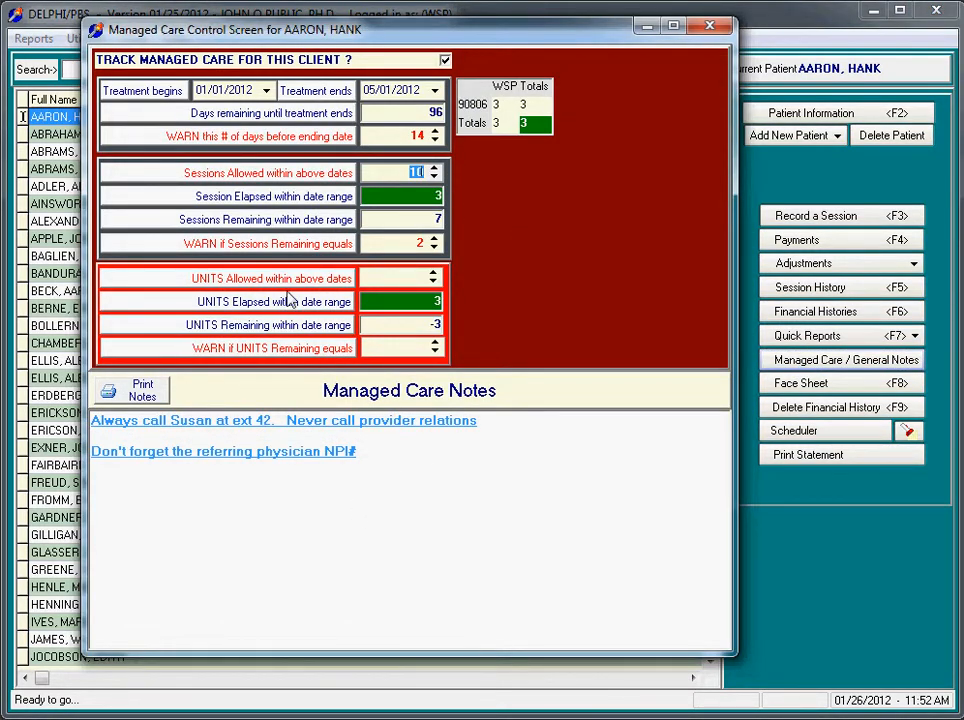
mouse_move(660, 147)
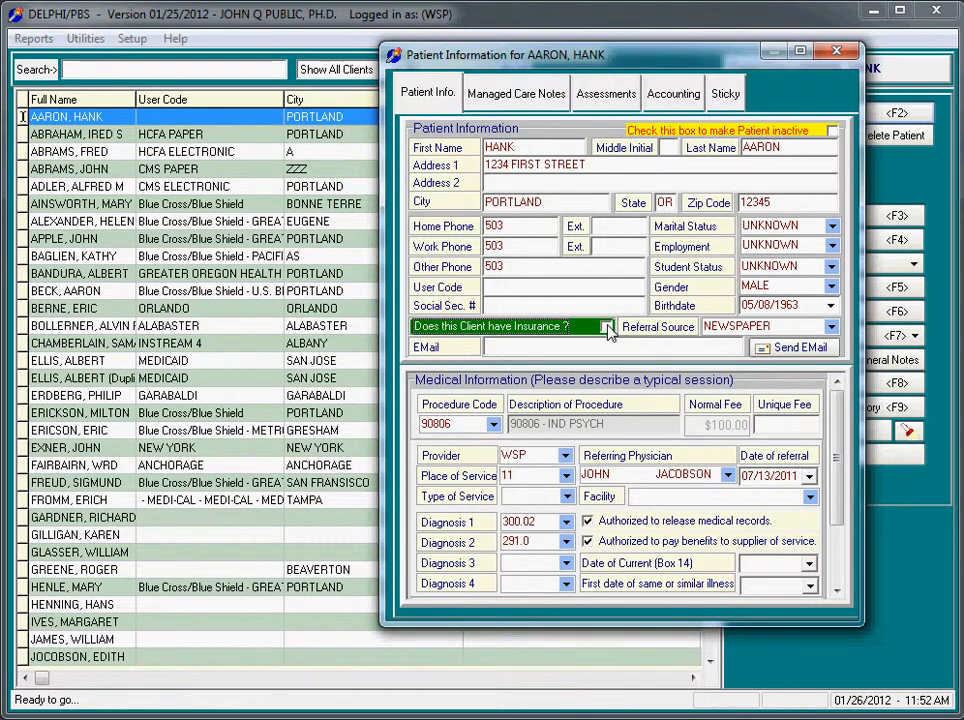
mouse_move(612, 341)
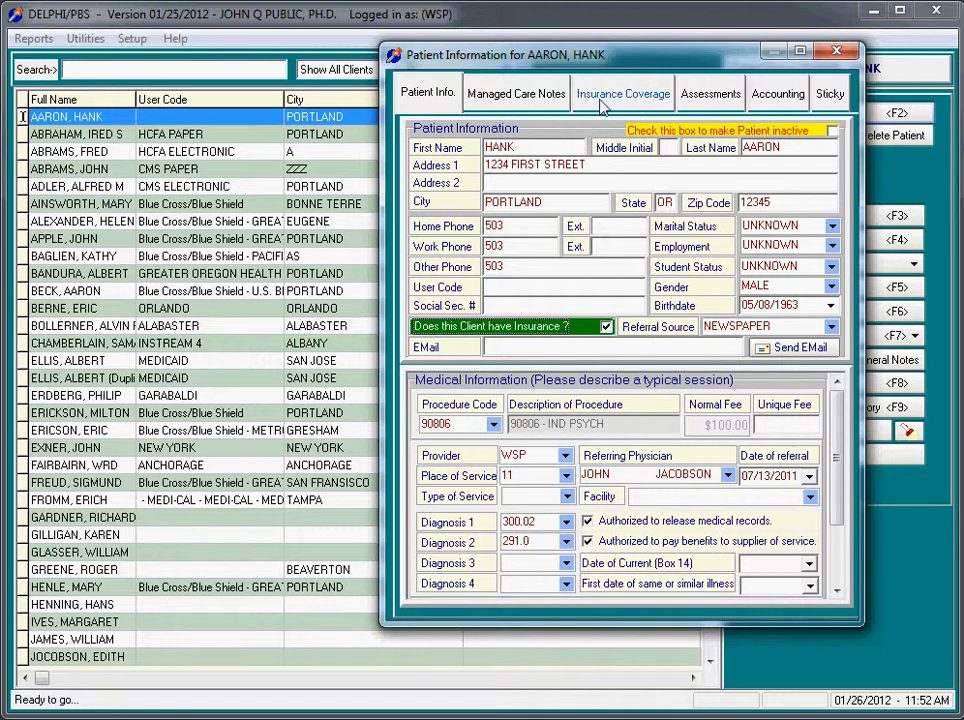
Add BC BS OF MA from the carrier list as Hank Aaron's insurance coverage.
left_click(625, 93)
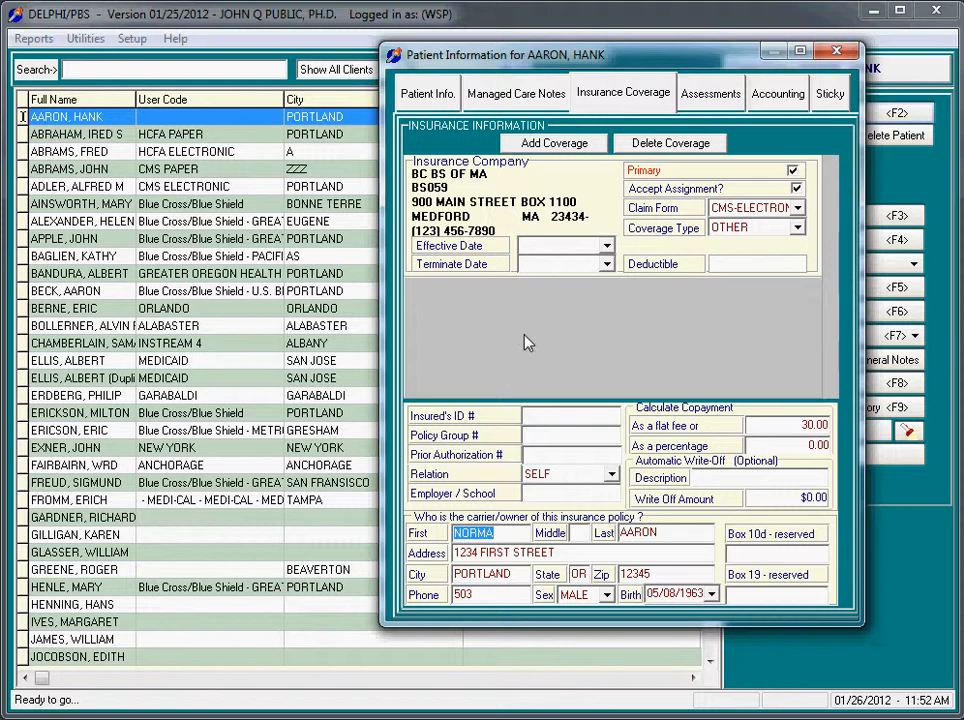
mouse_move(555, 152)
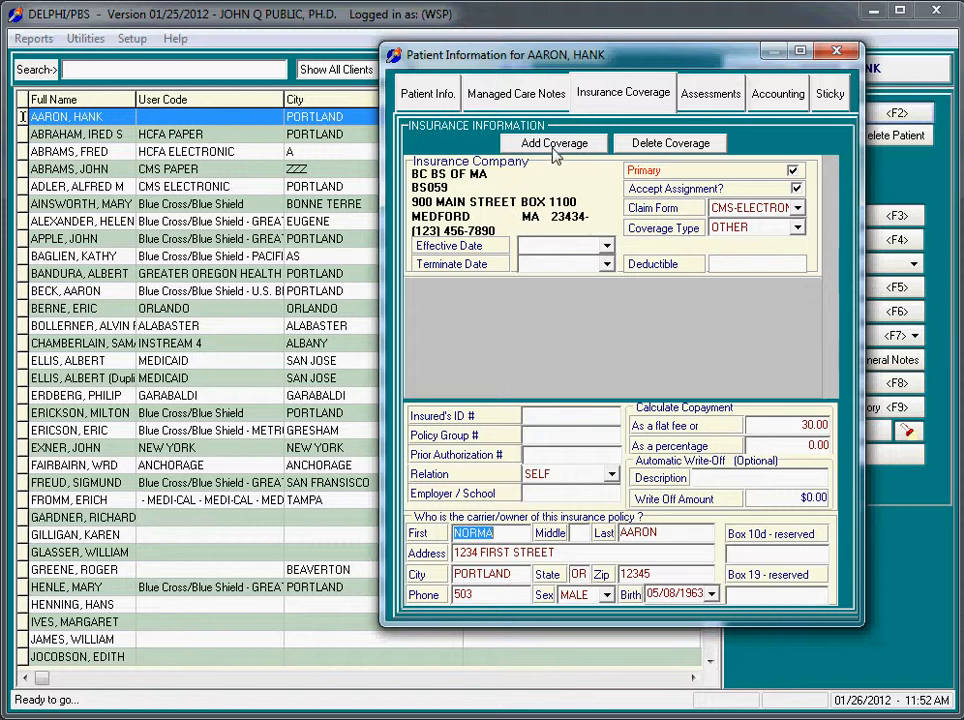
left_click(553, 143)
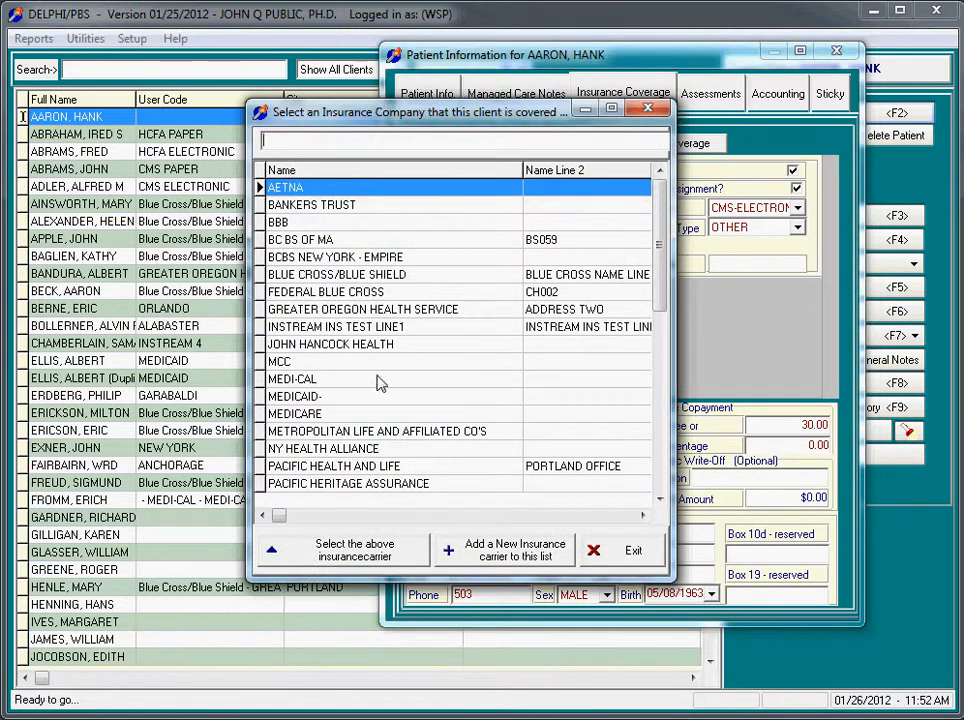
left_click(294, 413)
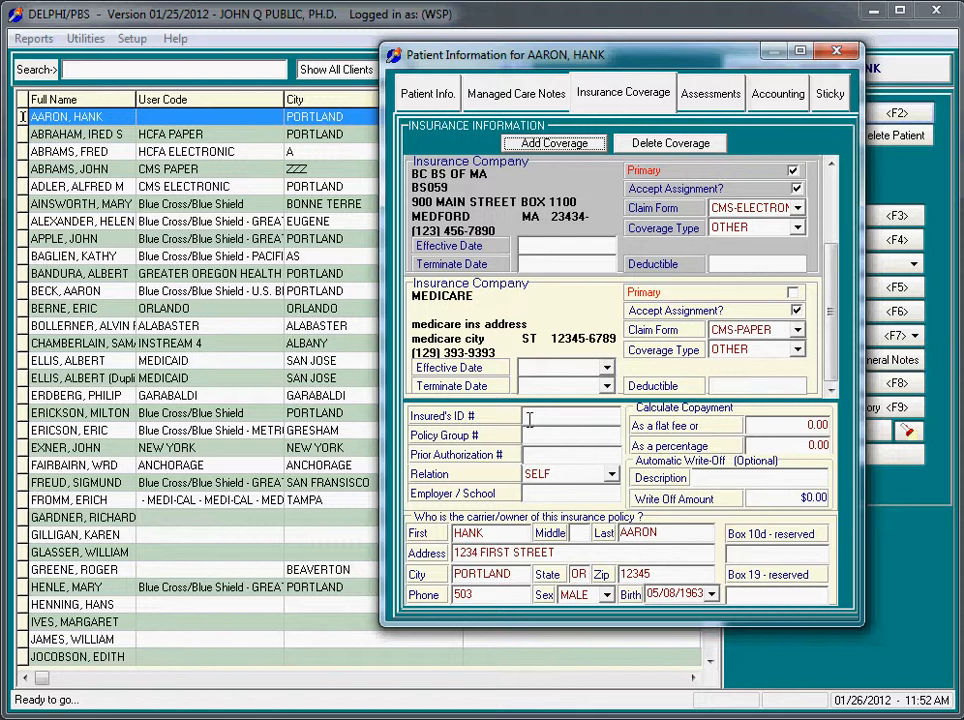
Enter insured IDs 'MEDICATE' and 'BCBS ID', and set the BC BS relation to spouse.
type("M")
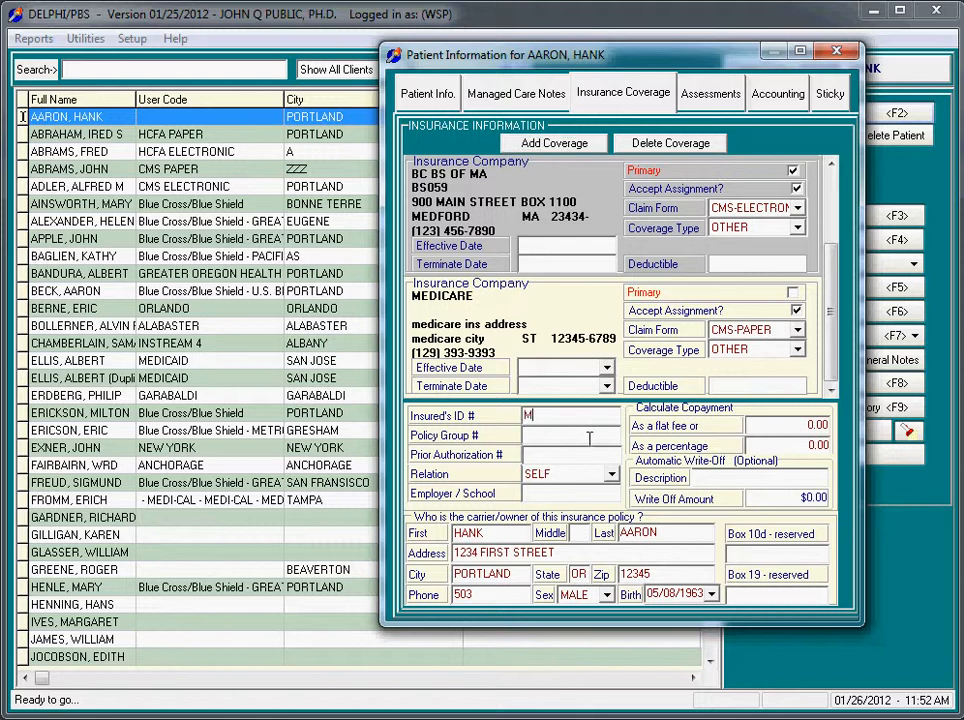
type("EDICATE")
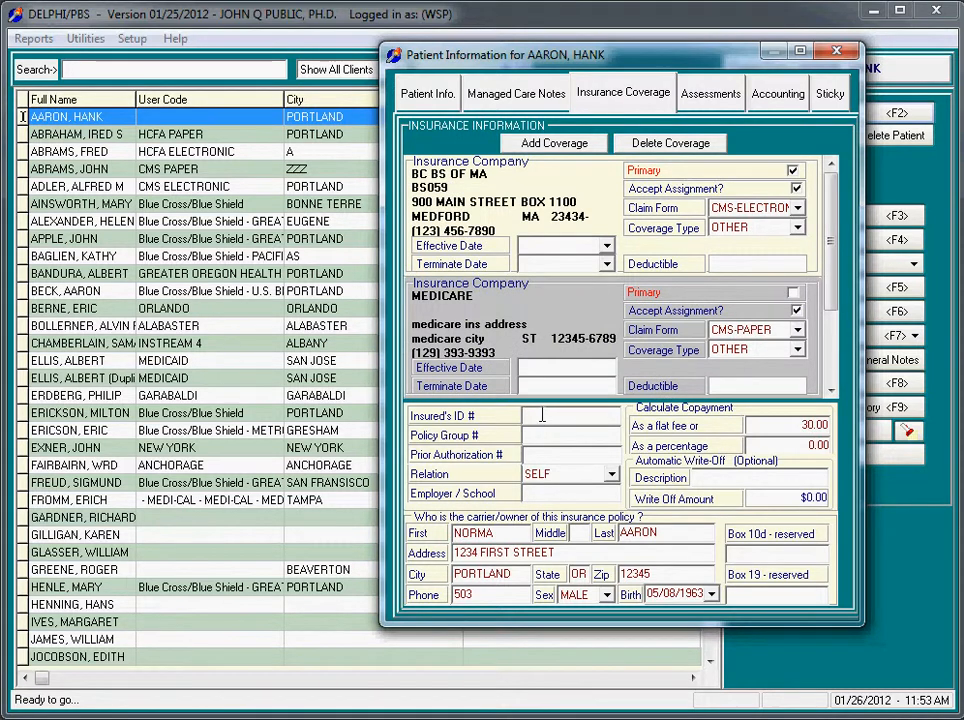
type("BCBS ID")
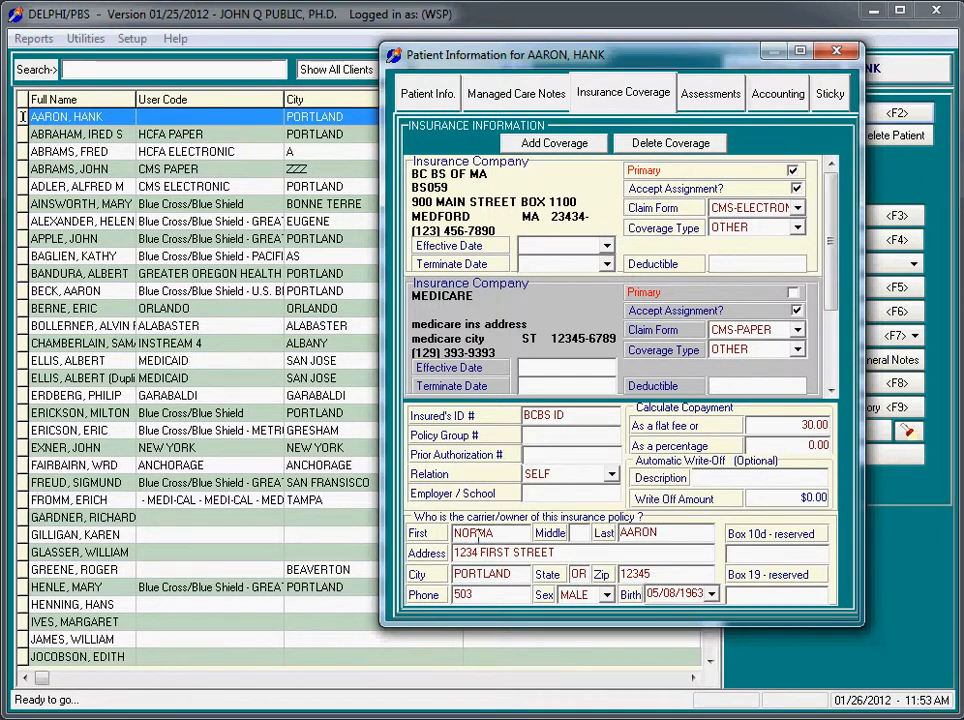
left_click(609, 474)
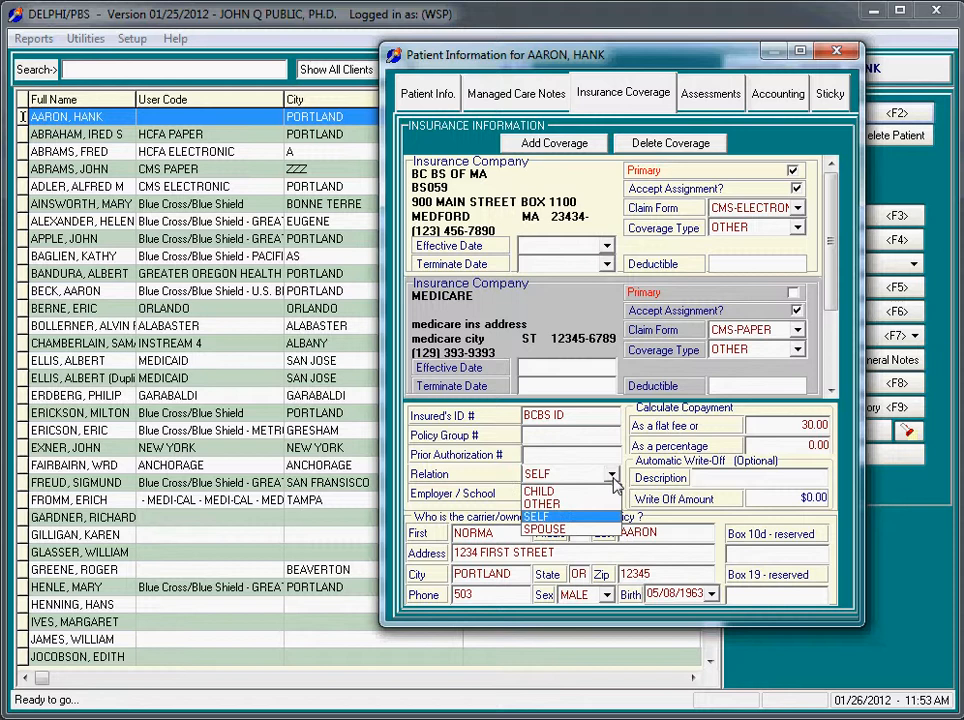
left_click(545, 529)
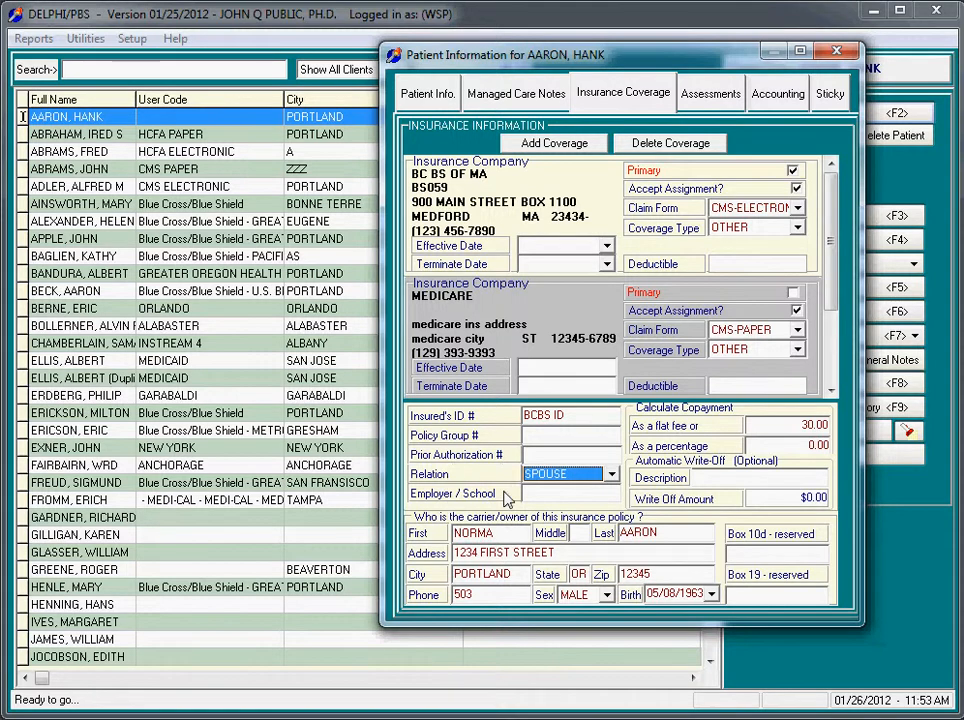
mouse_move(462, 323)
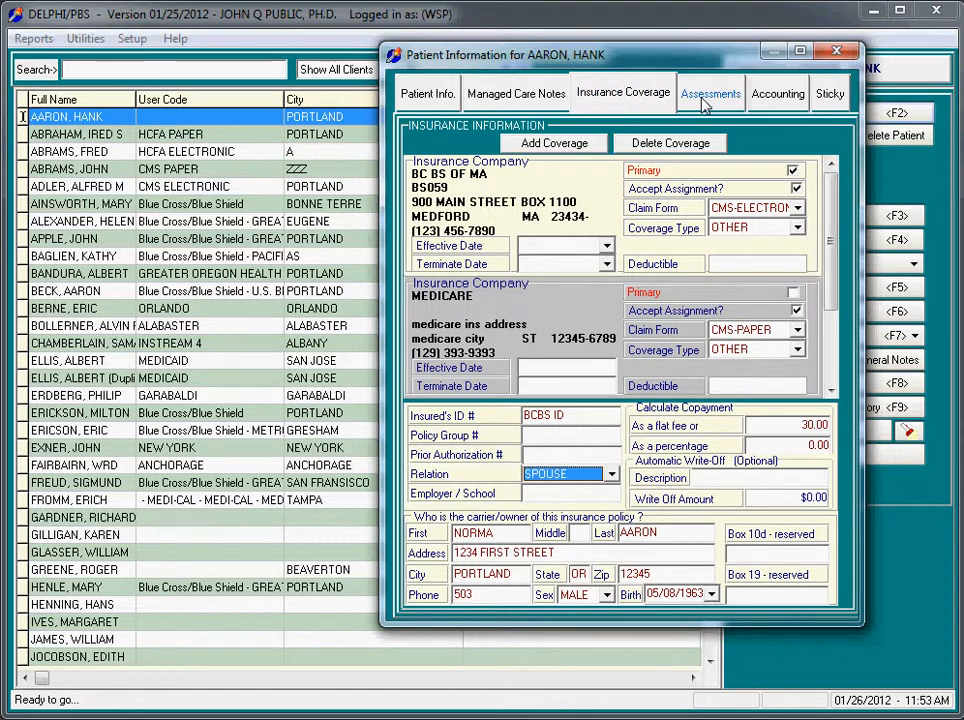
Add the INTAKE EVALUATION assessment, view its intake summary form, and close it.
left_click(716, 93)
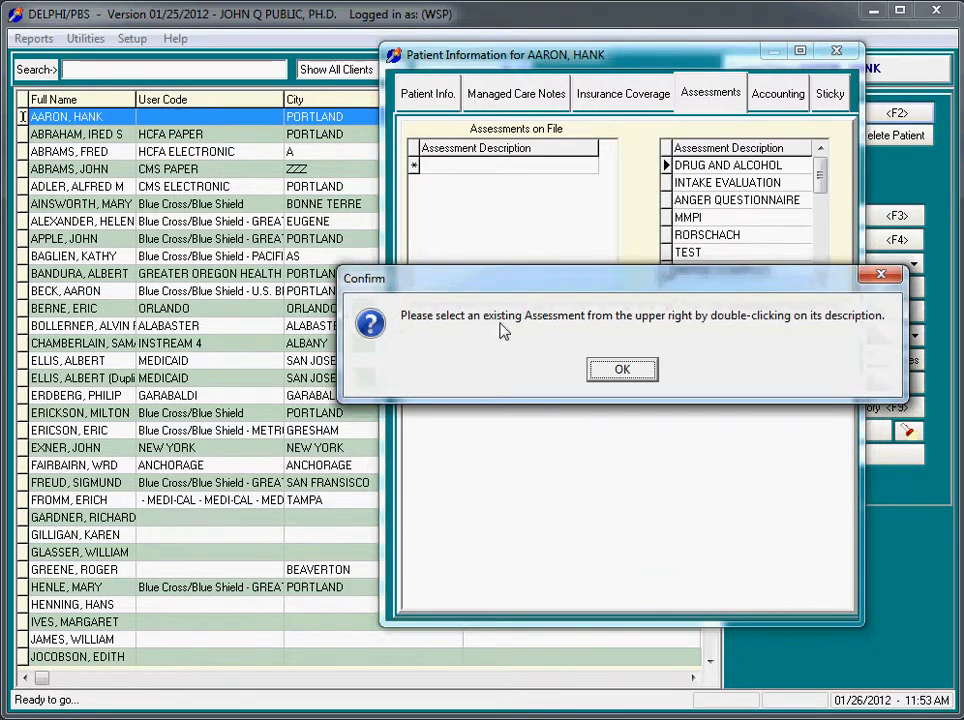
left_click(622, 369)
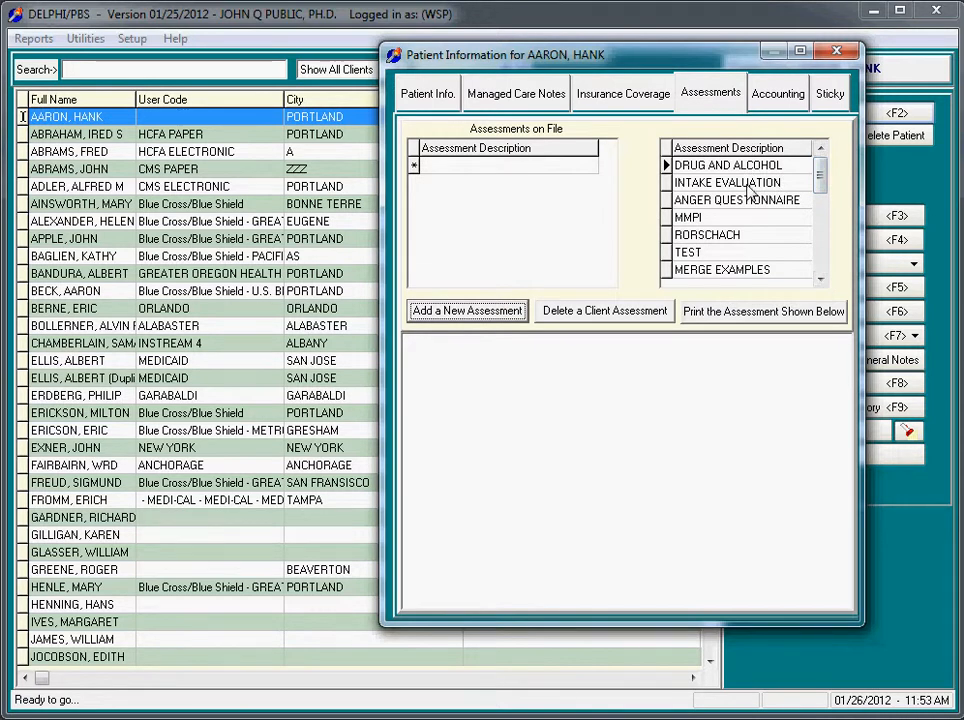
double_click(726, 182)
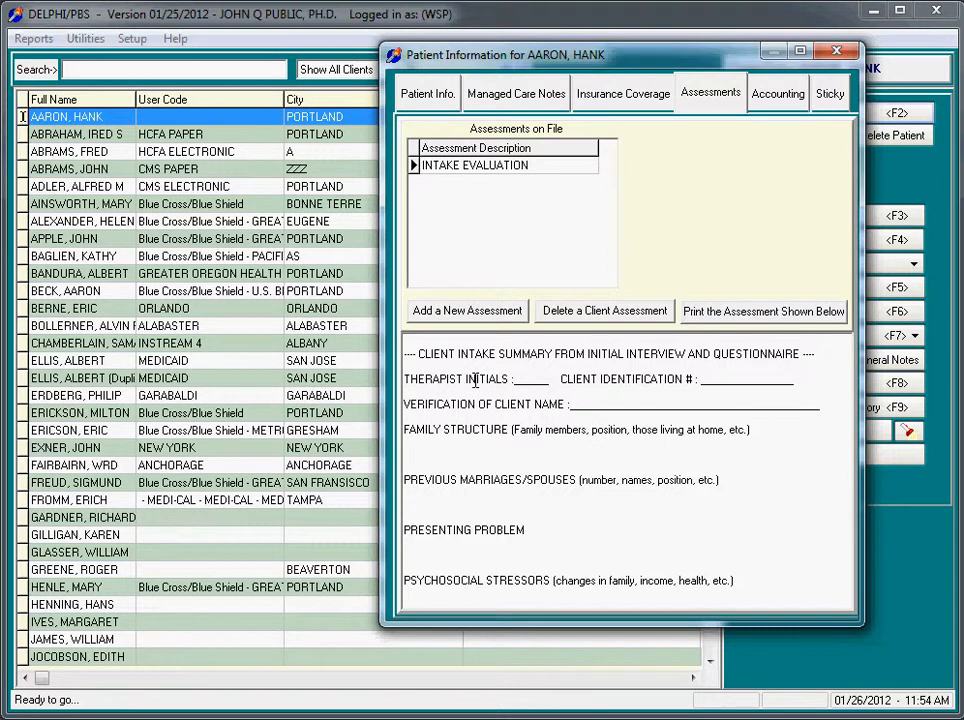
double_click(474, 165)
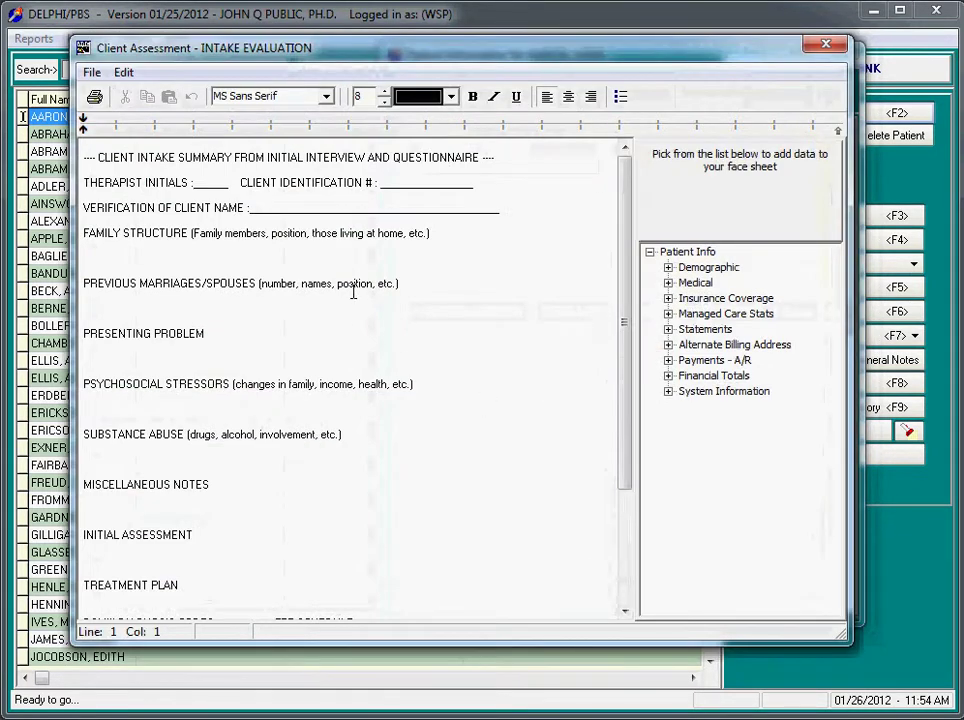
mouse_move(410, 253)
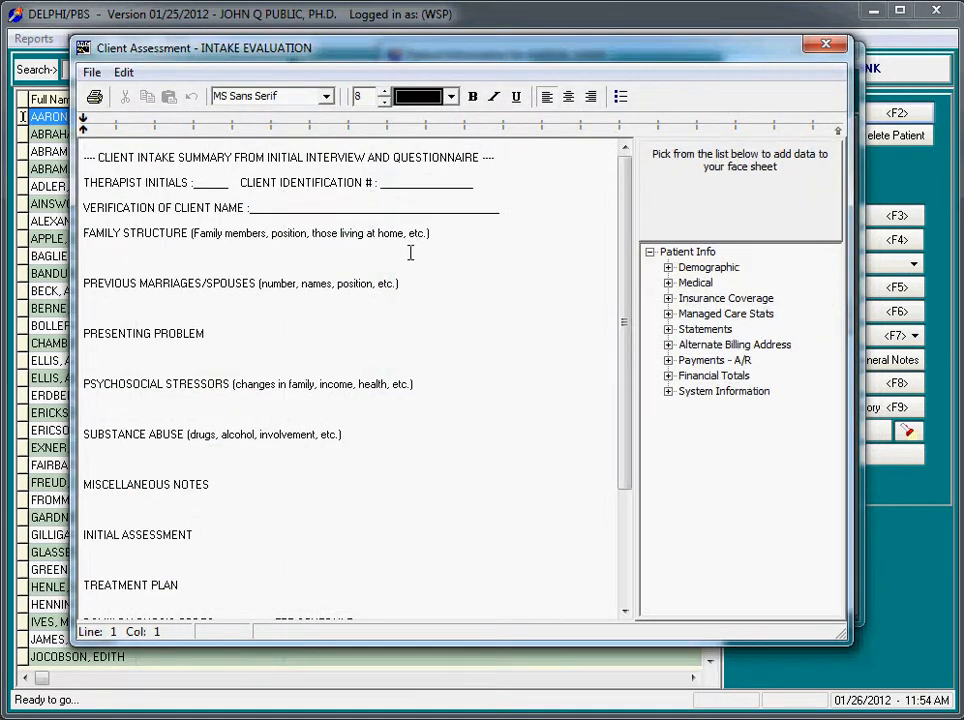
mouse_move(820, 40)
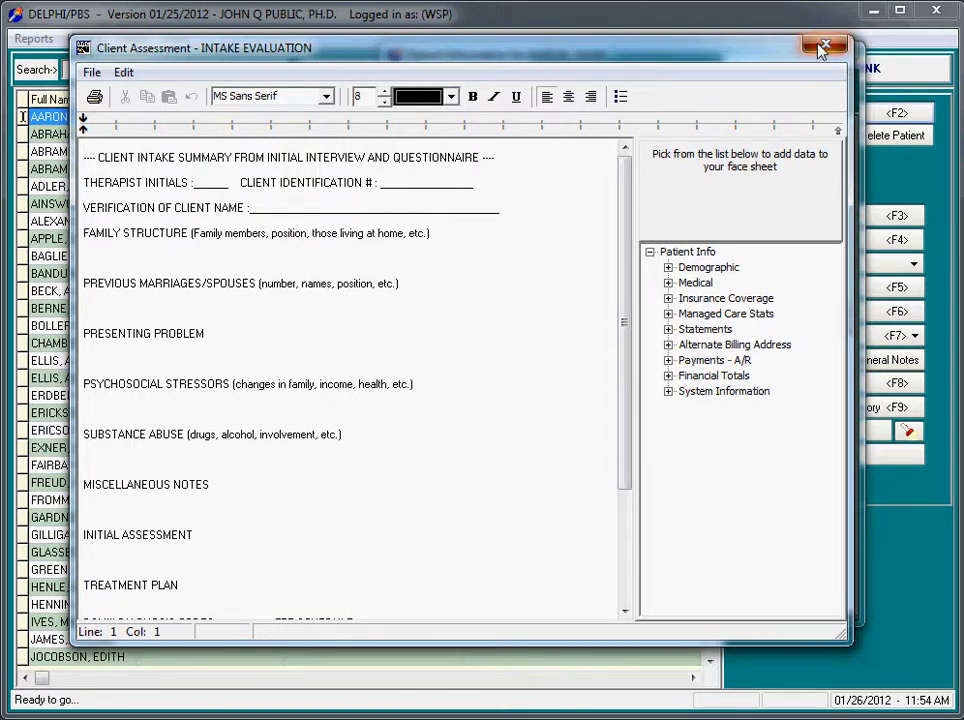
left_click(824, 42)
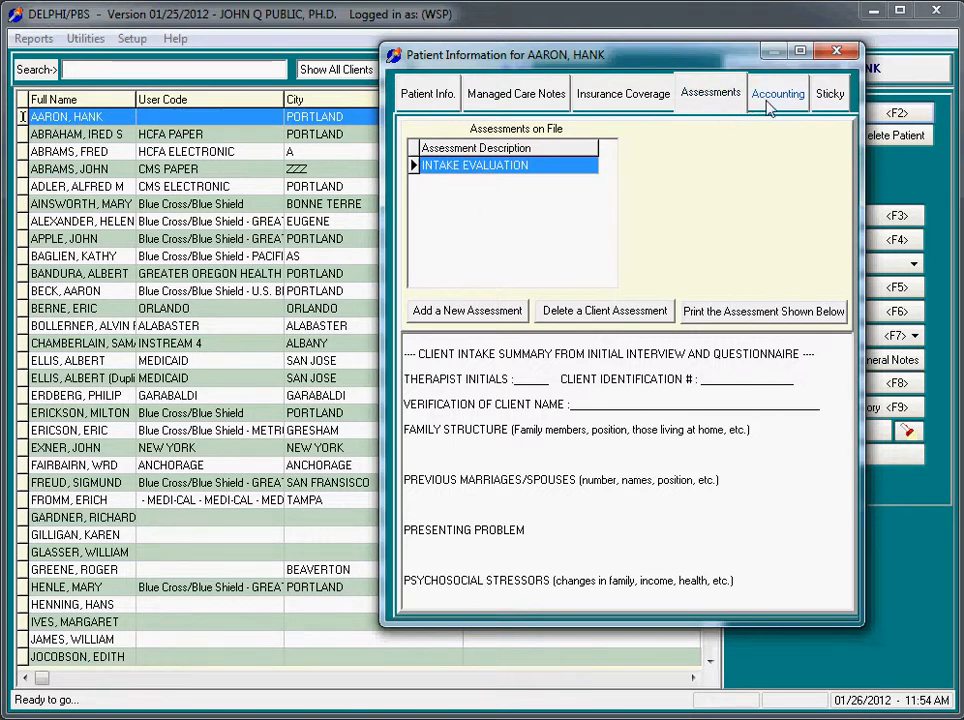
Dismiss the default new-client settings and return to Hank Aaron's accounting details.
left_click(788, 94)
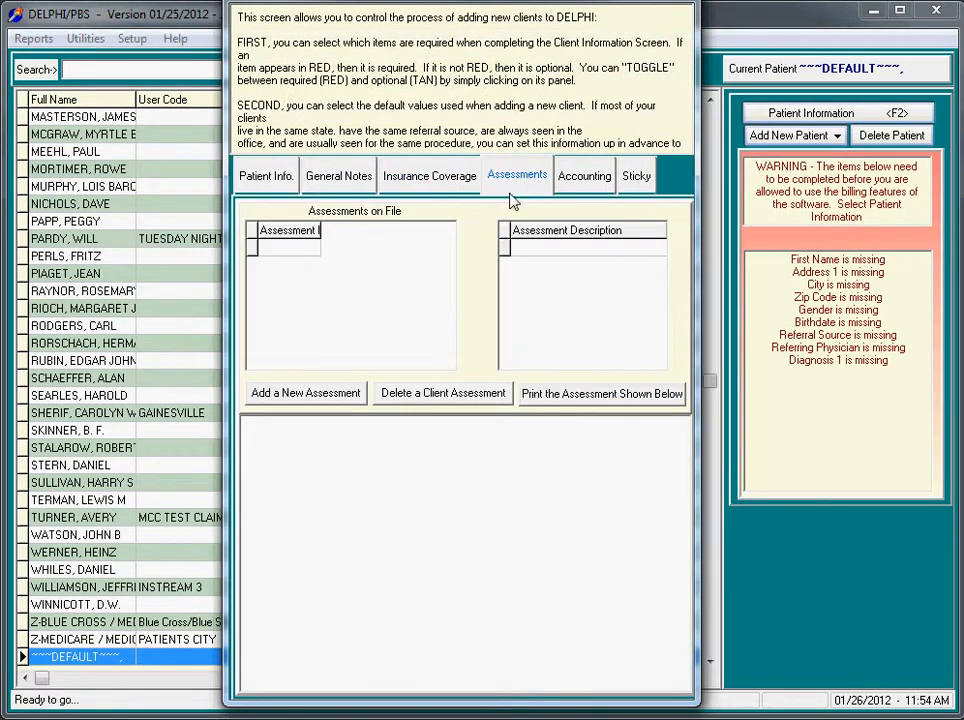
left_click(584, 175)
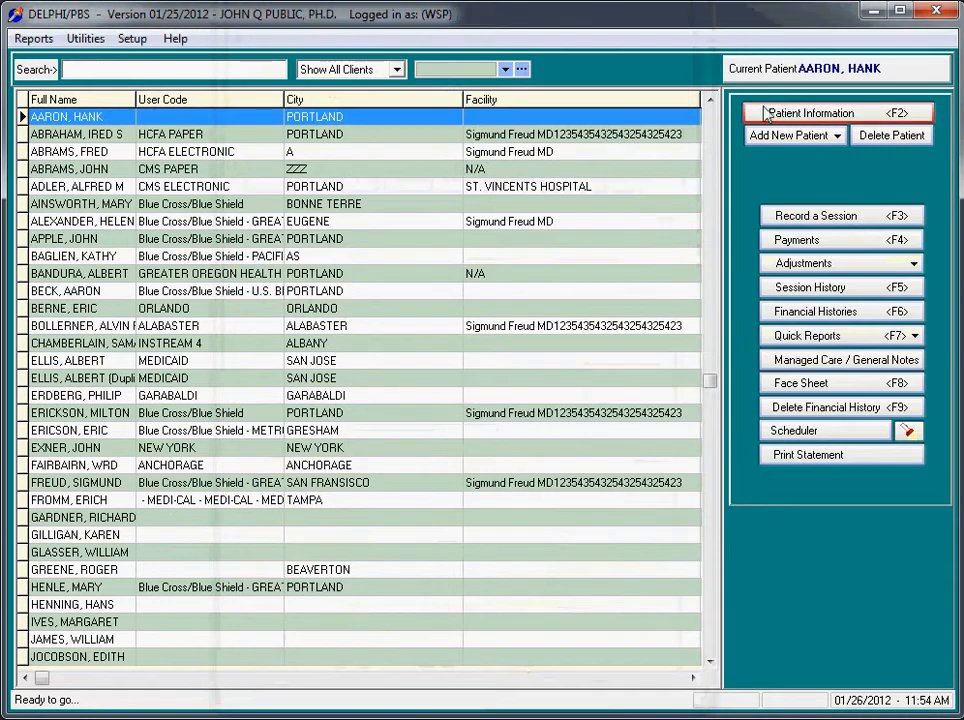
left_click(837, 110)
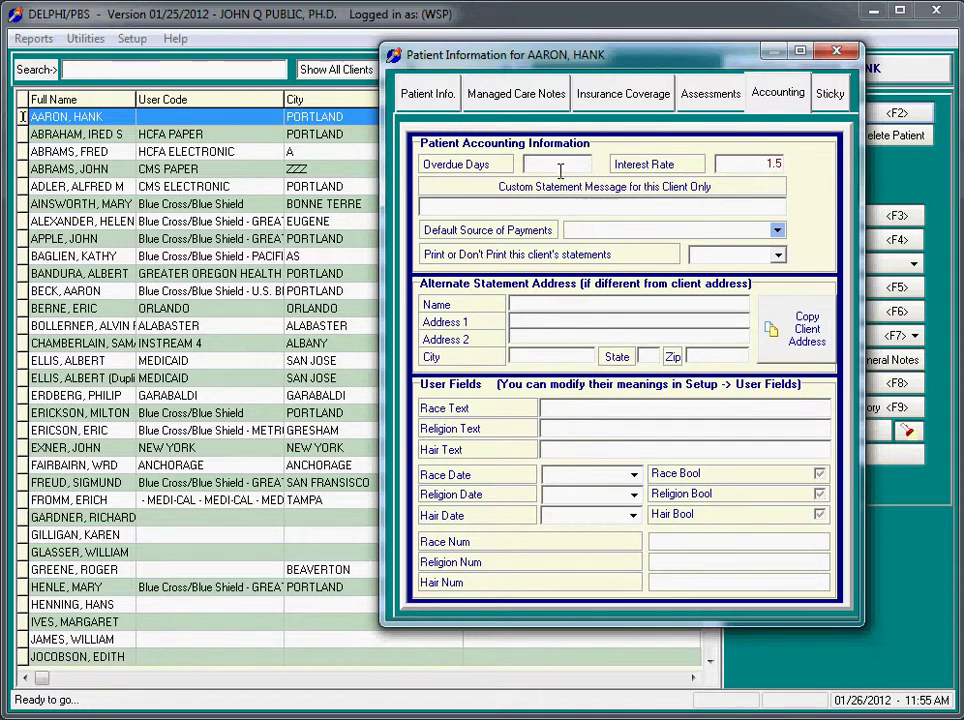
Set 30 overdue days, try message 'Happy Birthday', and check payment source and print options.
type("30")
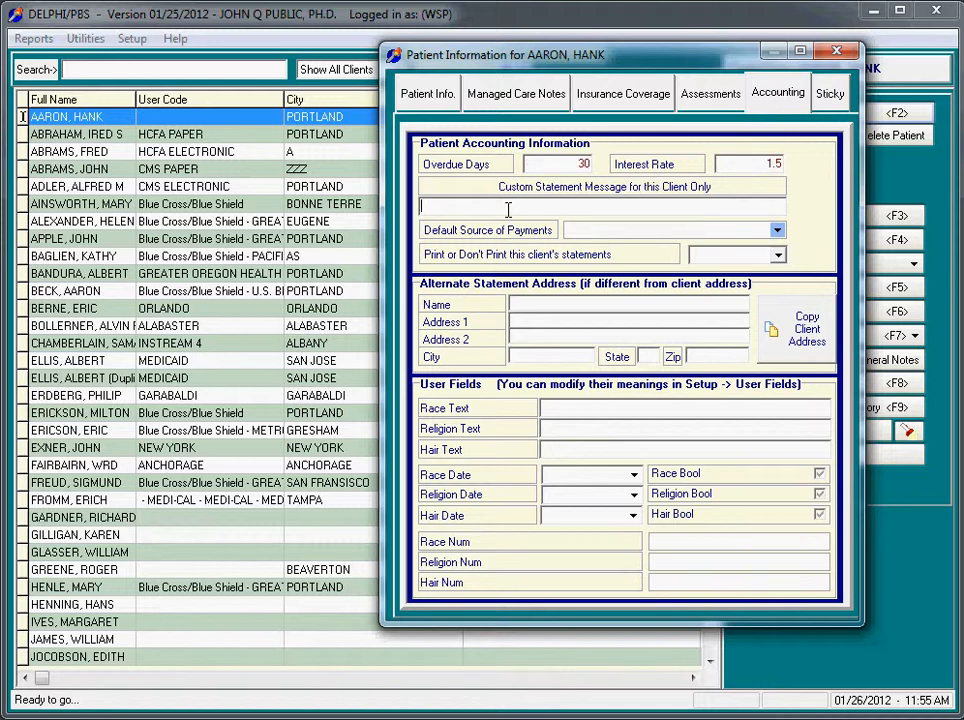
type("Happy")
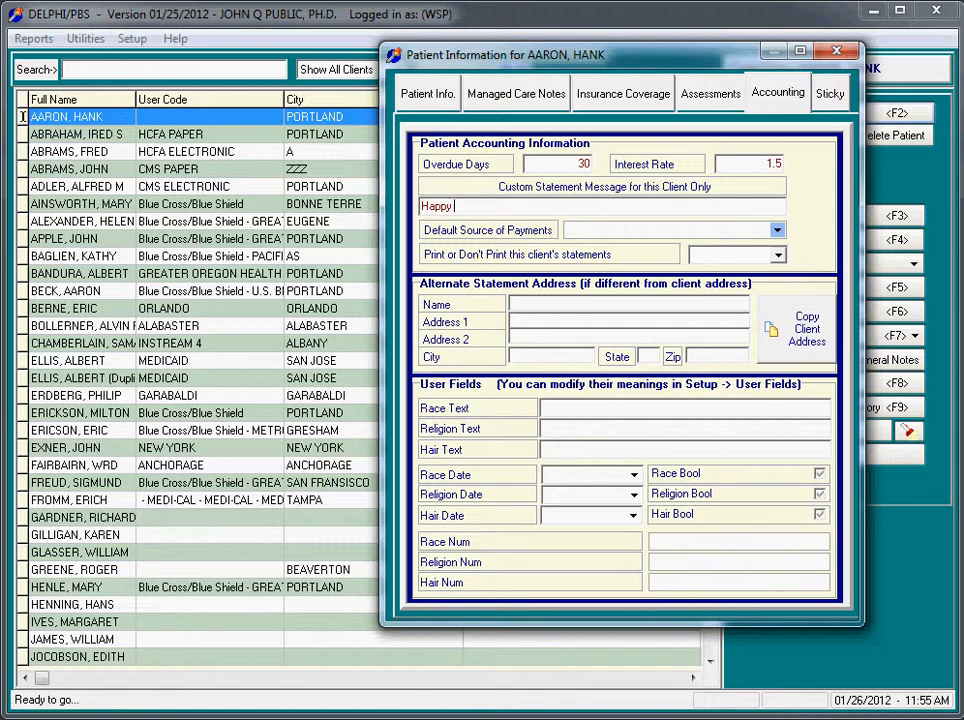
type("Birthday")
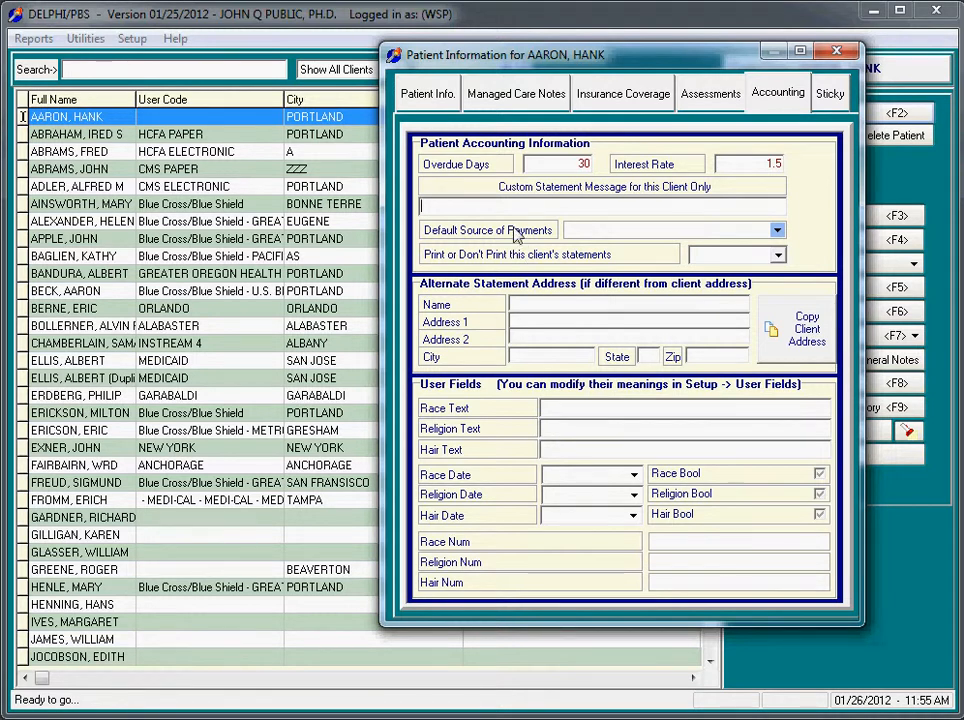
left_click(776, 230)
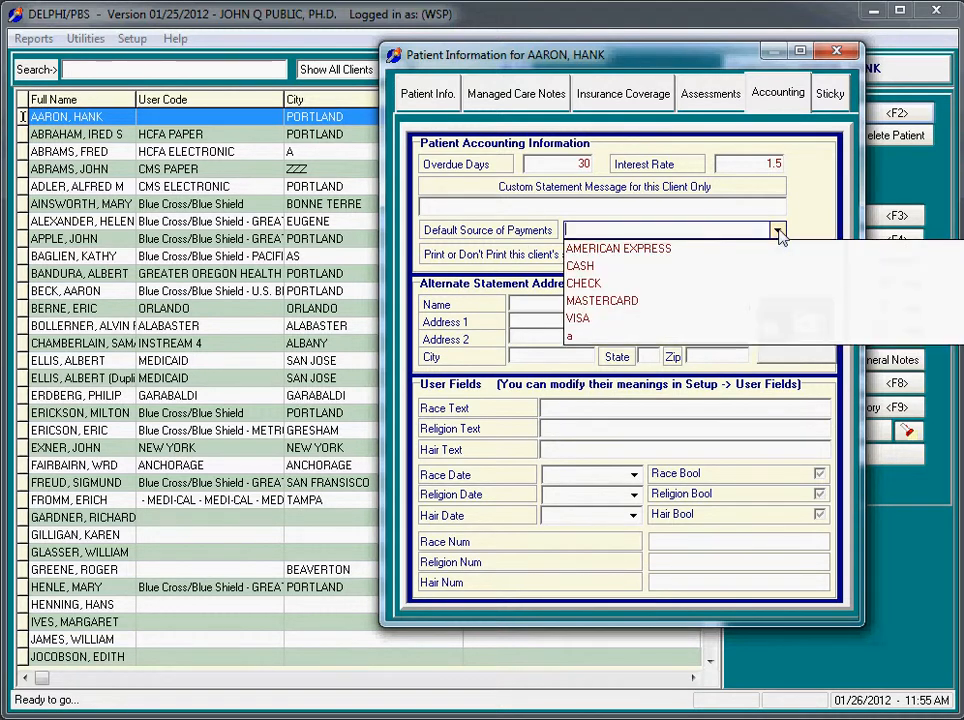
mouse_move(578, 318)
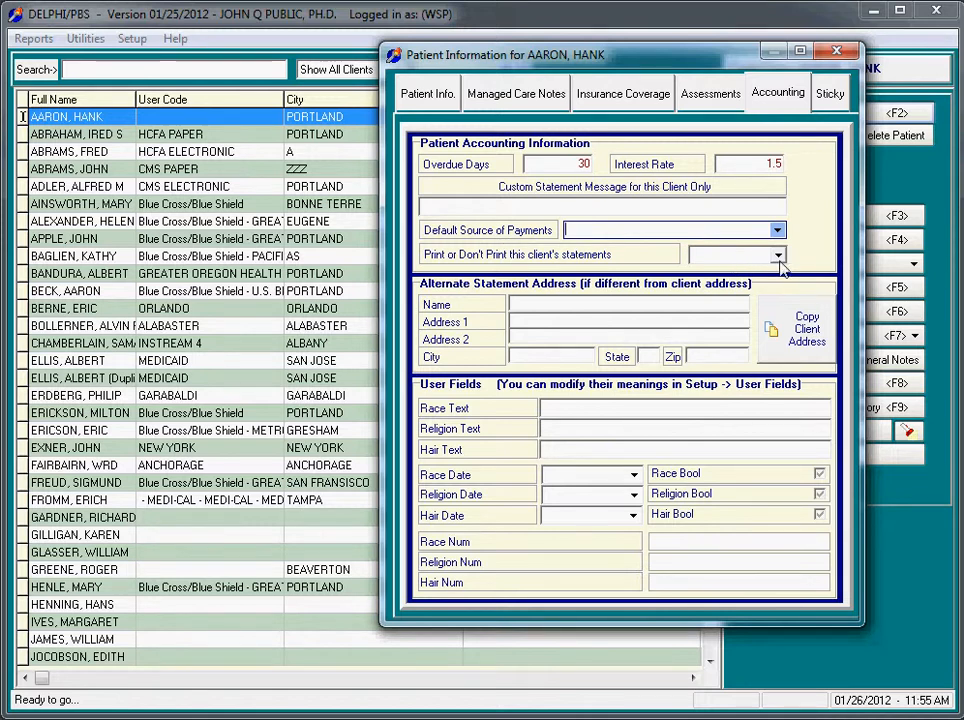
left_click(778, 254)
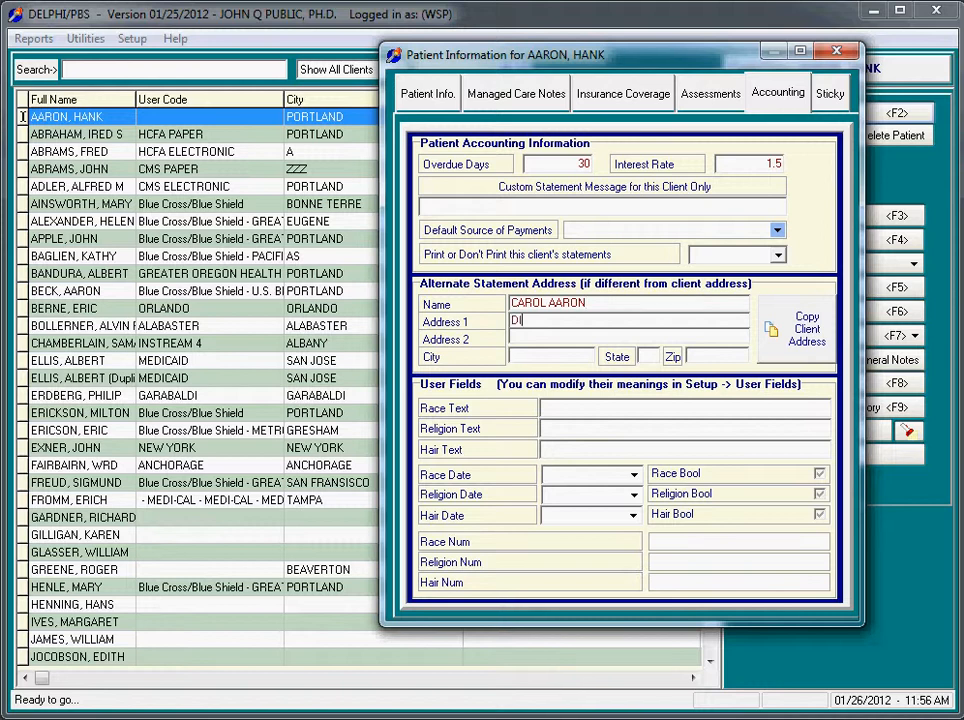
Enter the alternate statement address: name Different Address, Seattle, WA, zip 33223.
type("DIFFERENT")
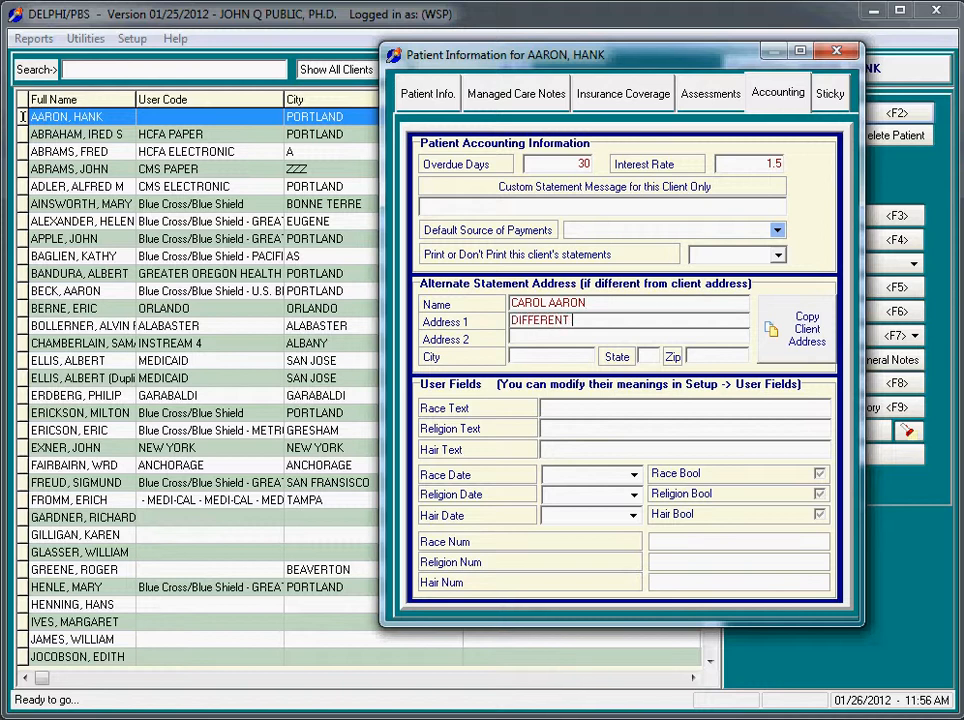
type("ADDRESS")
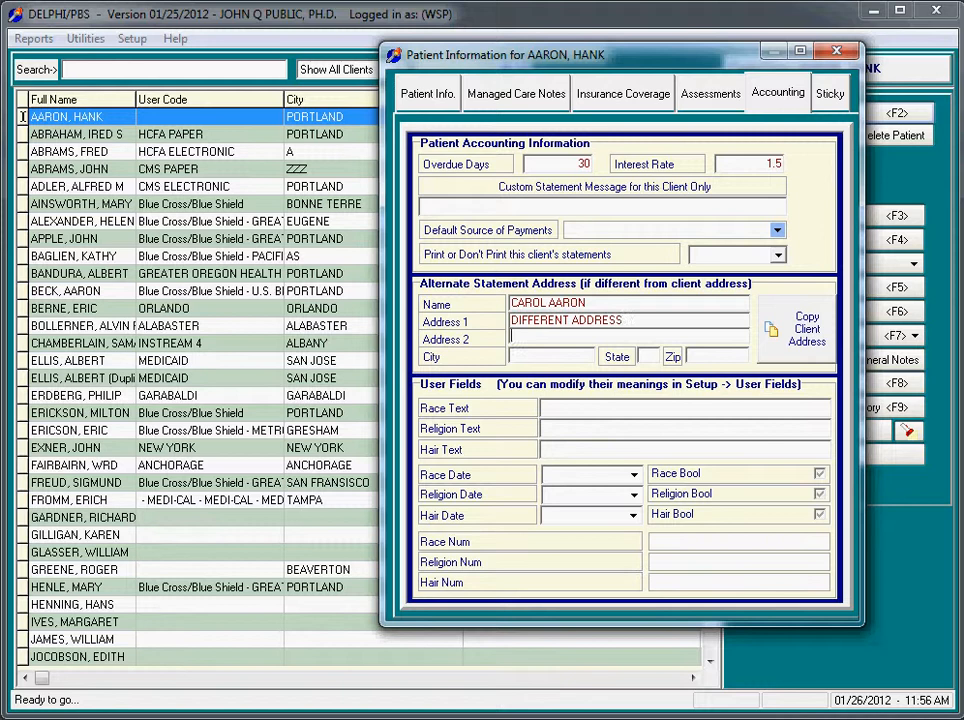
type("CITY")
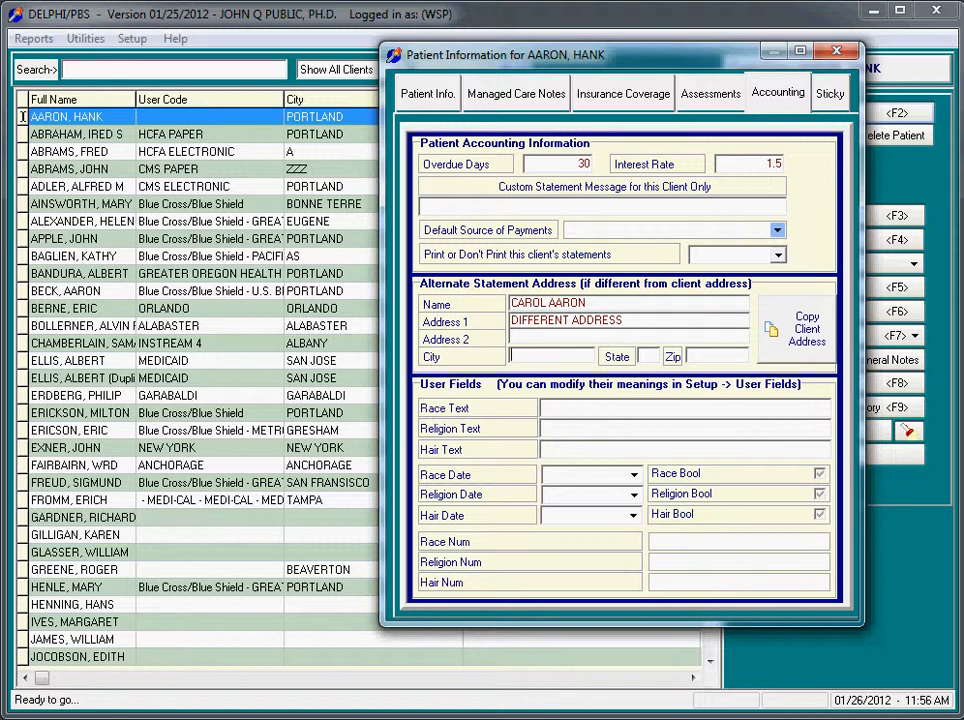
type("SEATTLE")
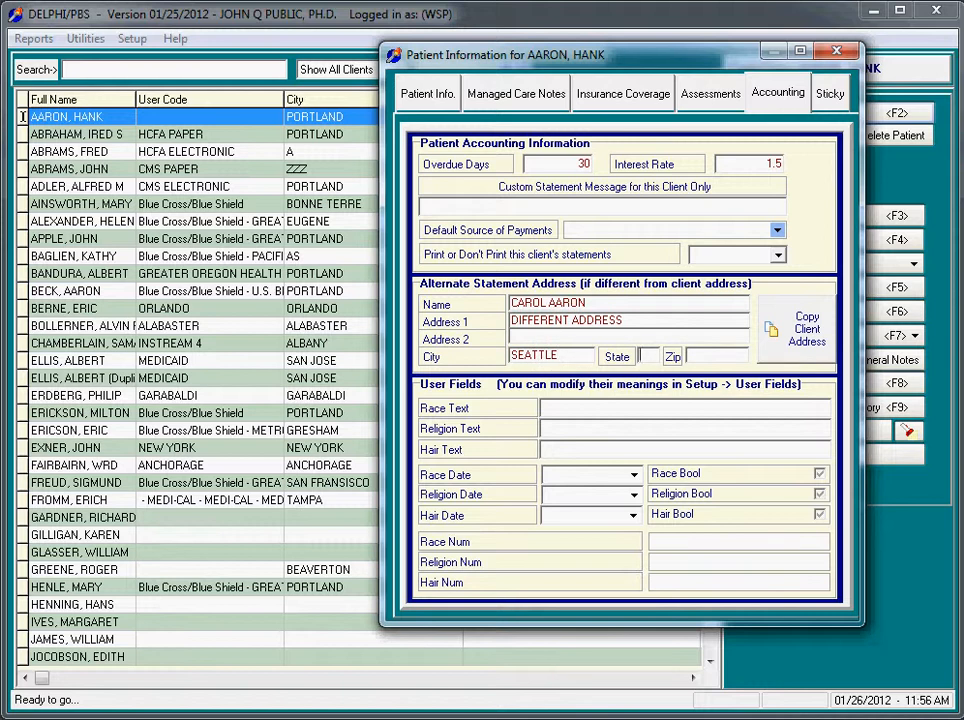
type("WA")
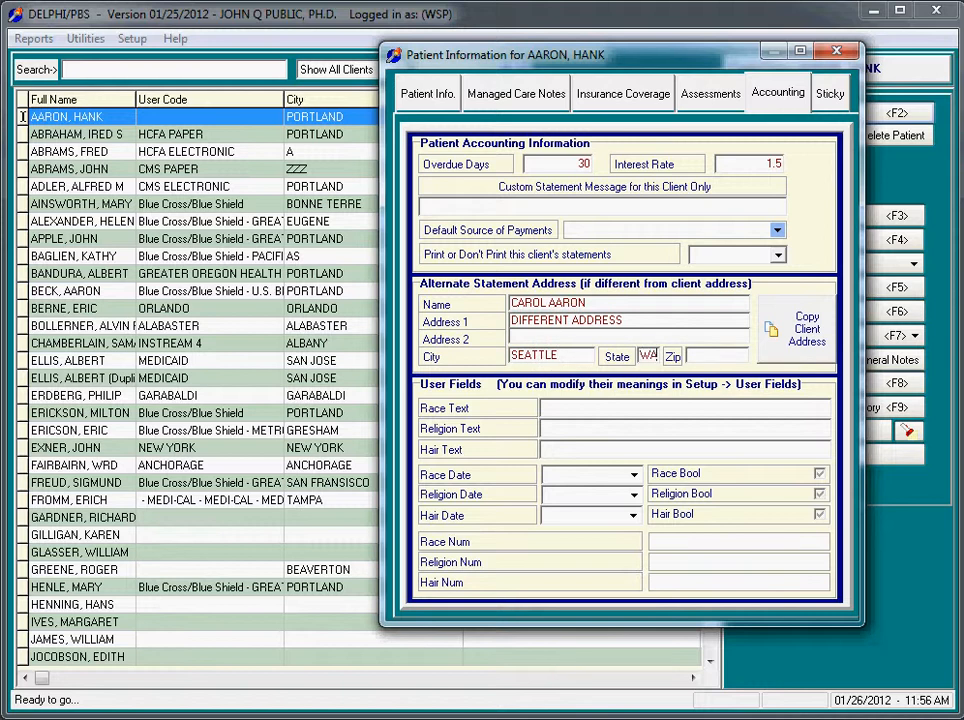
type("33223")
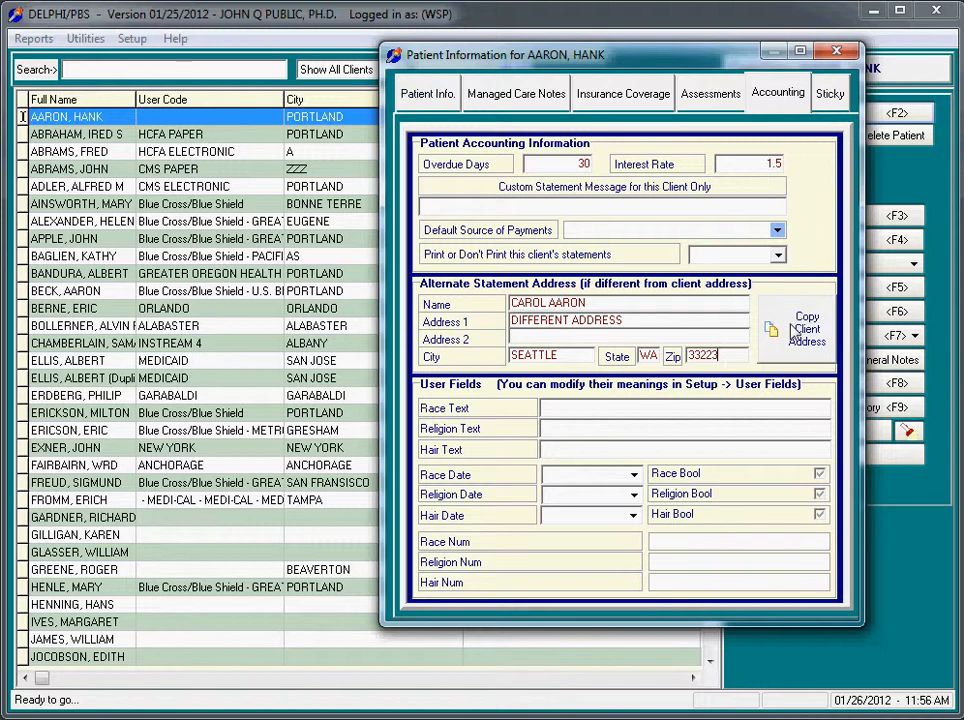
Copy the client address 1234 First Street, Portland, OR 12345 over the alternate address.
left_click(804, 330)
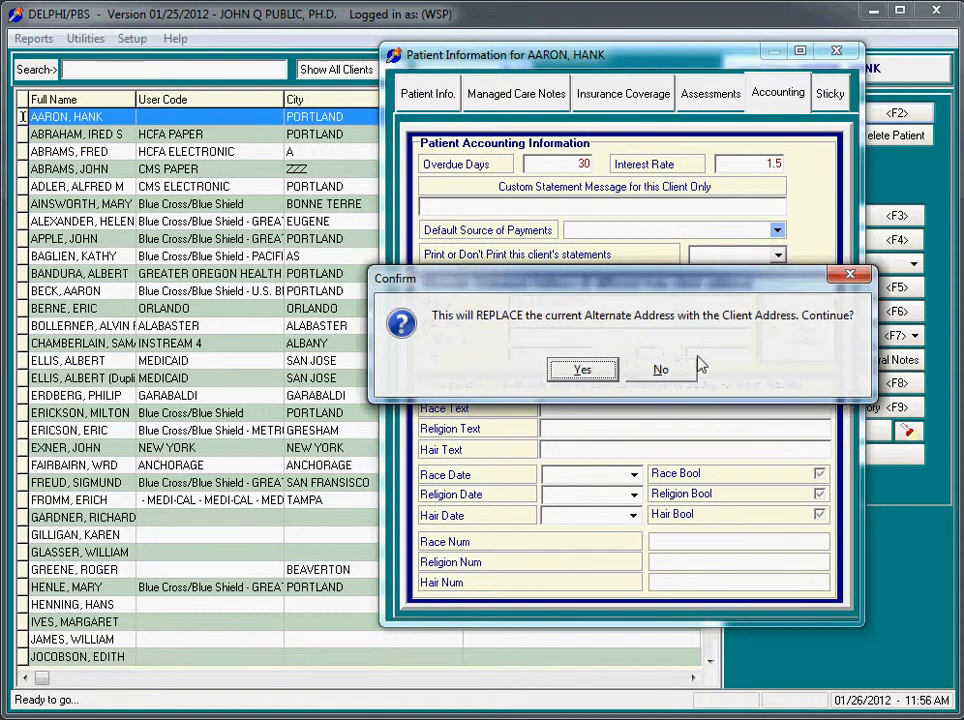
left_click(582, 369)
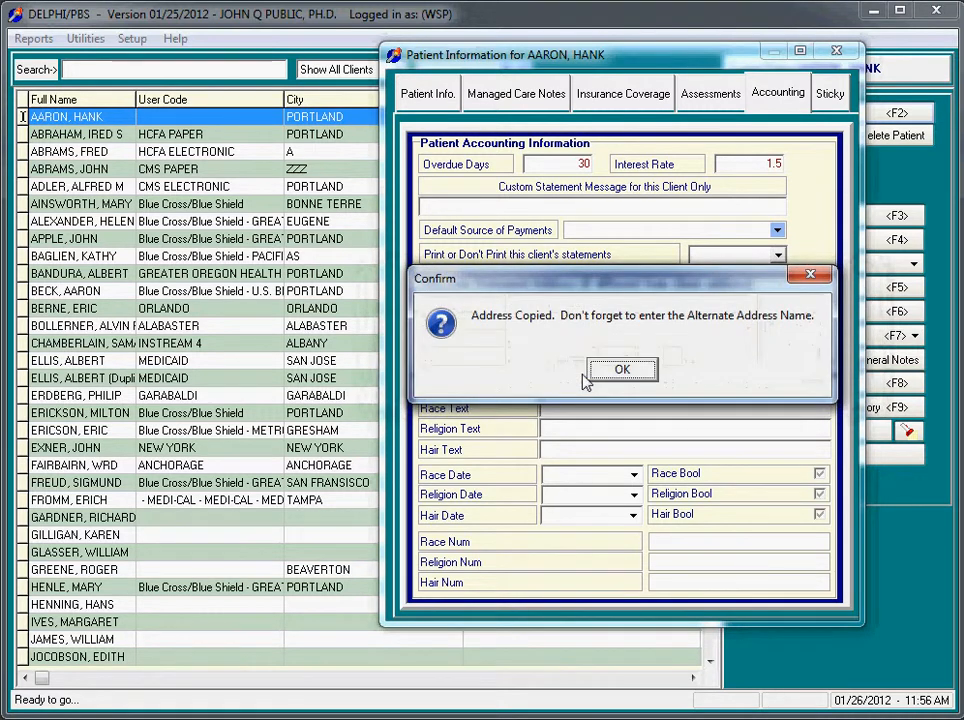
left_click(622, 369)
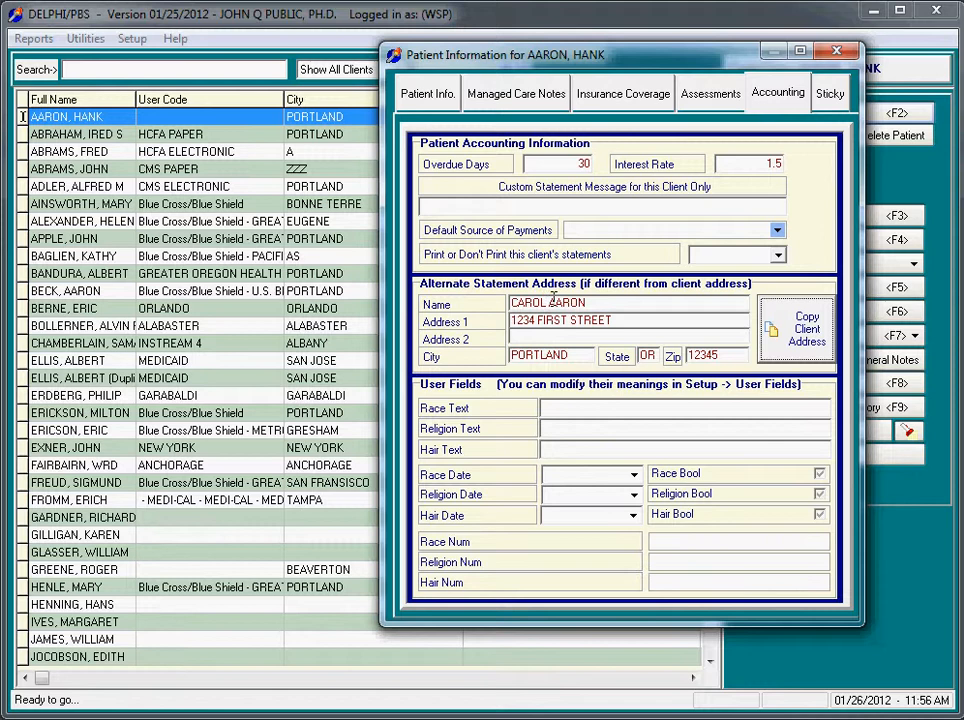
double_click(526, 303)
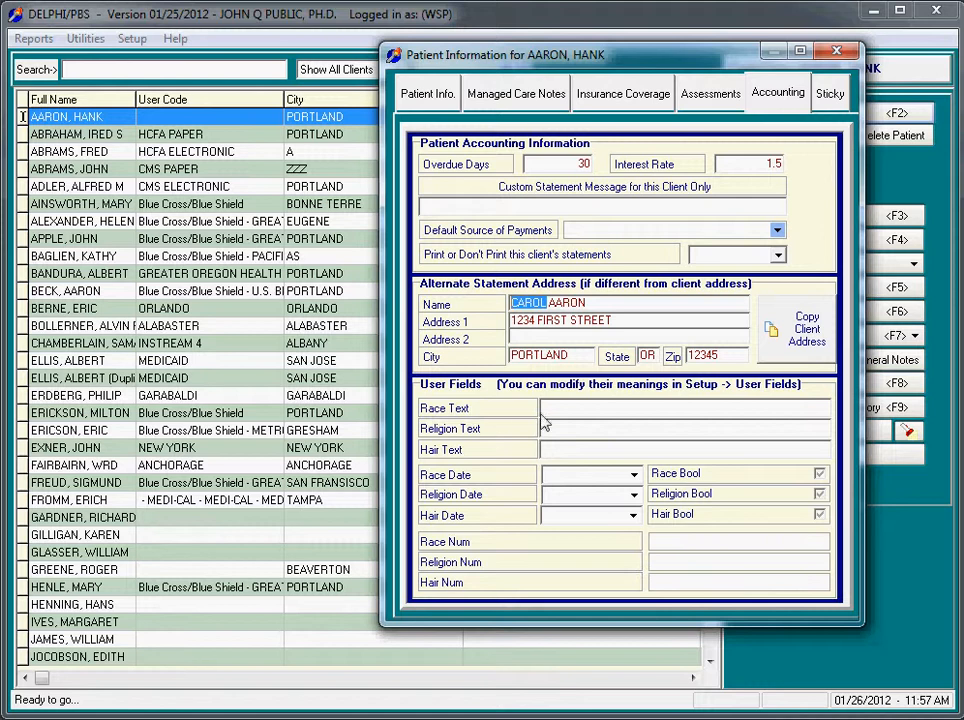
mouse_move(505, 425)
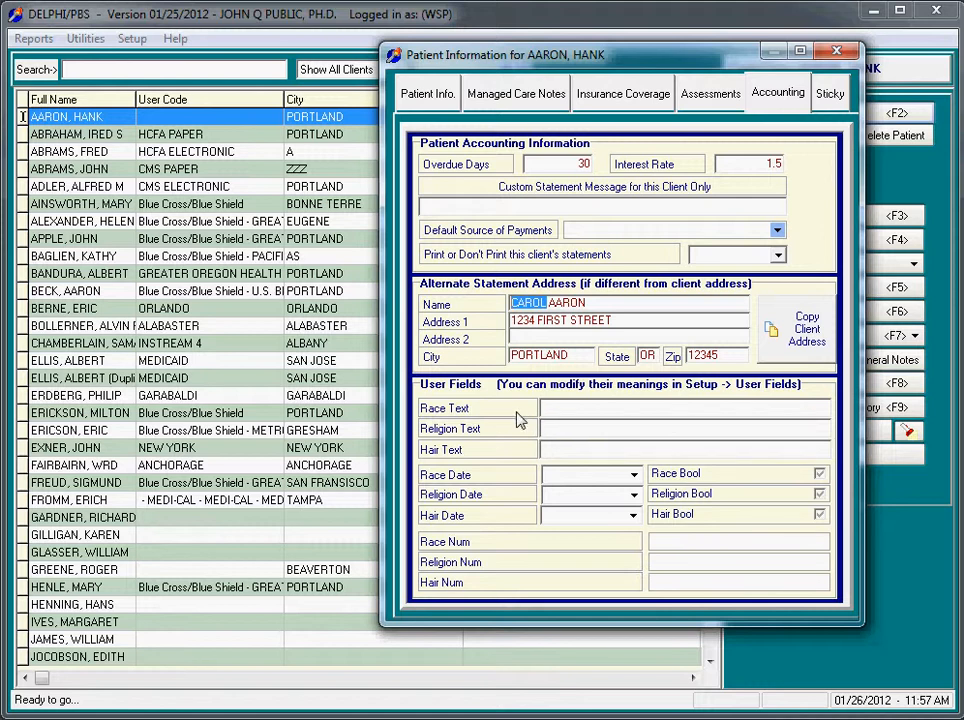
mouse_move(513, 406)
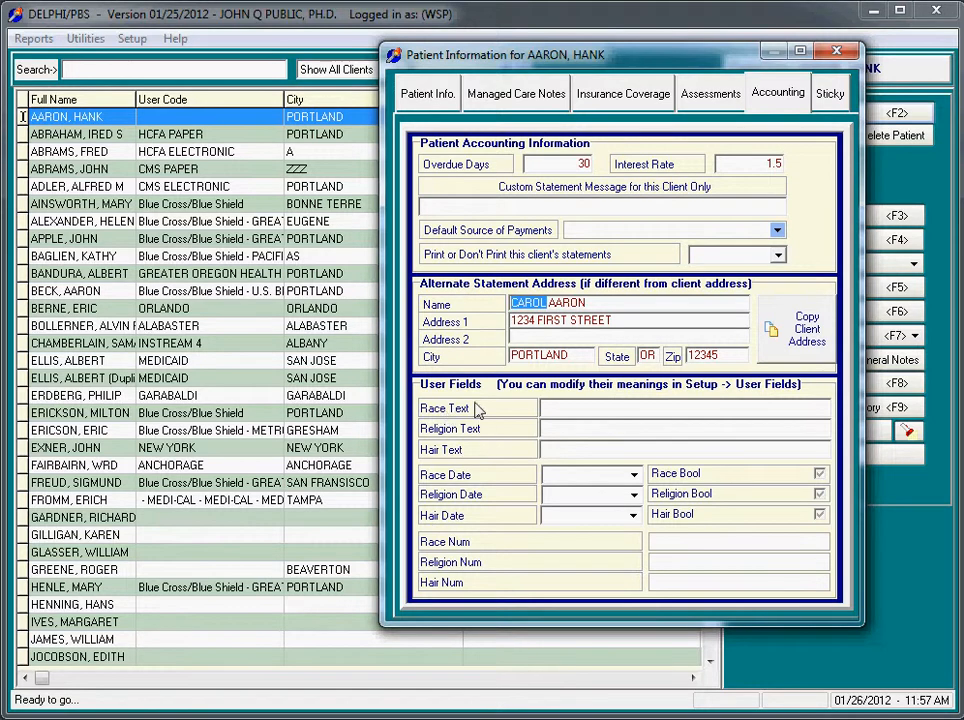
mouse_move(462, 415)
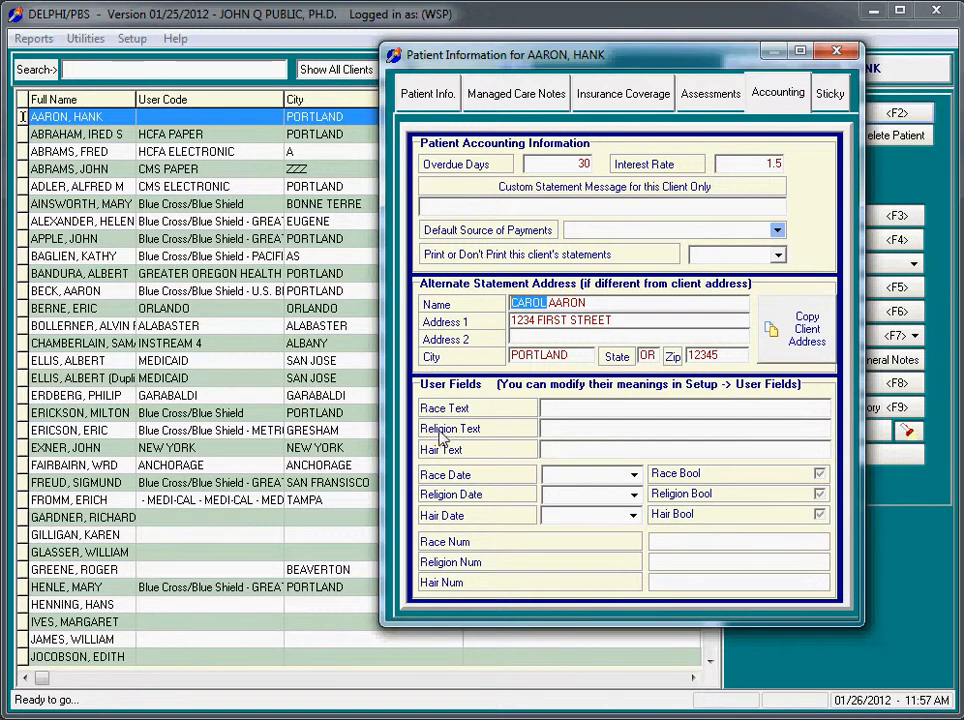
mouse_move(437, 460)
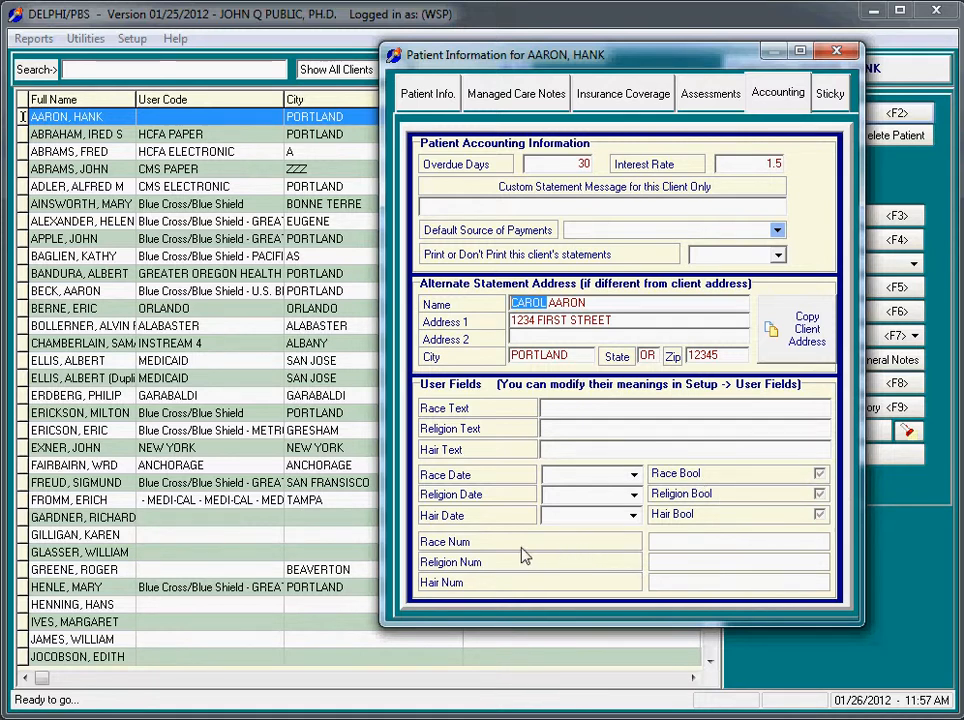
left_click(738, 541)
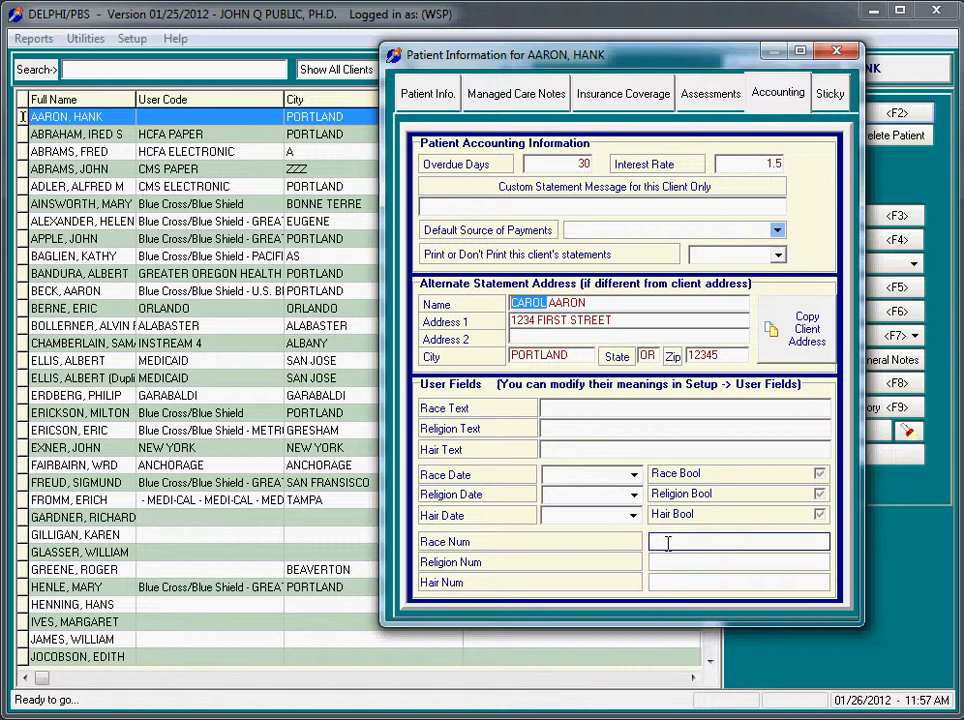
mouse_move(570, 471)
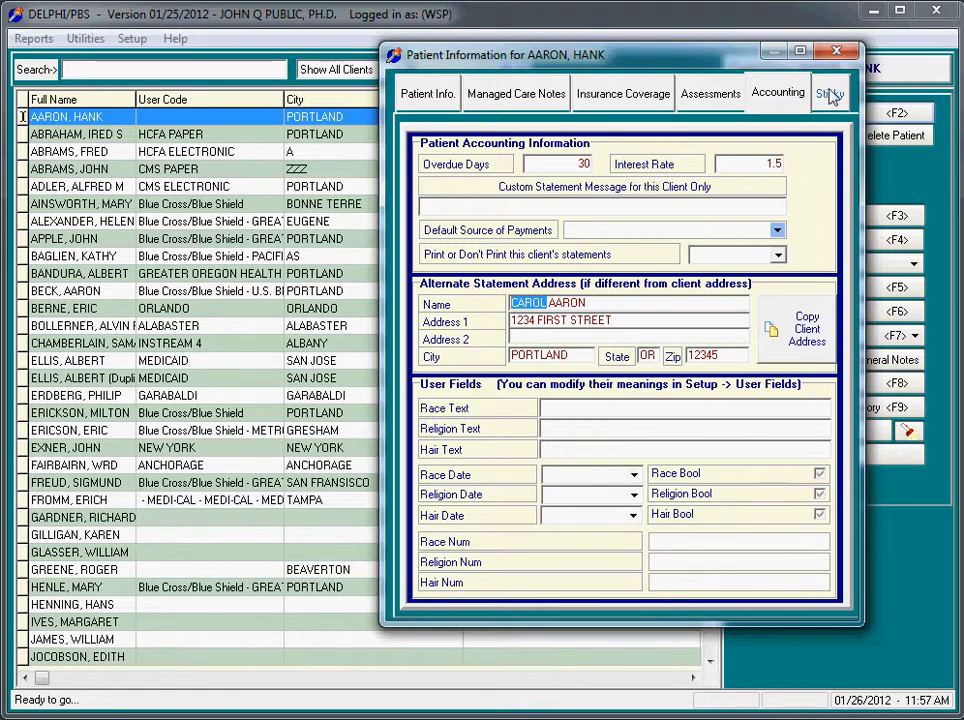
Write the sticky note 'Hank always need to pay in cash.' on the Sticky tab.
left_click(830, 93)
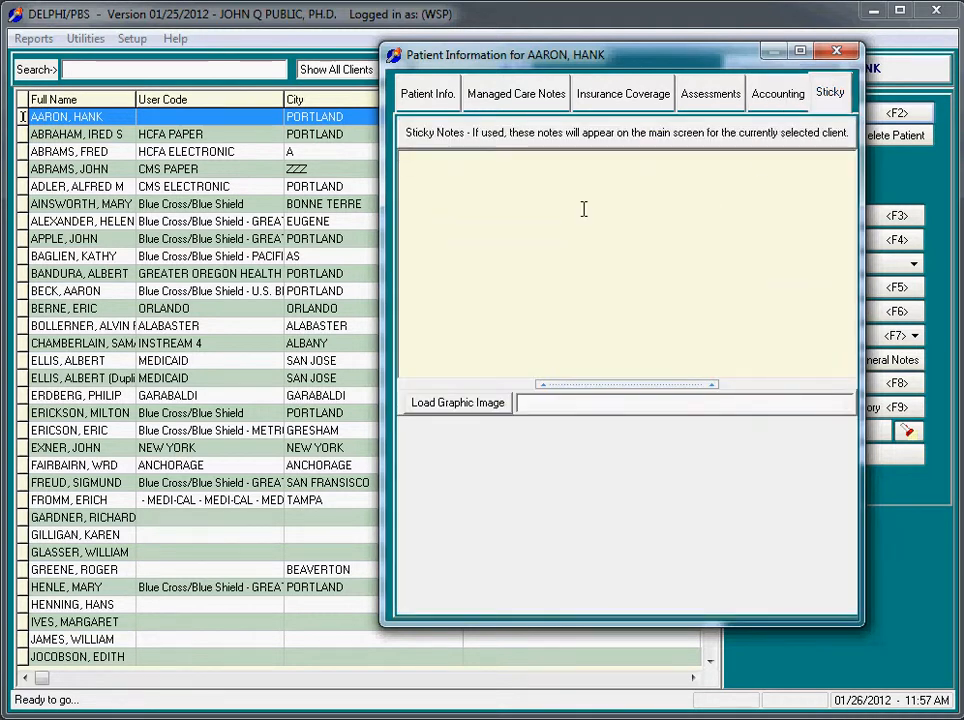
mouse_move(506, 176)
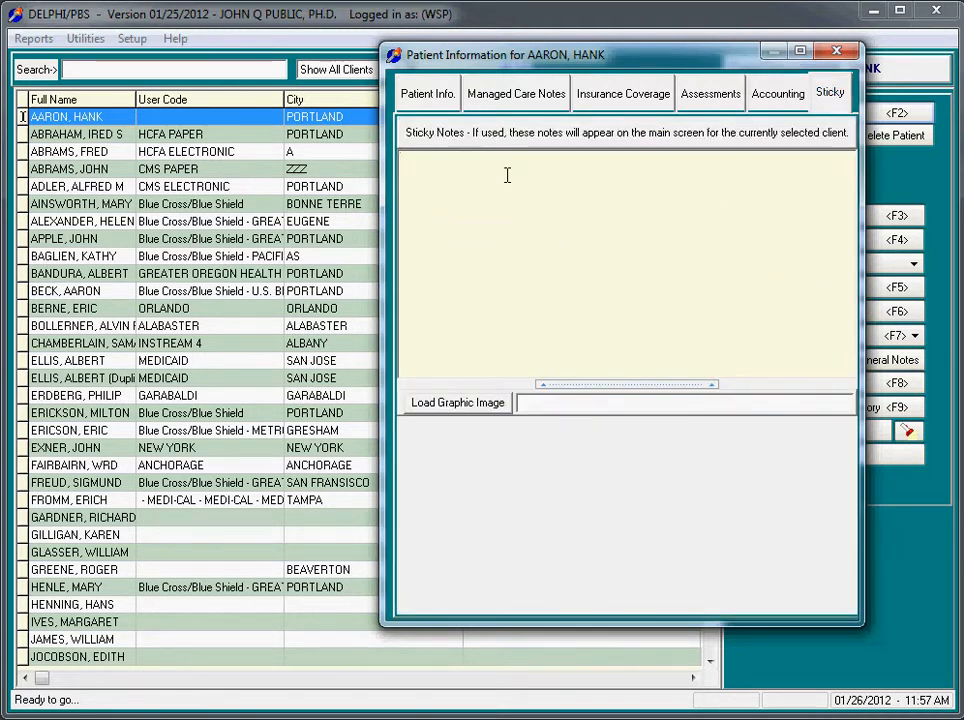
left_click(507, 175)
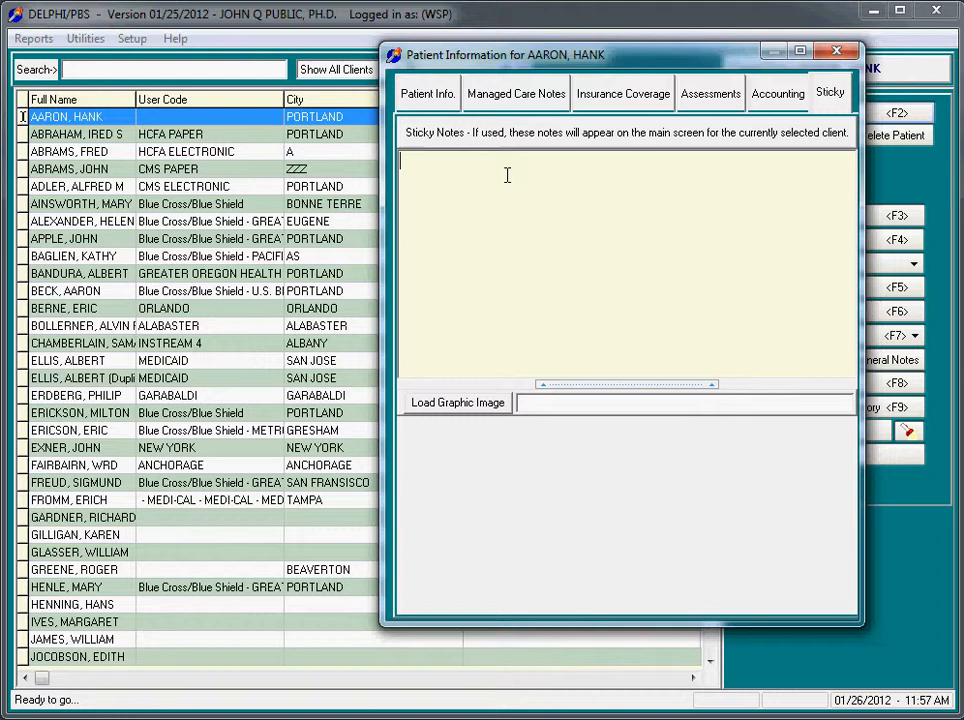
type("H")
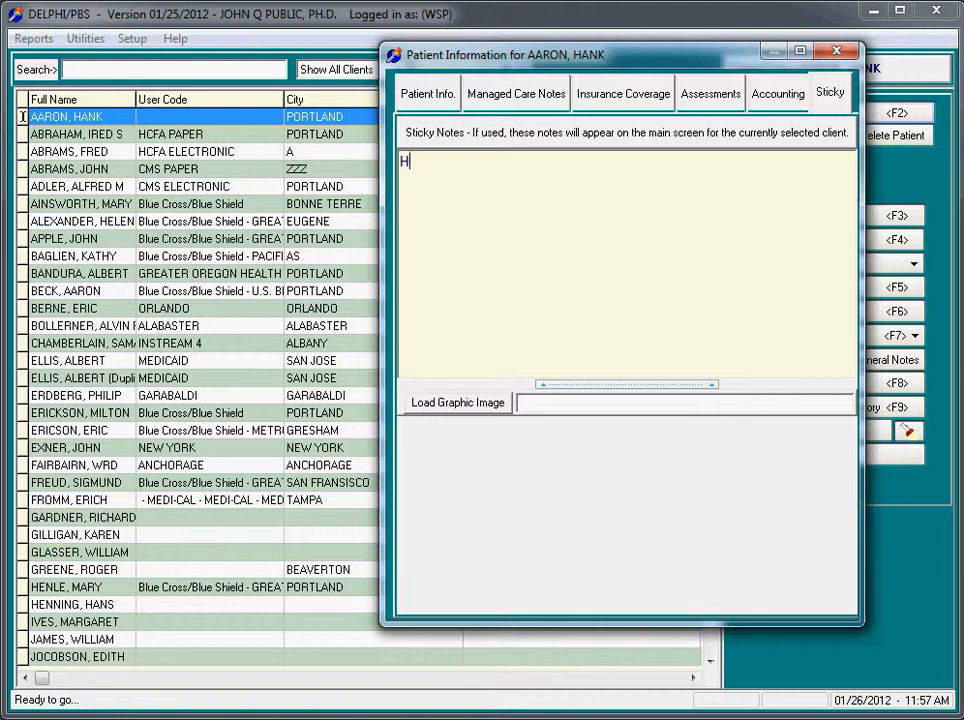
type("ank alway")
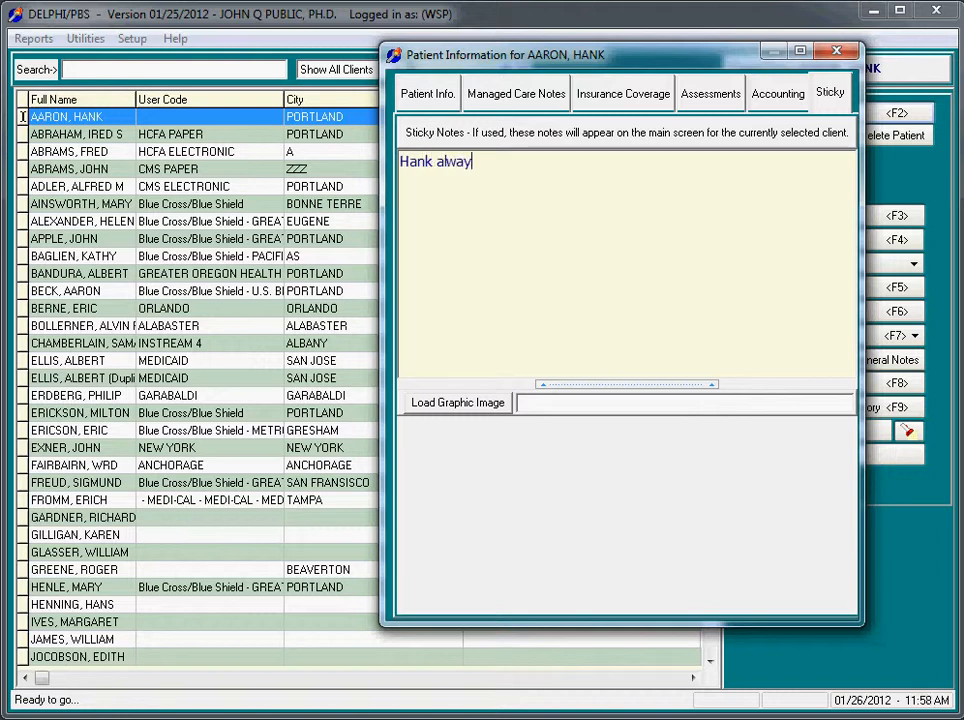
type("s need to p")
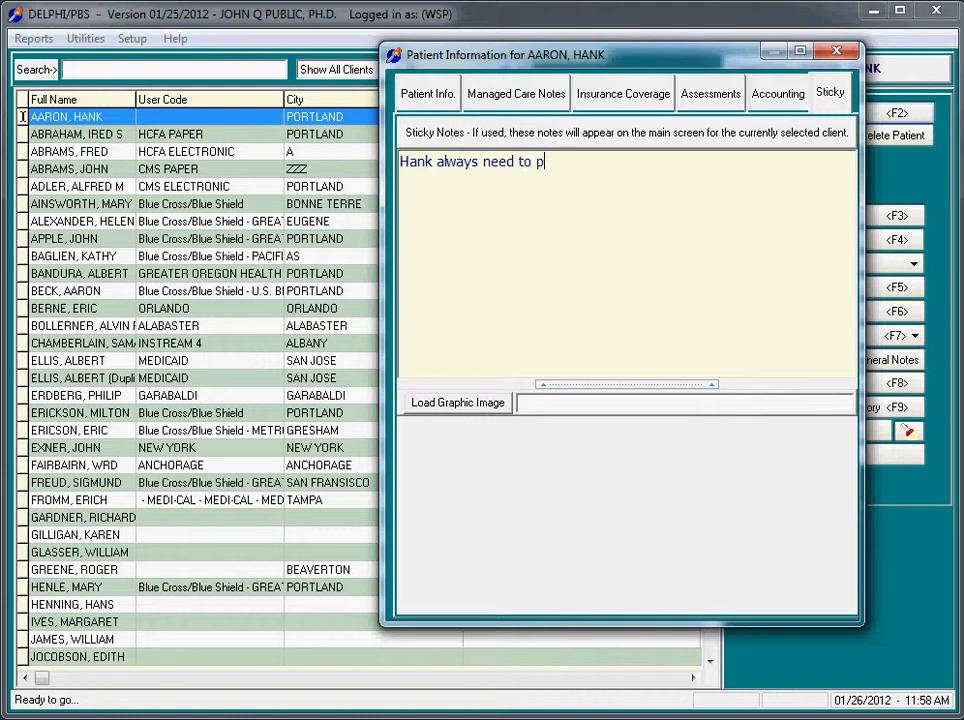
type("ay in ca")
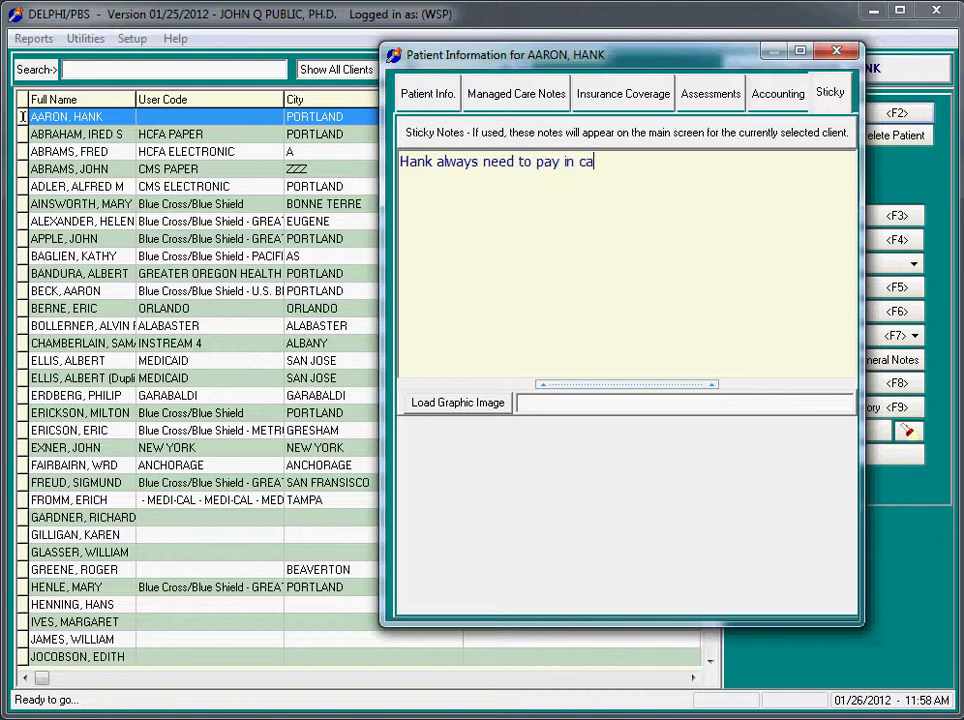
type("sh.")
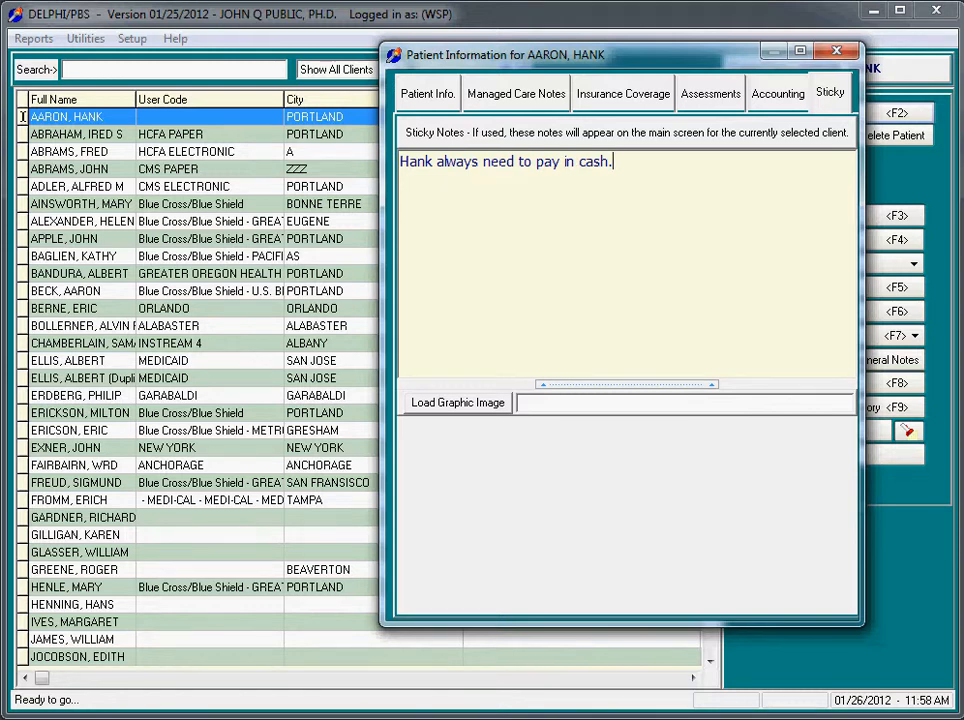
Close the record, then switch away and back to Hank twice to see his note pop up.
left_click(837, 48)
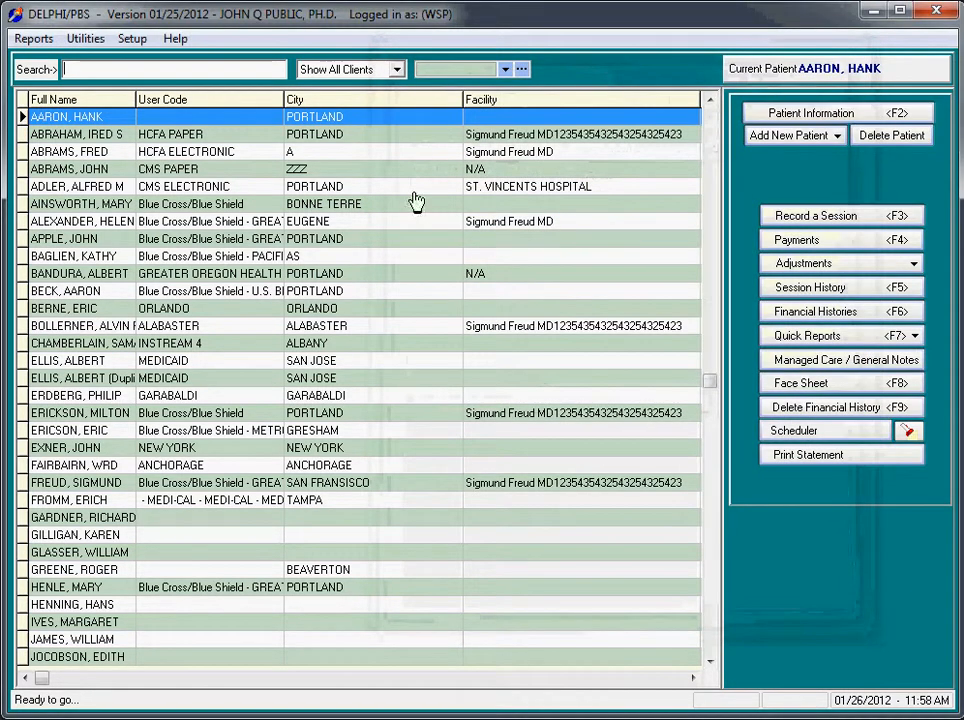
left_click(75, 221)
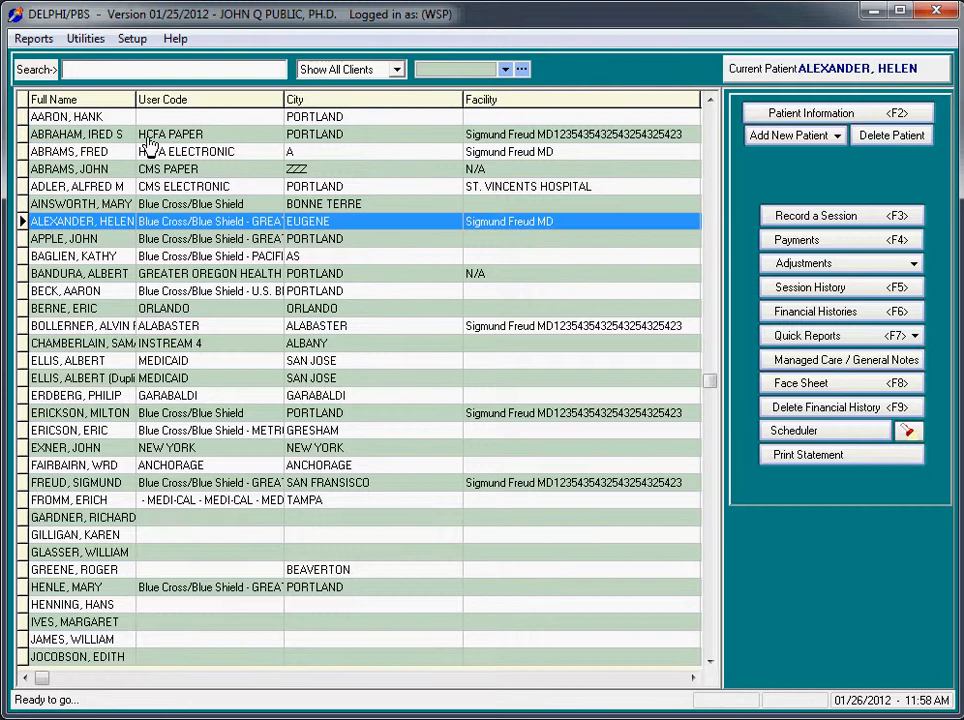
left_click(70, 118)
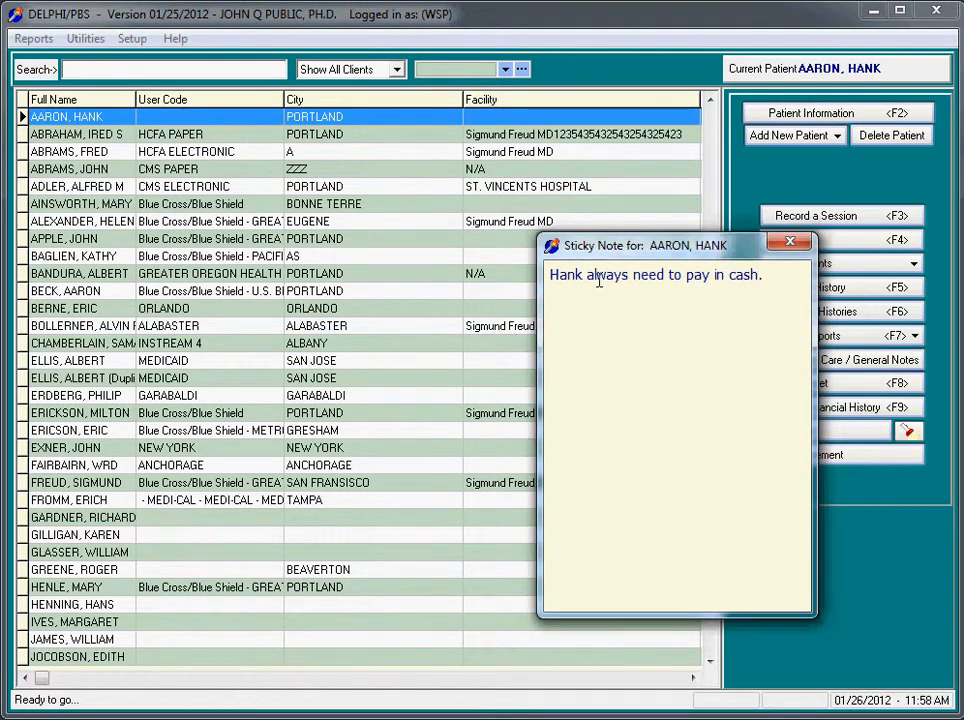
left_click(788, 241)
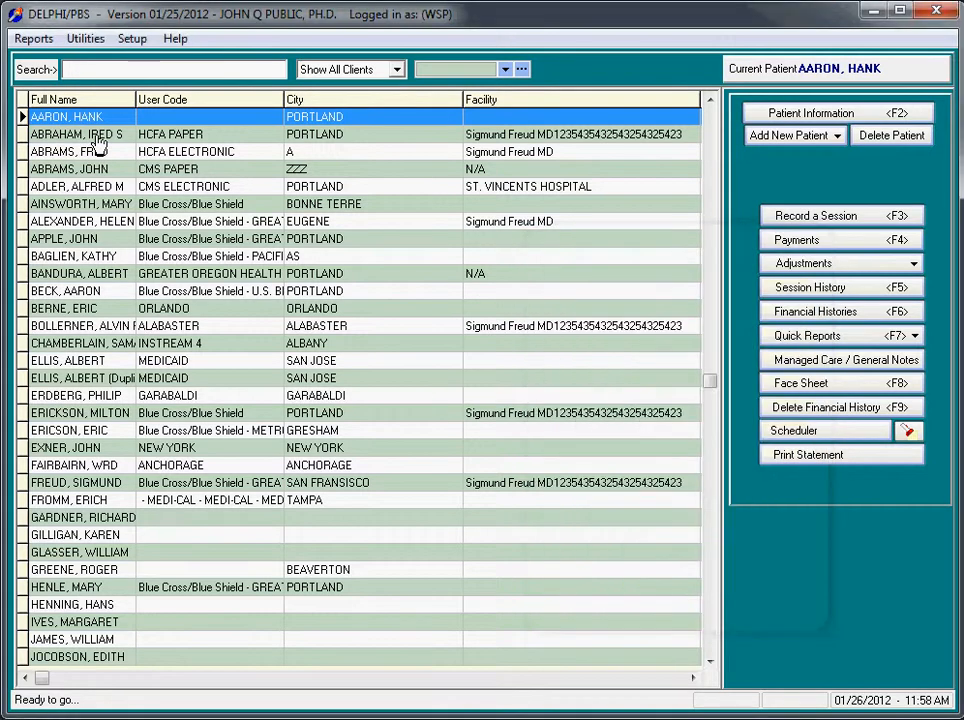
left_click(75, 135)
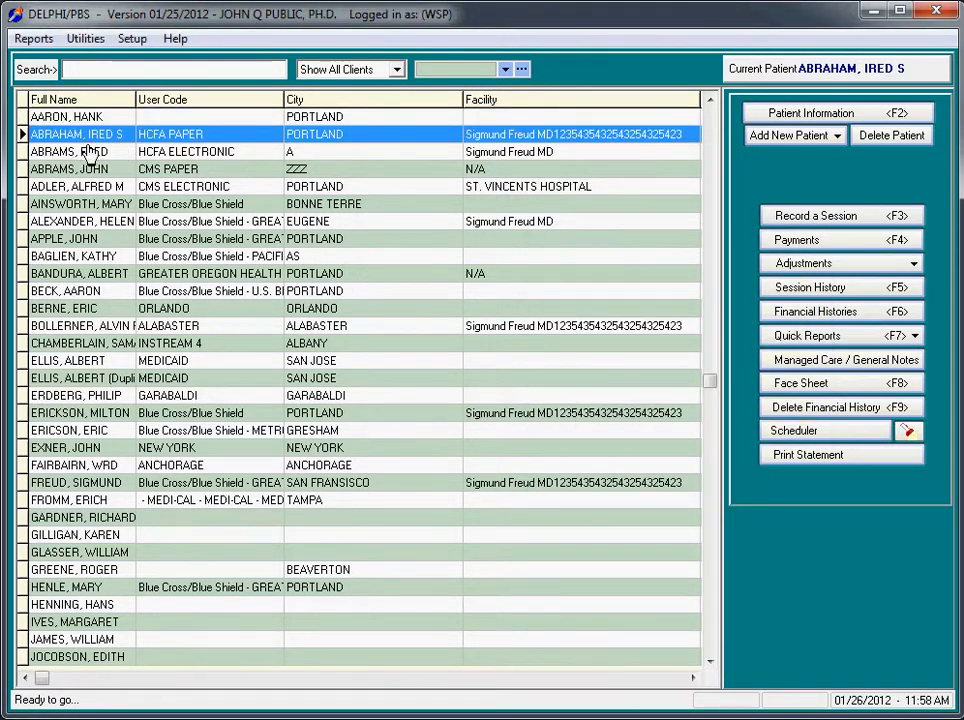
left_click(70, 120)
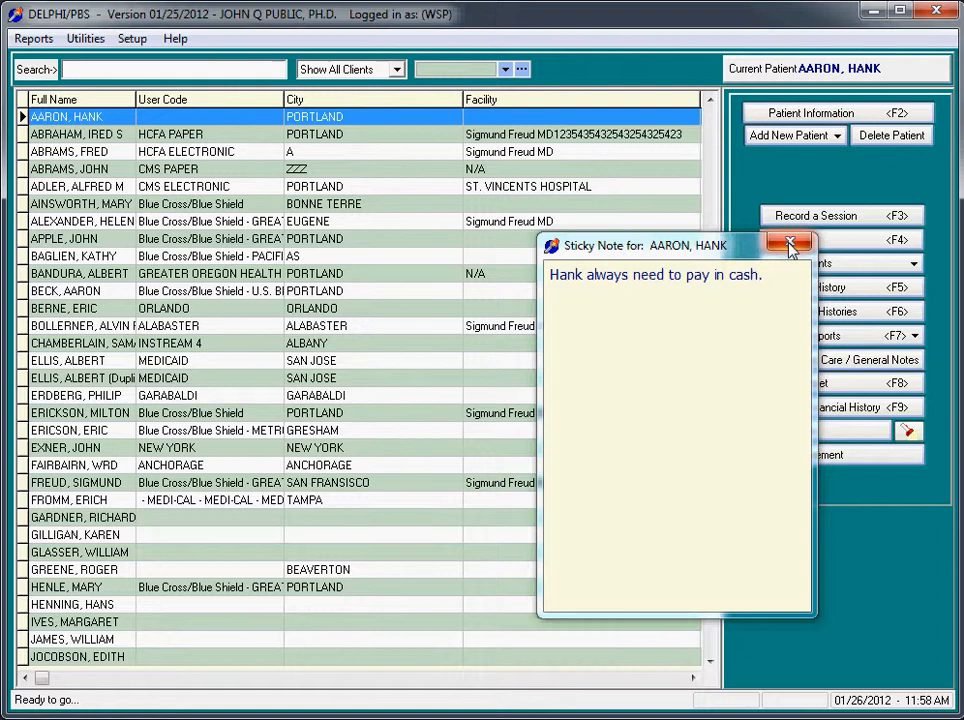
mouse_move(793, 243)
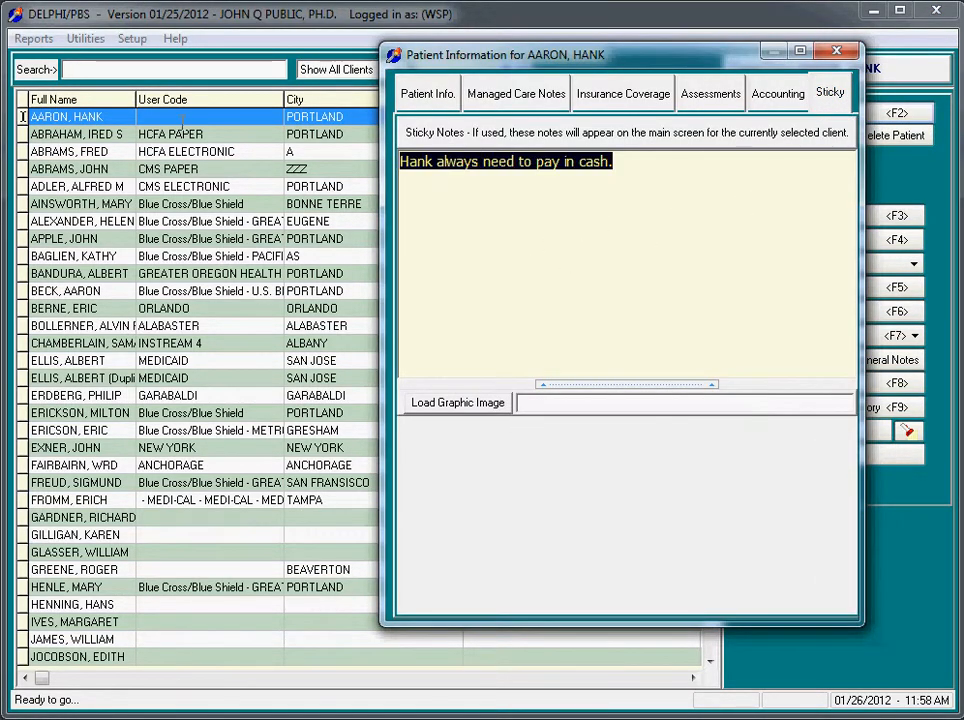
mouse_move(180, 130)
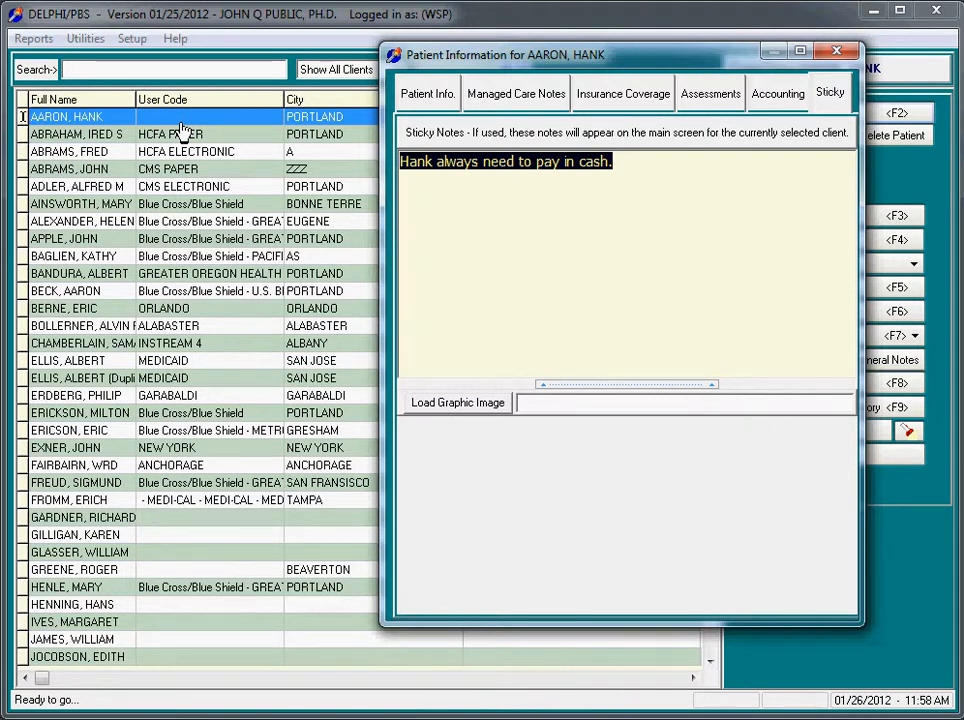
mouse_move(437, 207)
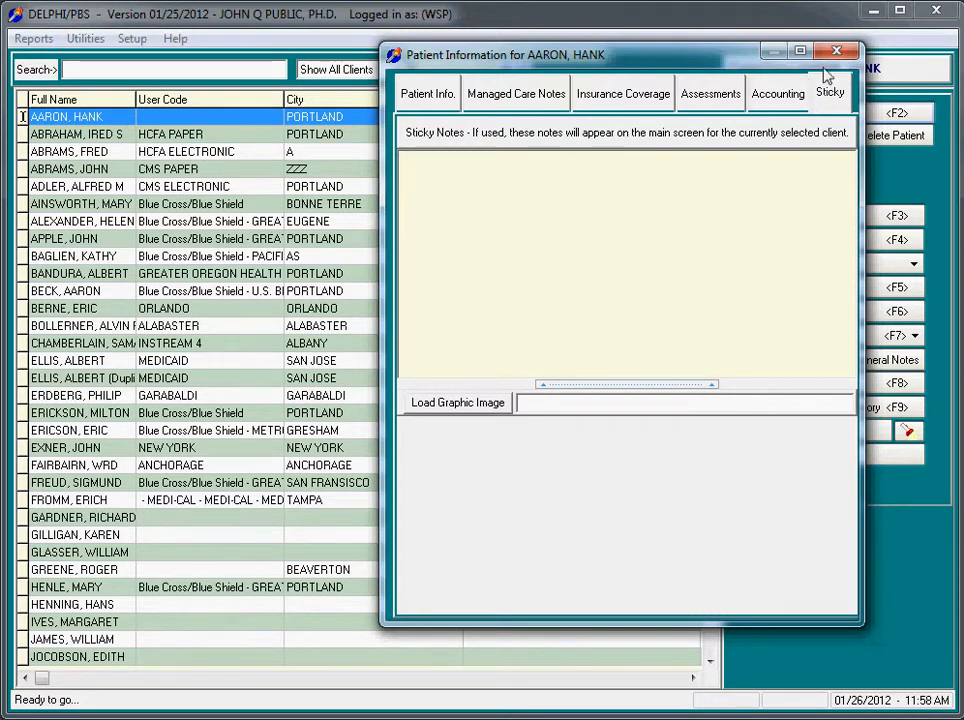
Close Patient Information, pick another patient, then make AARON current again.
left_click(831, 46)
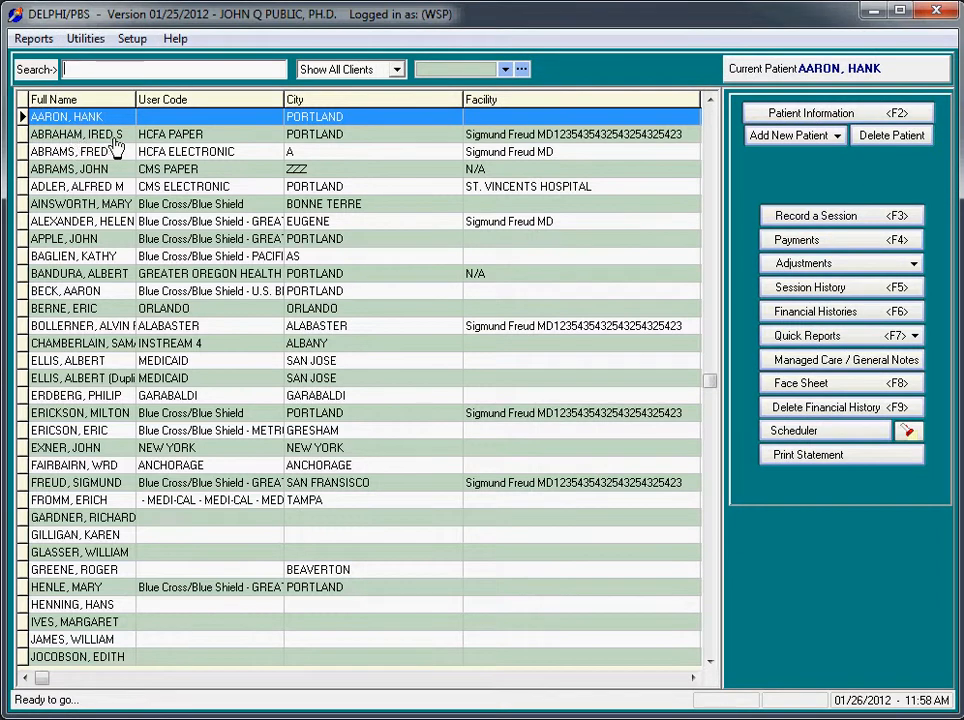
left_click(75, 134)
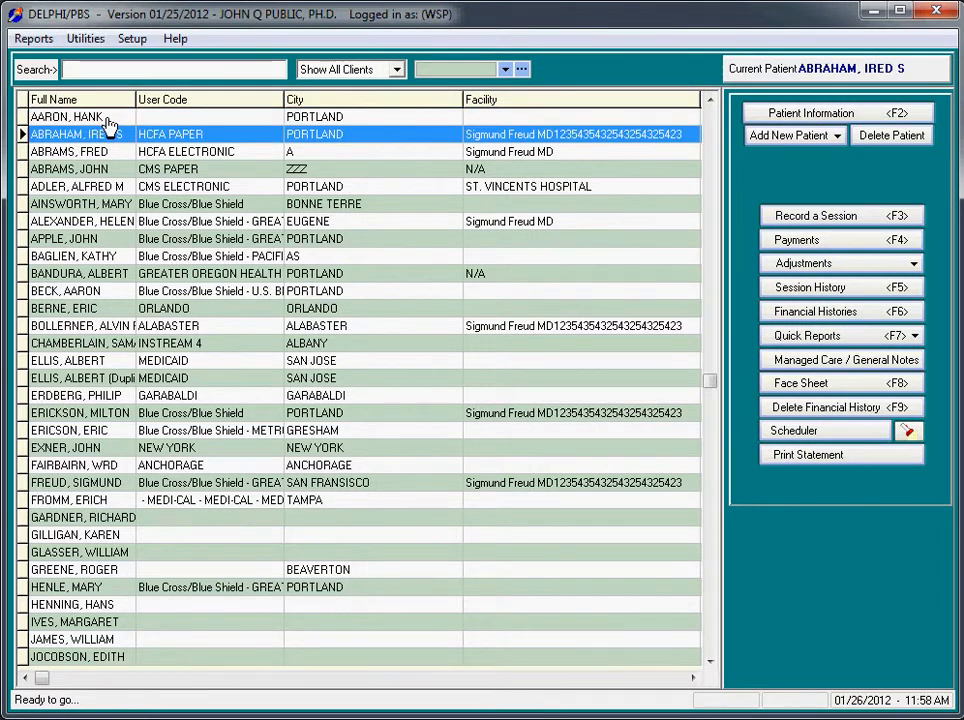
left_click(66, 116)
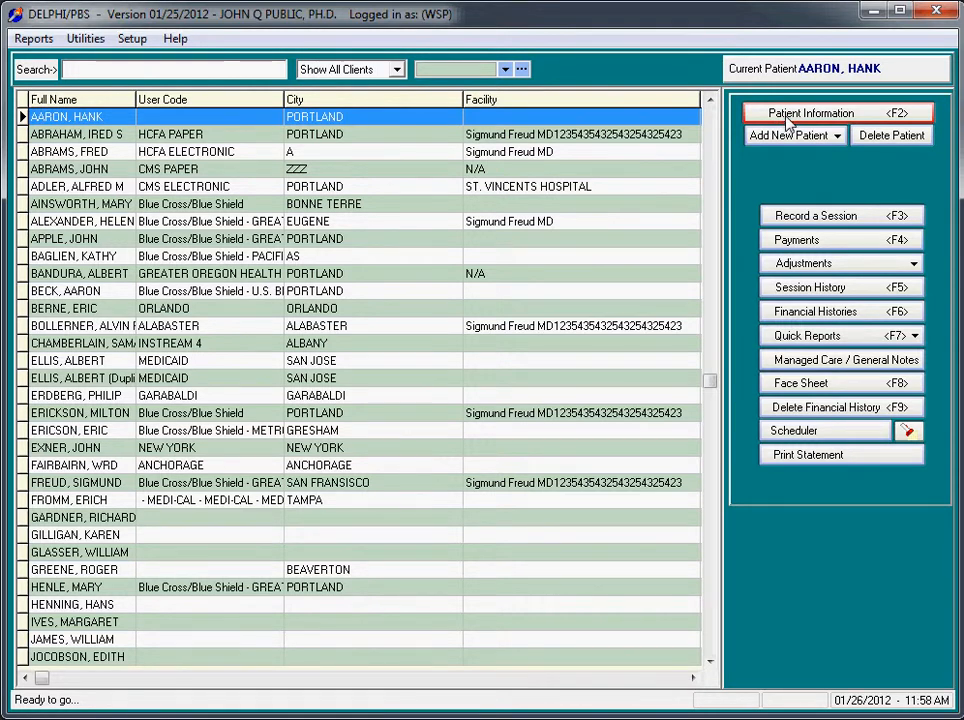
Open Hank's record on the Sticky tab, edit the note text, and close it.
left_click(837, 111)
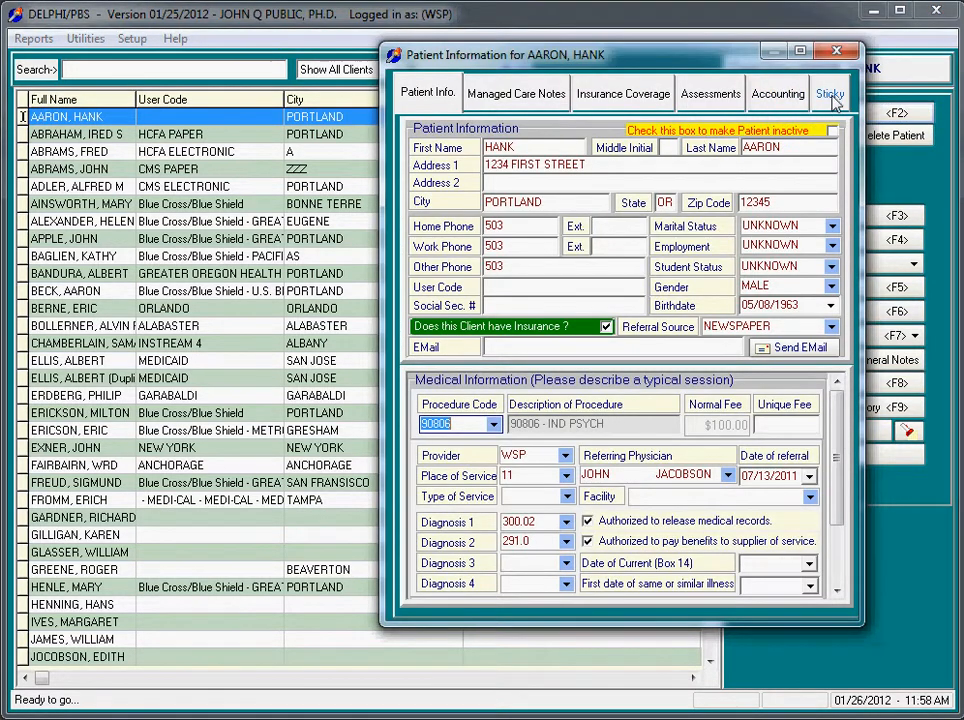
left_click(834, 92)
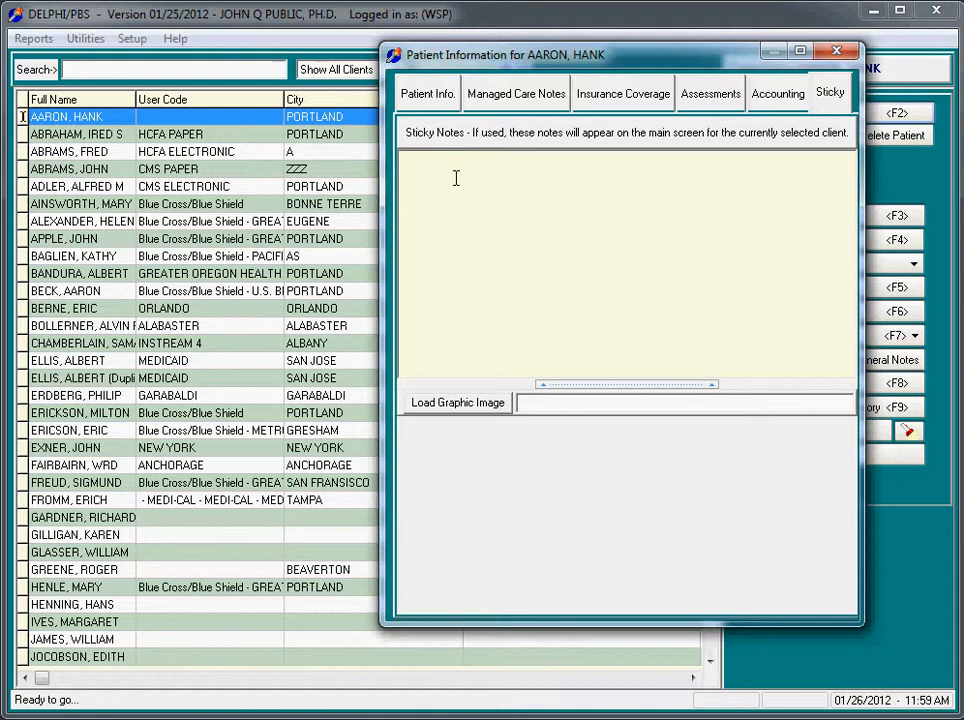
type("Whate")
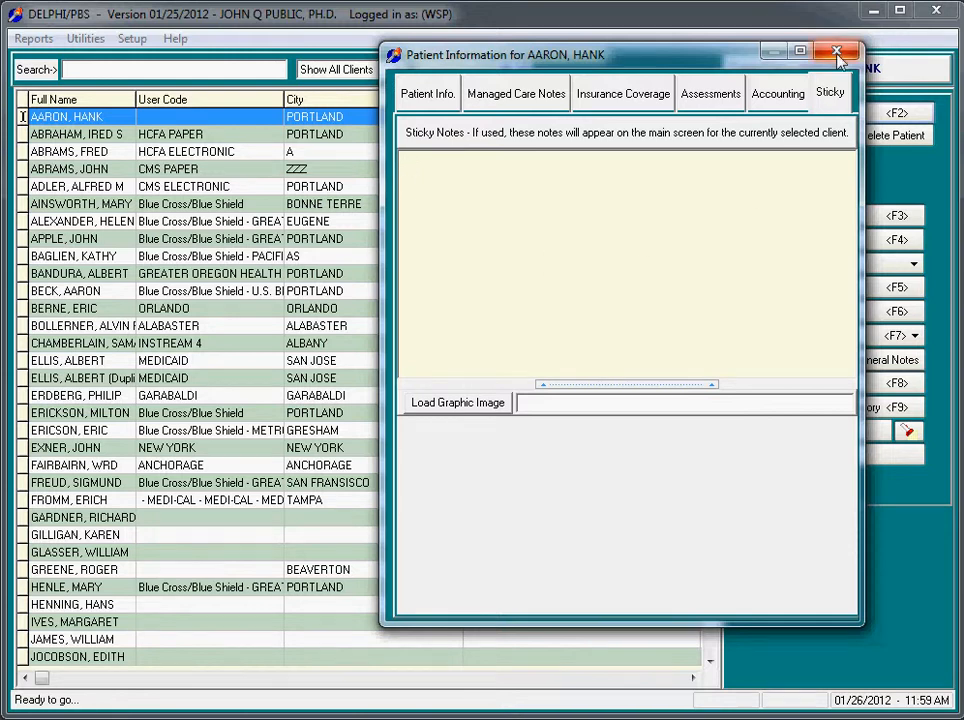
left_click(836, 46)
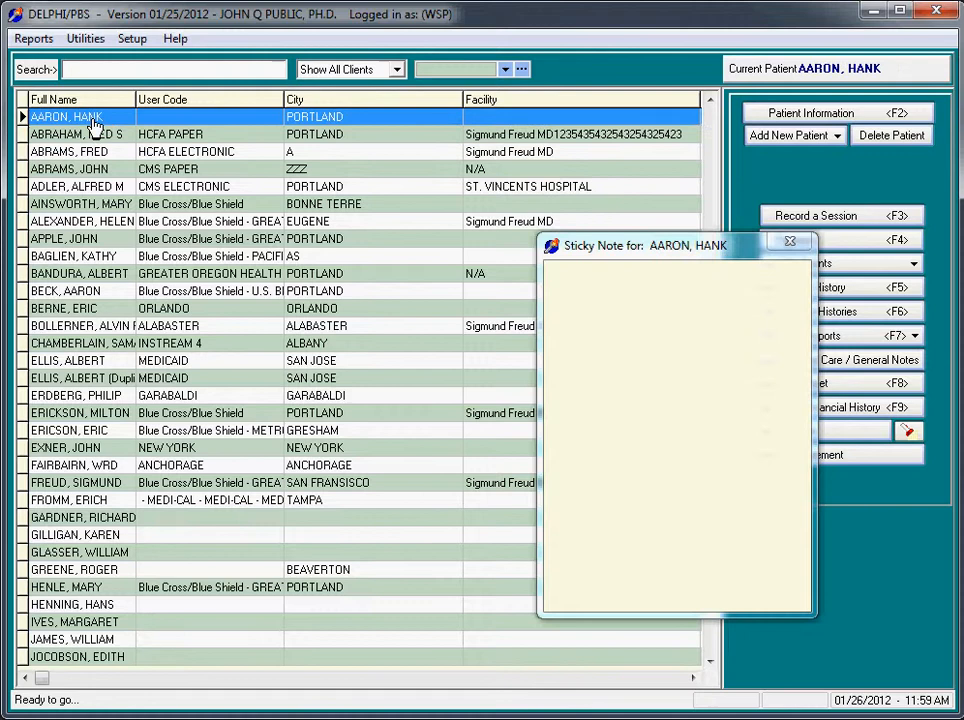
mouse_move(591, 282)
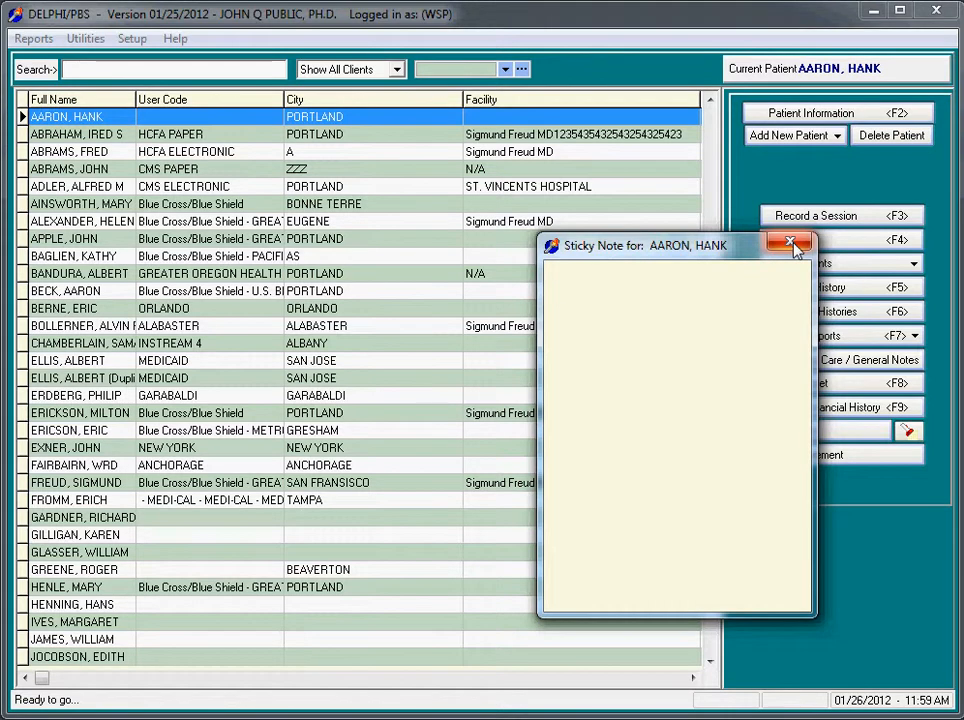
mouse_move(789, 243)
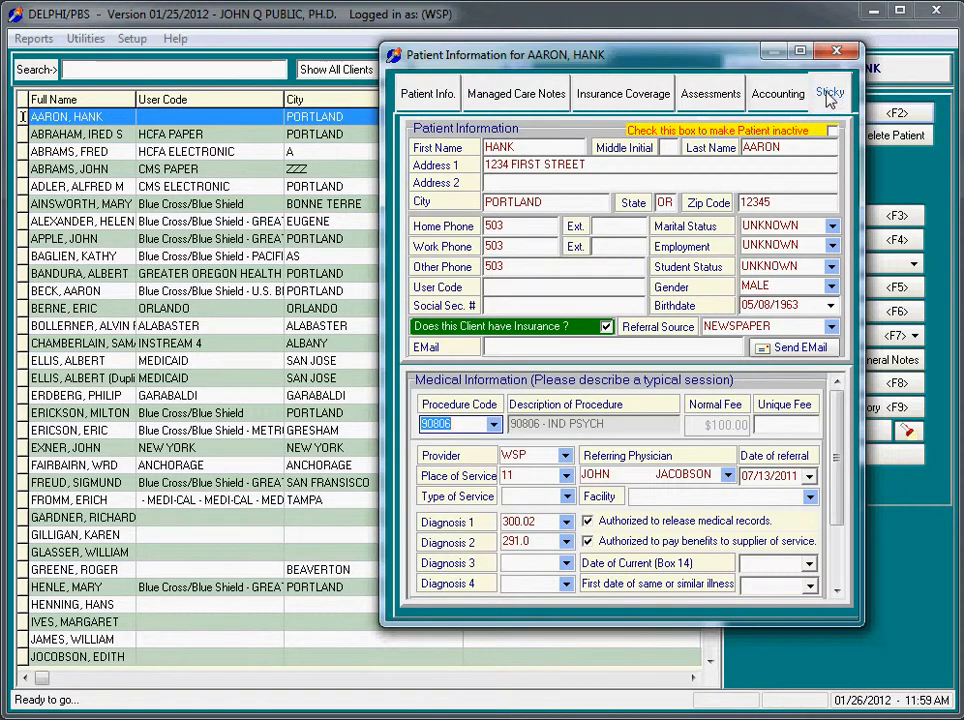
Reopen the Sticky tab to check Hank's notes box is empty.
left_click(832, 93)
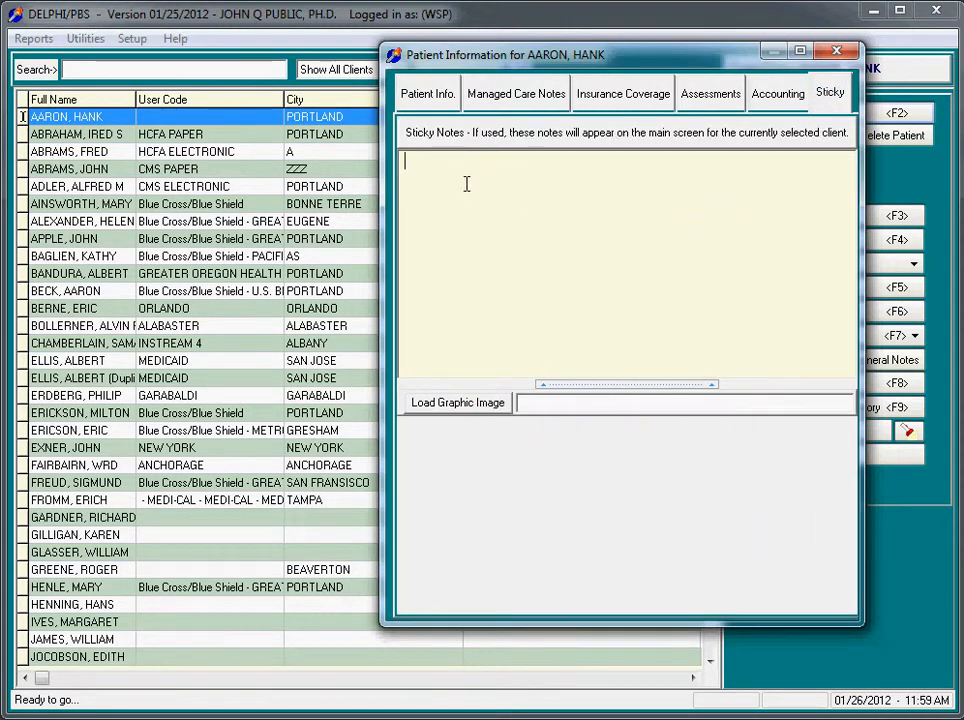
mouse_move(423, 171)
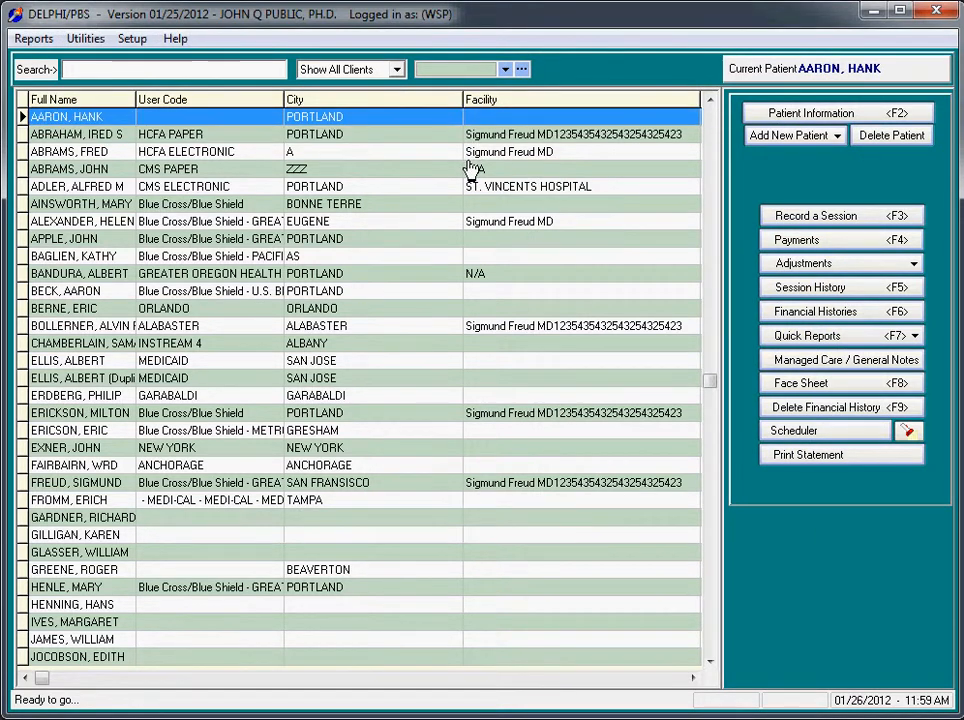
Set Hank's Unique Fee to 75 in Patient Information and close the record.
left_click(837, 113)
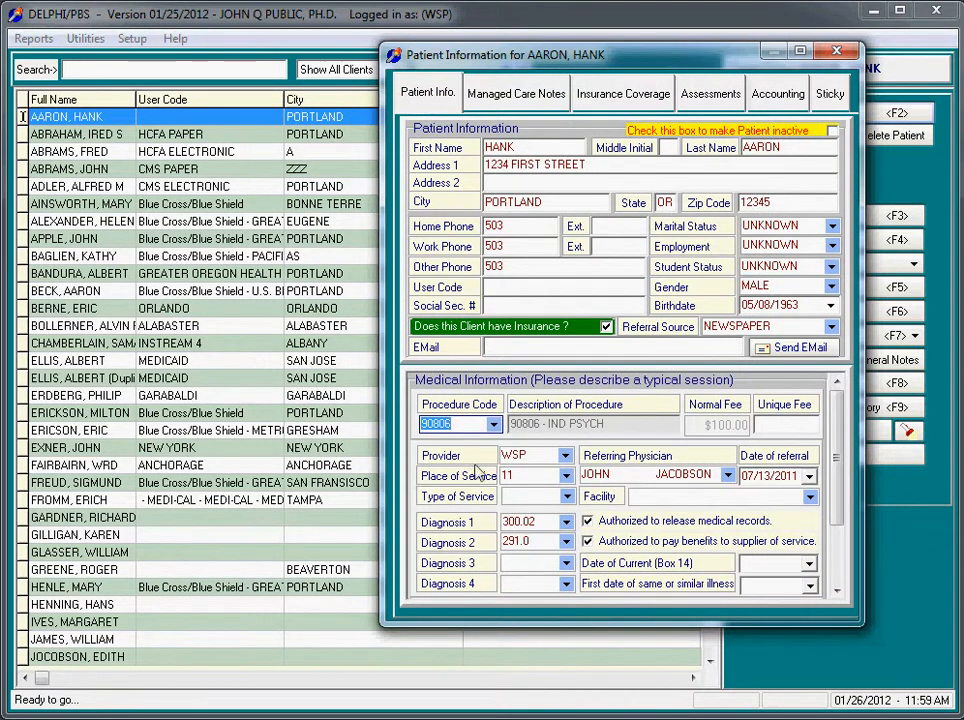
mouse_move(837, 426)
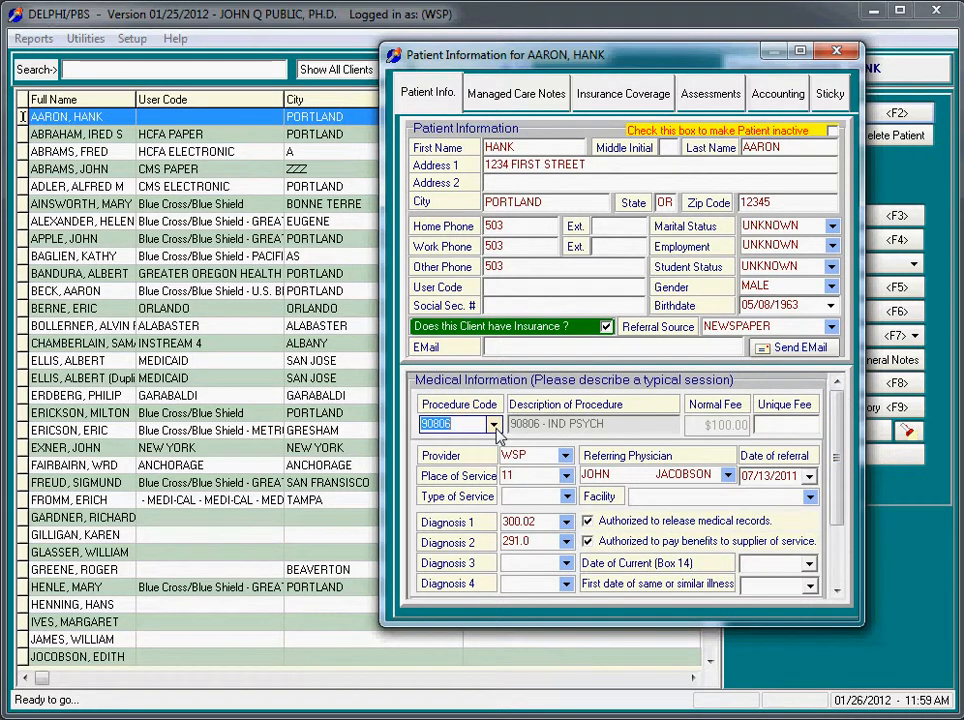
mouse_move(757, 463)
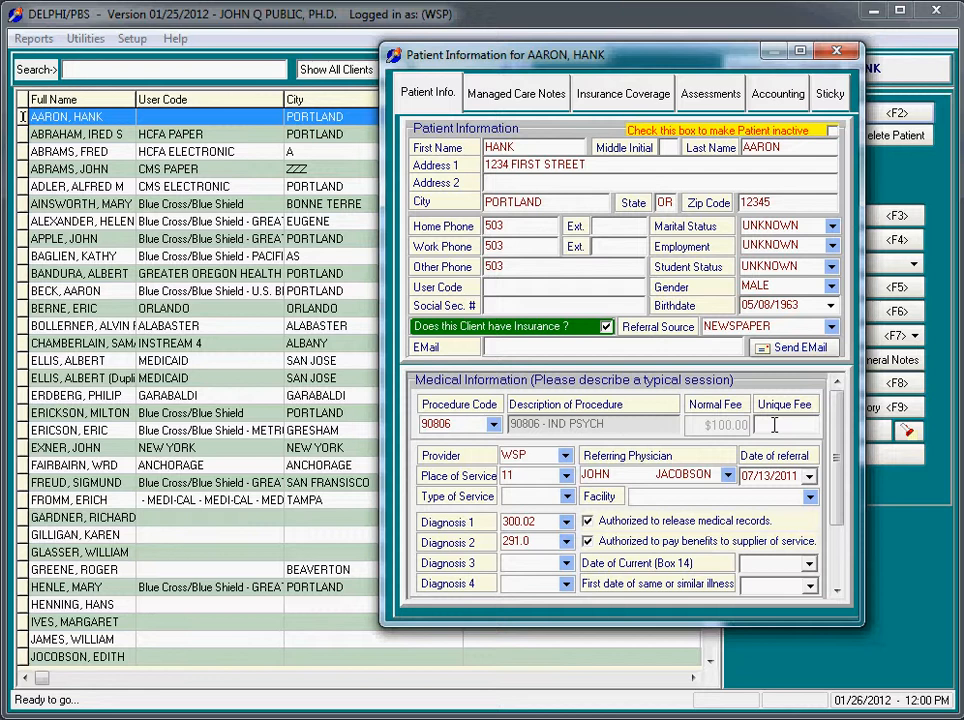
type("5")
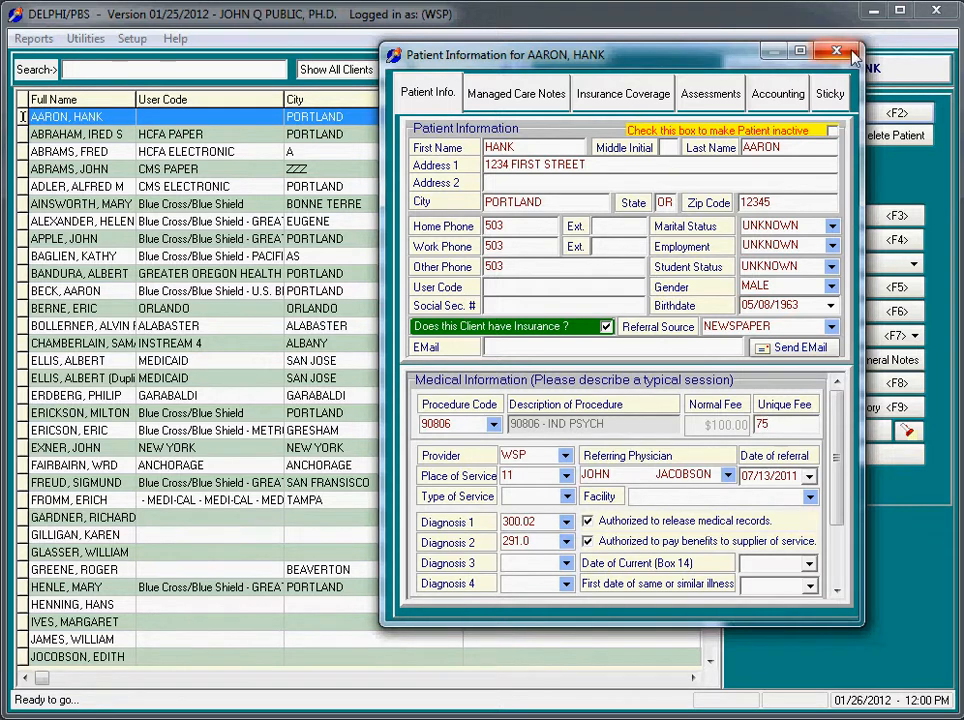
left_click(834, 45)
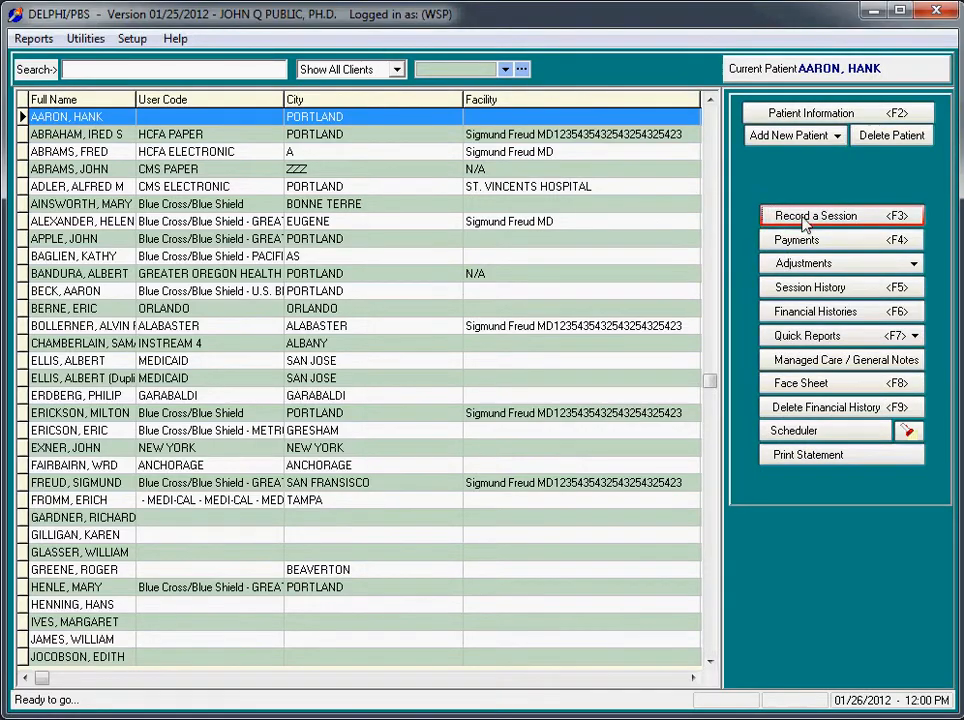
Start a session showing the $75 charge, exit without saving, and reopen the record.
left_click(837, 215)
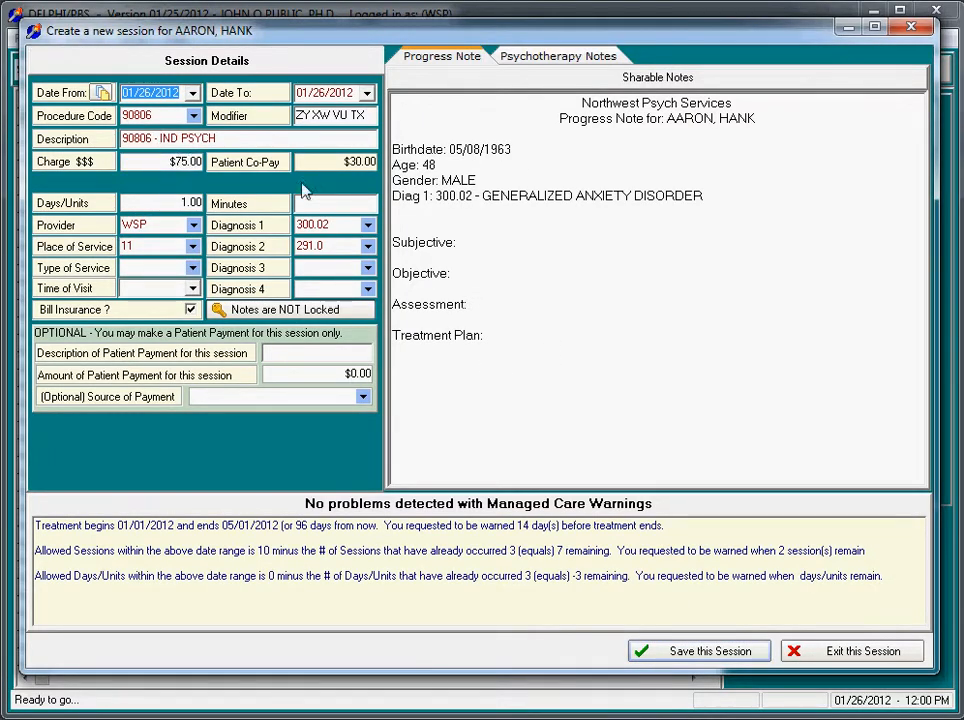
left_click(859, 650)
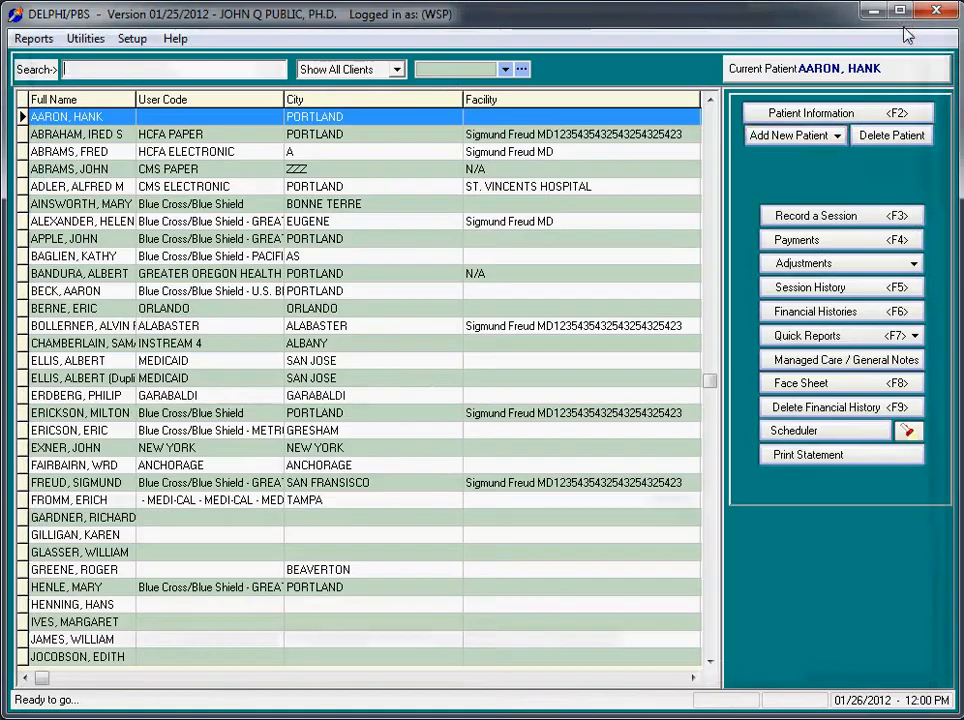
left_click(826, 112)
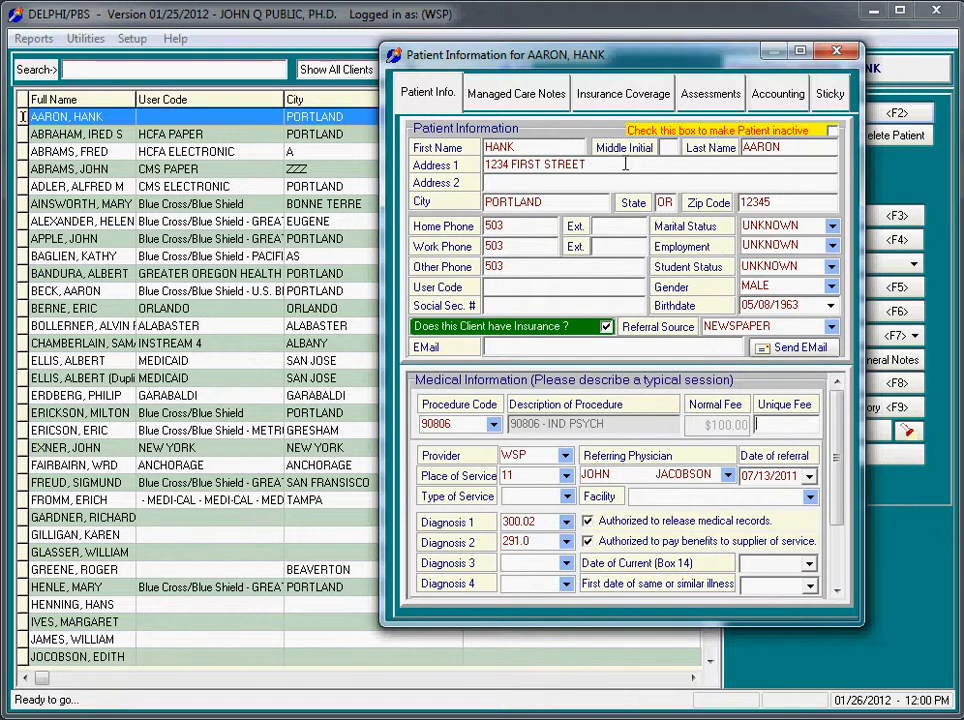
mouse_move(516, 93)
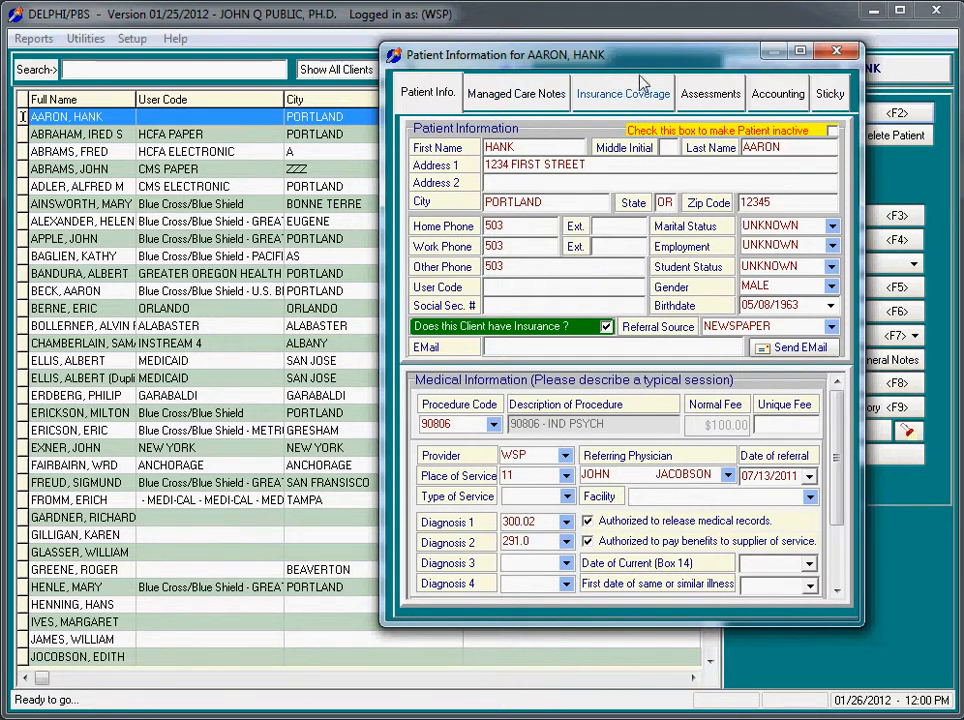
Delete the MEDICARE coverage, keeping BC BS OF MA, then view the Assessments tab.
left_click(624, 92)
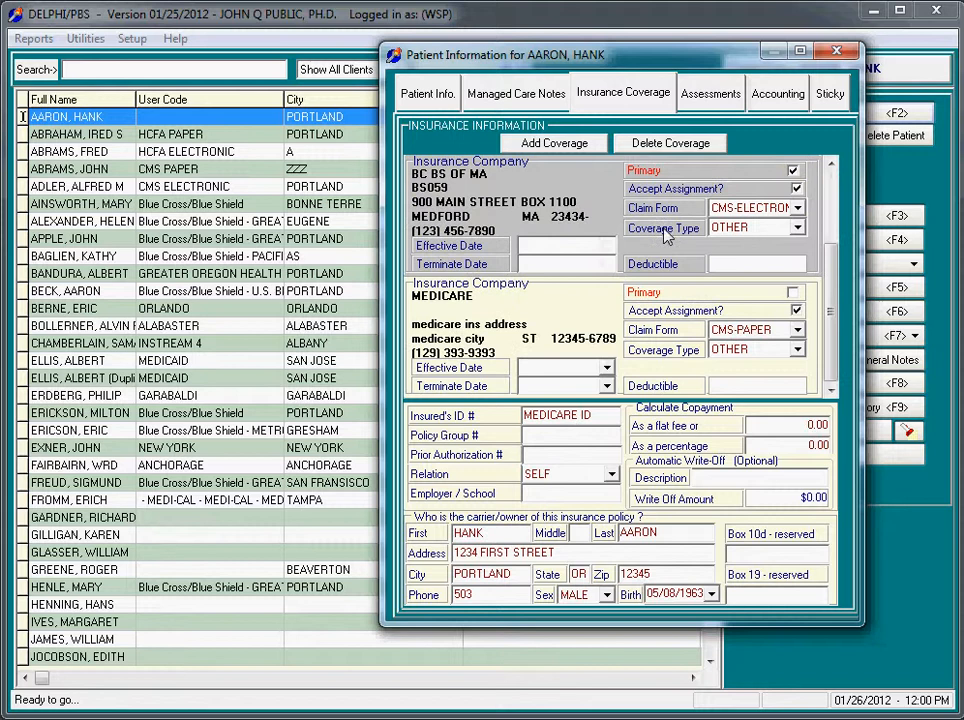
left_click(668, 143)
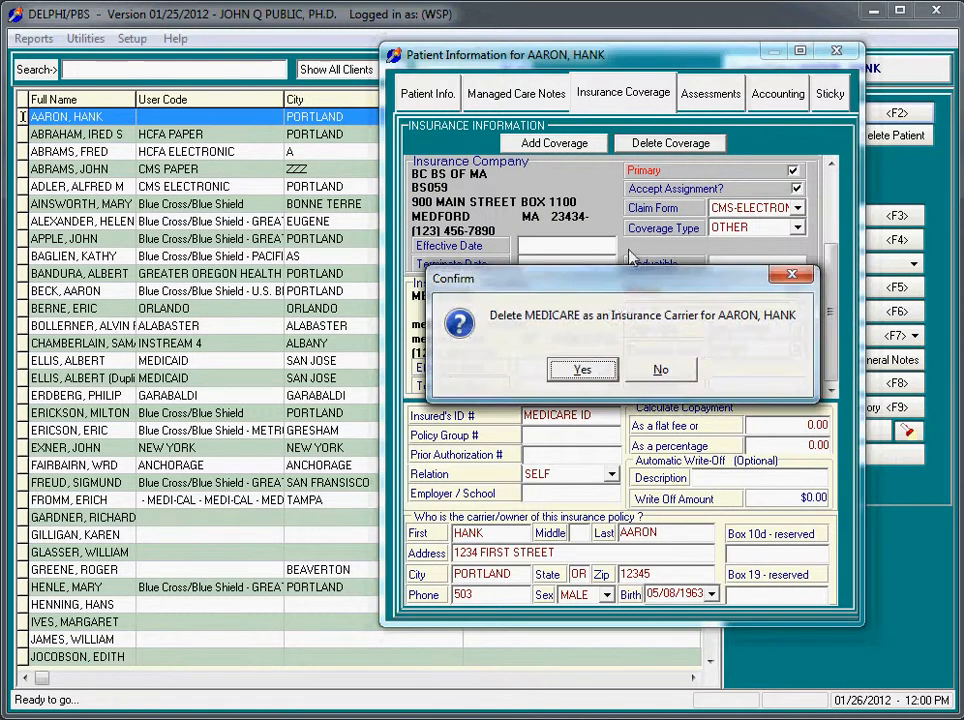
left_click(582, 369)
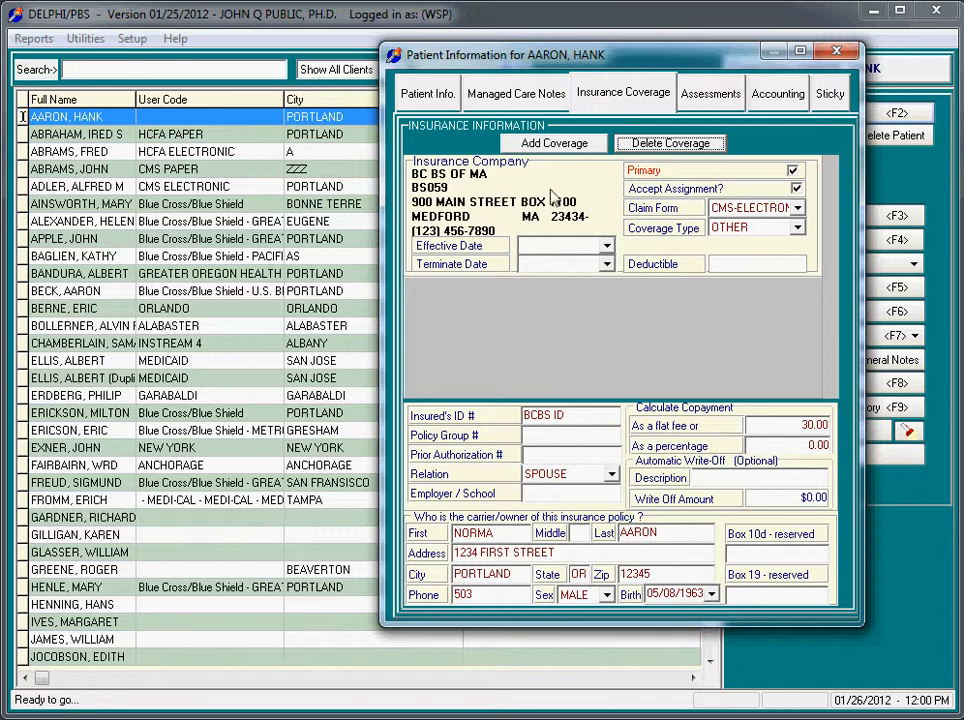
left_click(718, 93)
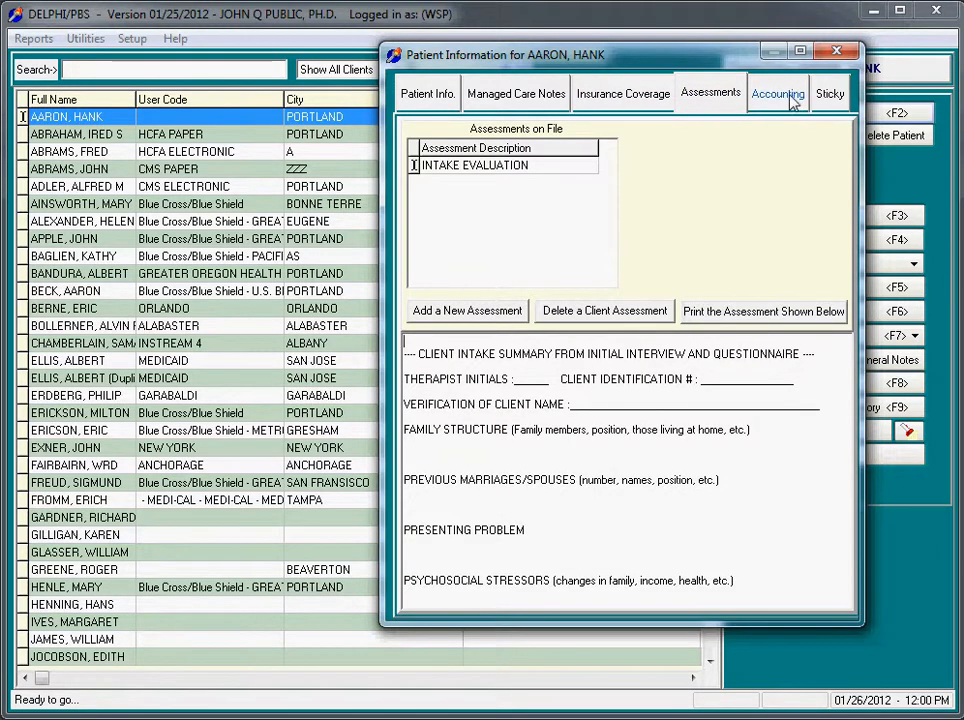
Check Hank Aaron's Accounting and Sticky notes tabs, then close his Patient Information window.
left_click(786, 93)
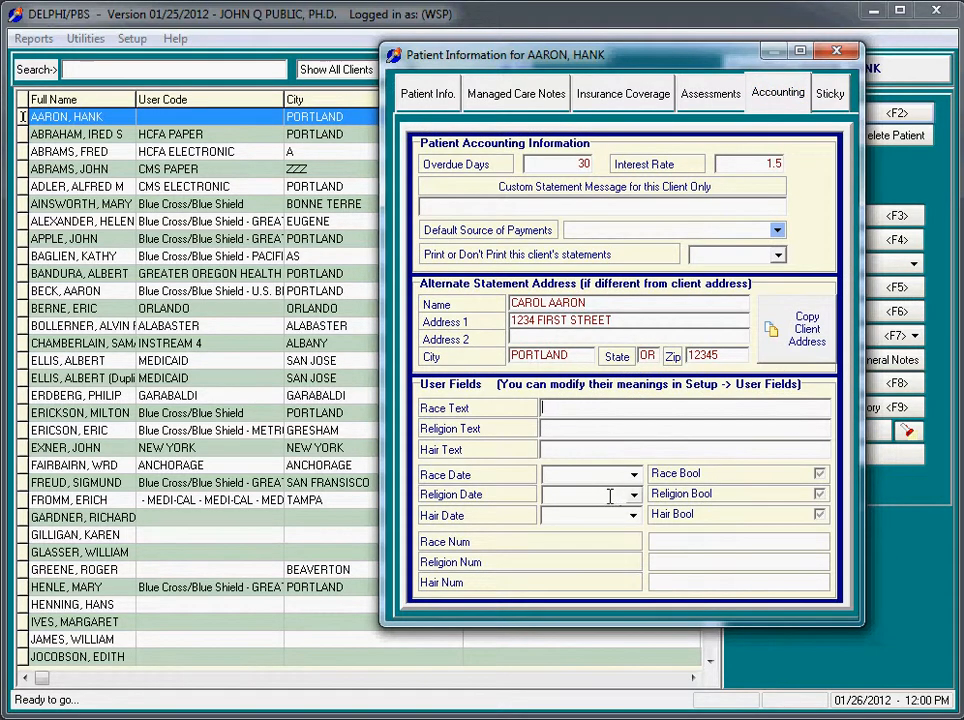
mouse_move(727, 202)
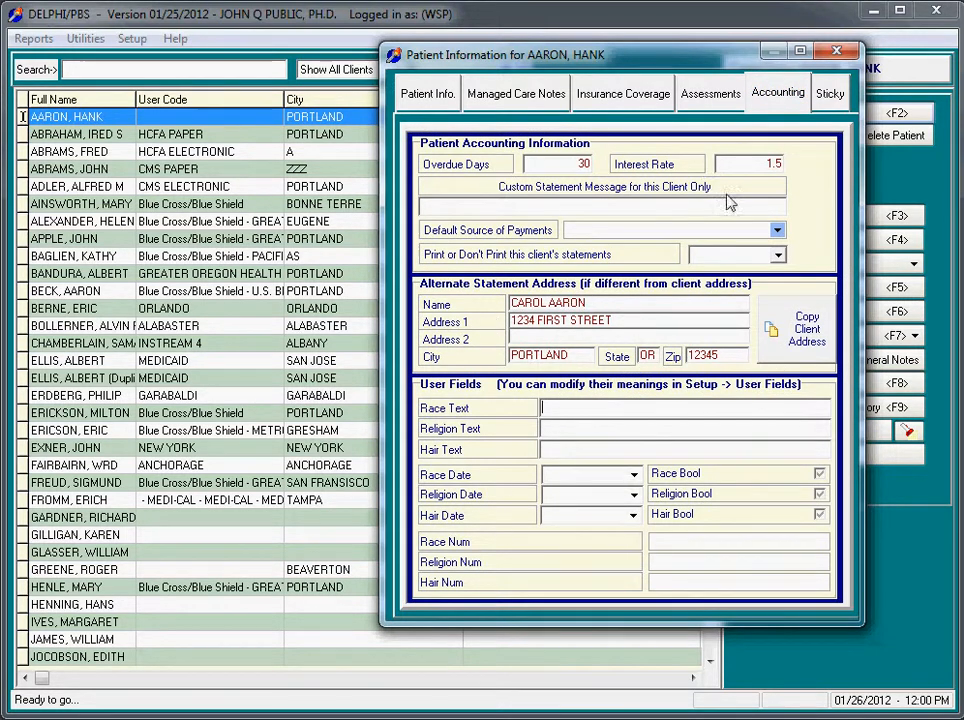
left_click(832, 95)
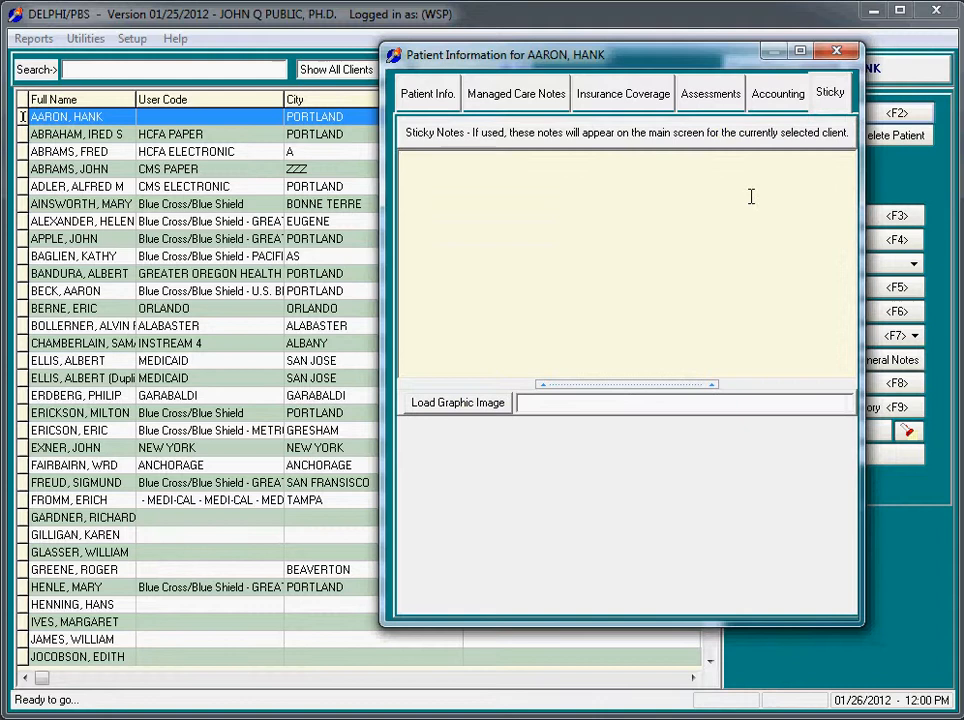
left_click(837, 46)
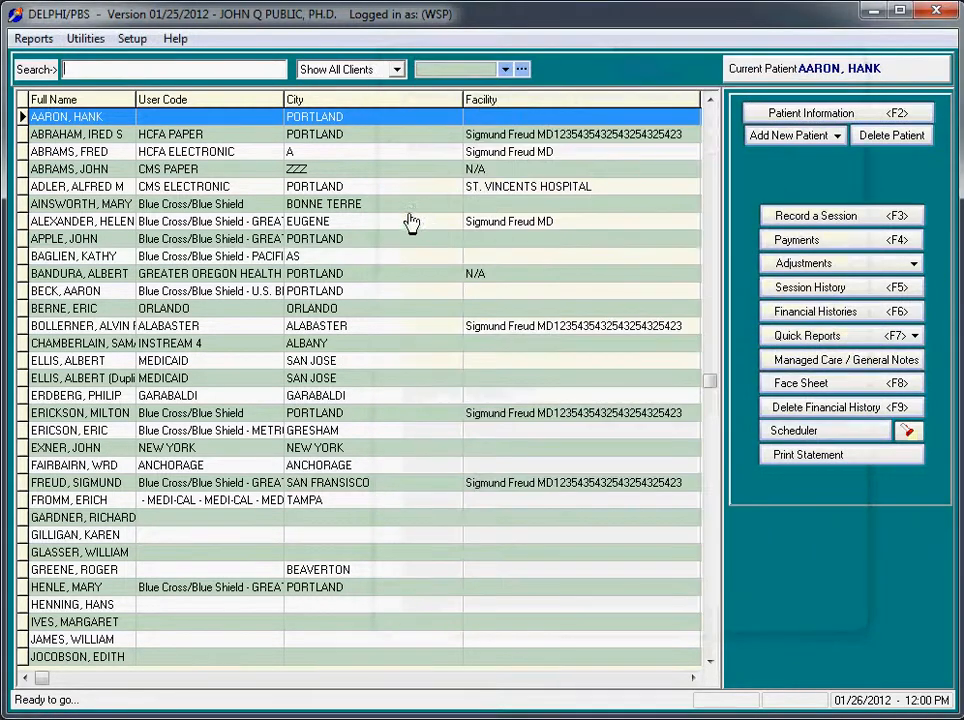